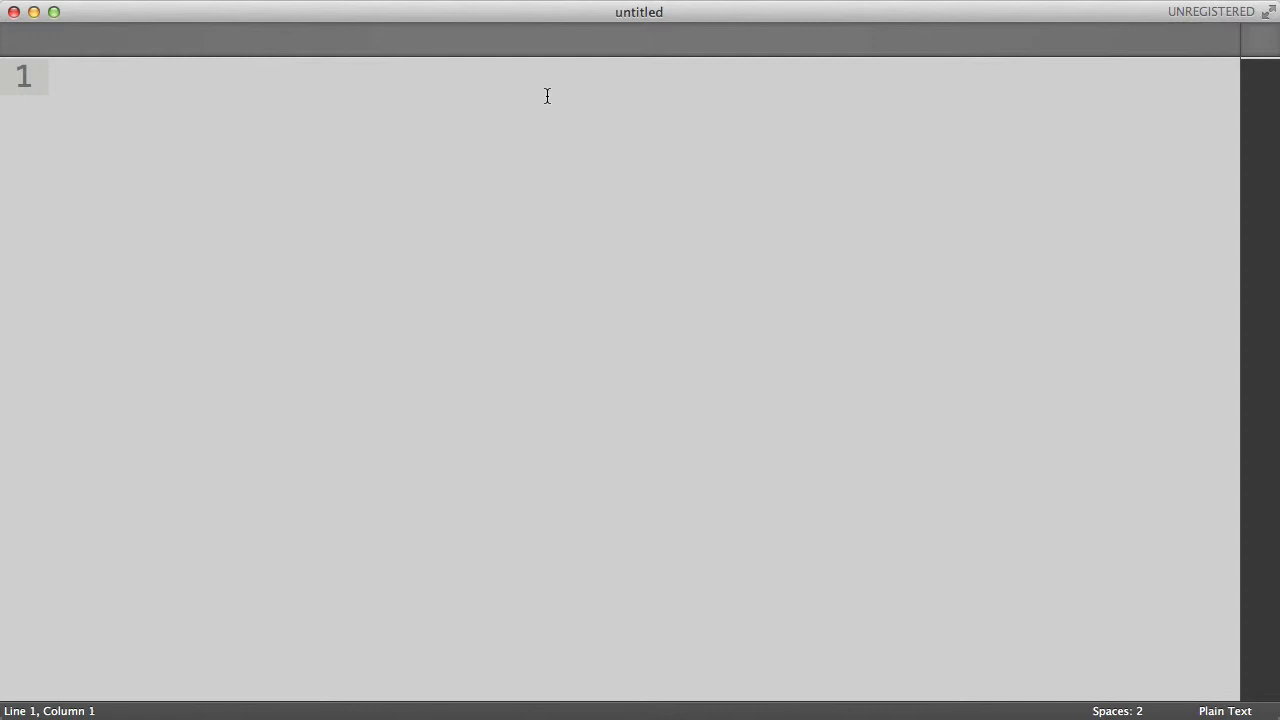
Type puts "Welcome to the Likeable Program! Please, do tell: Do you like me?" as line one
text(pu)
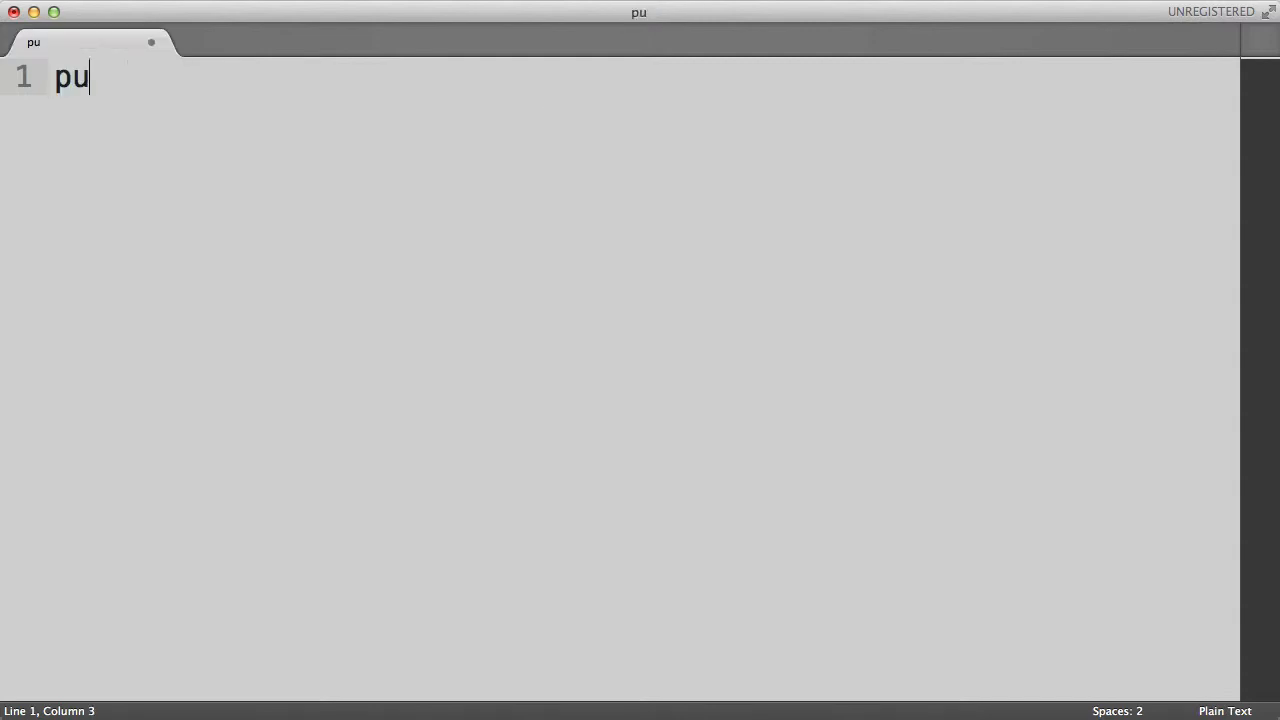
text(ts)
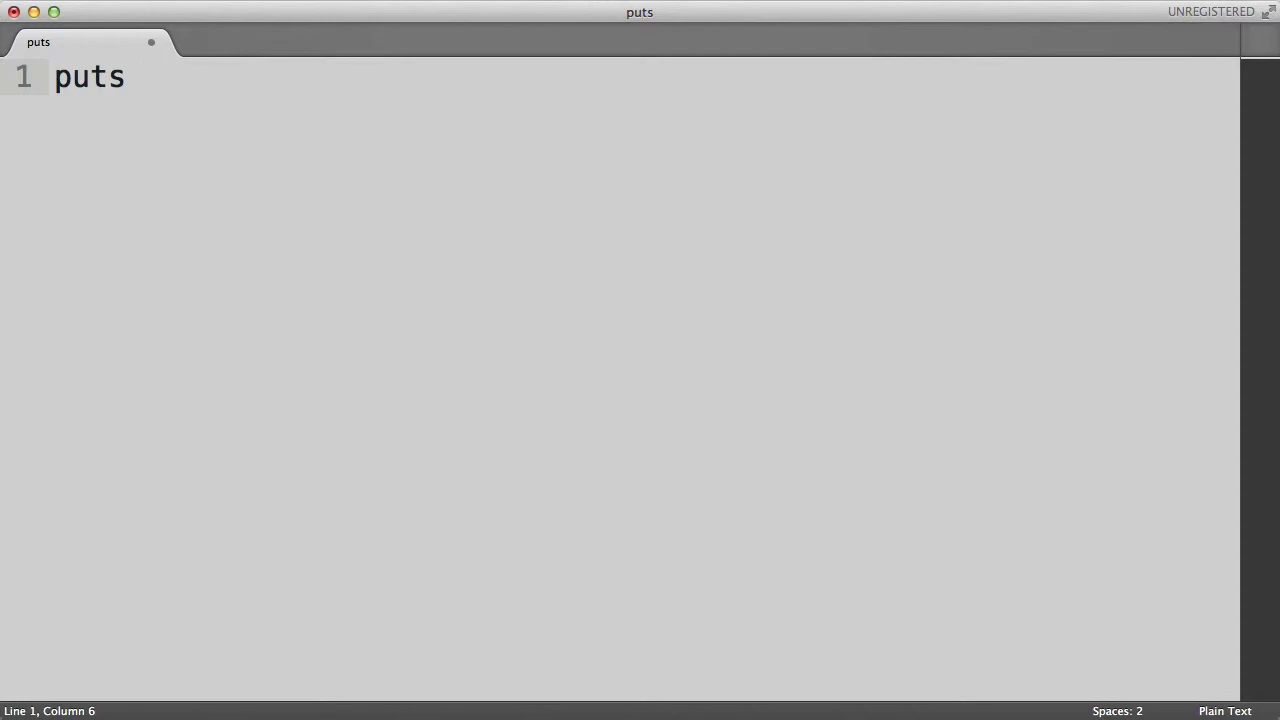
text("Wel")
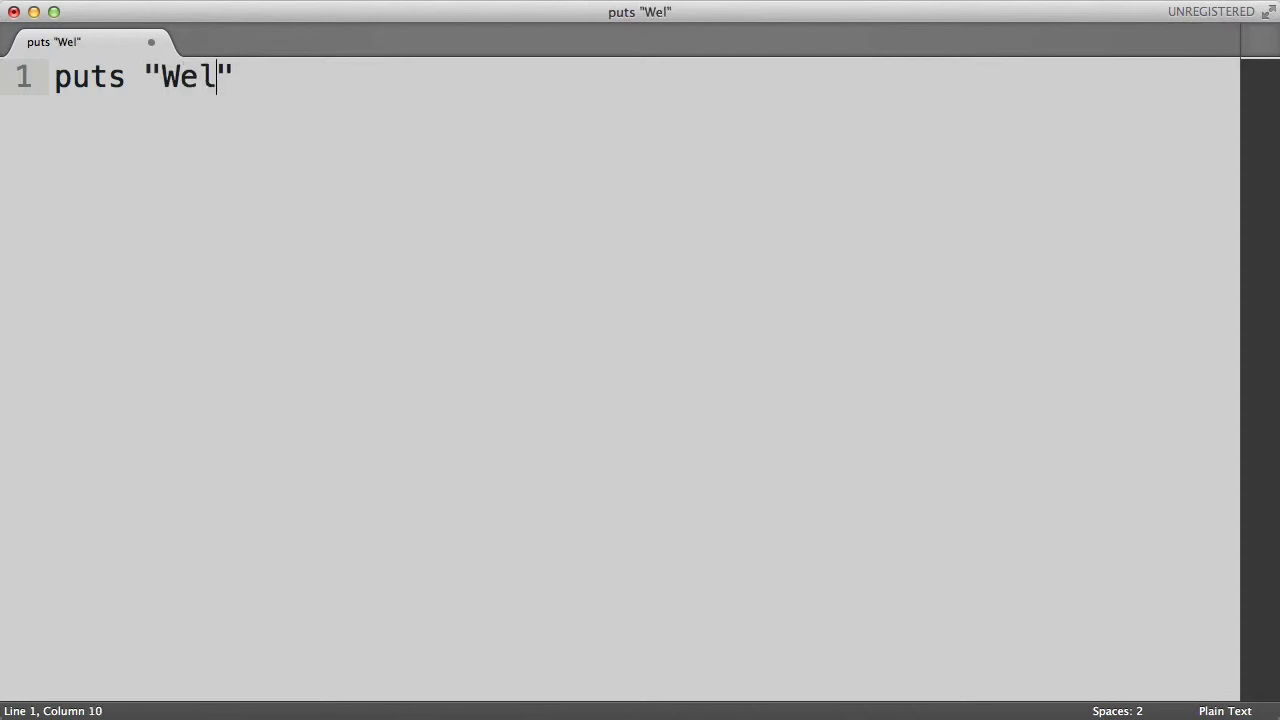
text(come to the Likea)
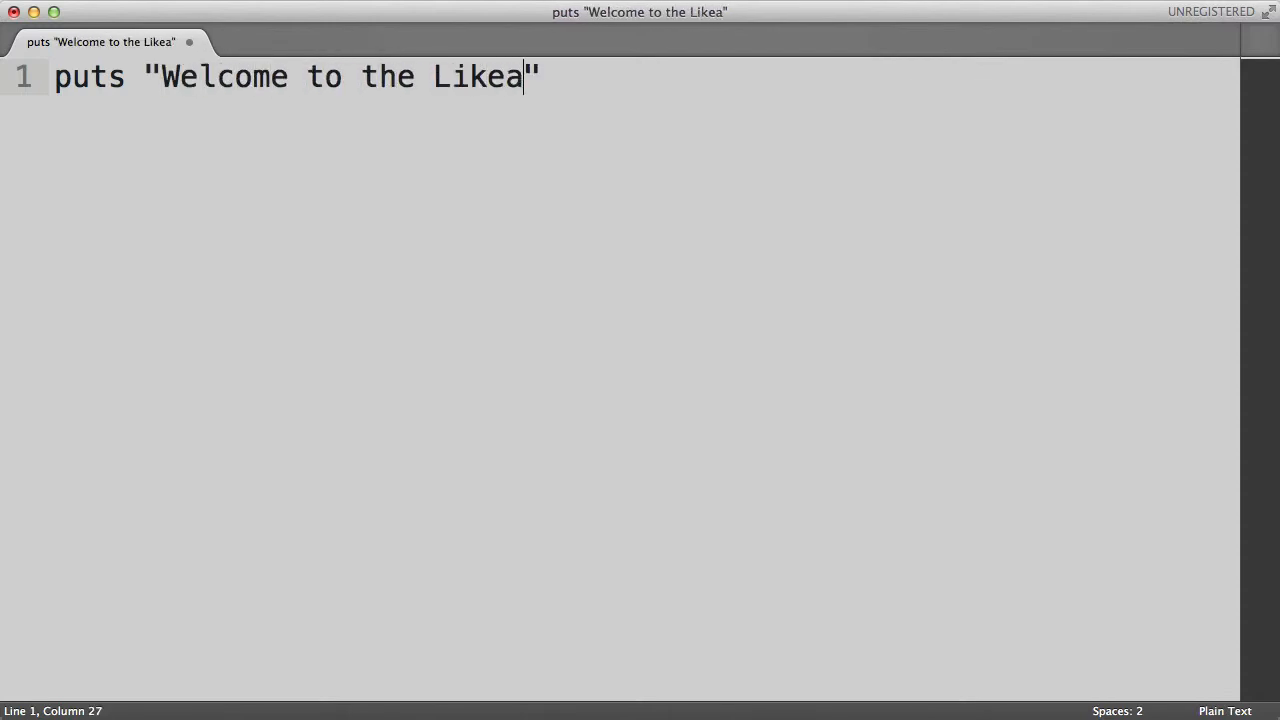
text(ble Program!)
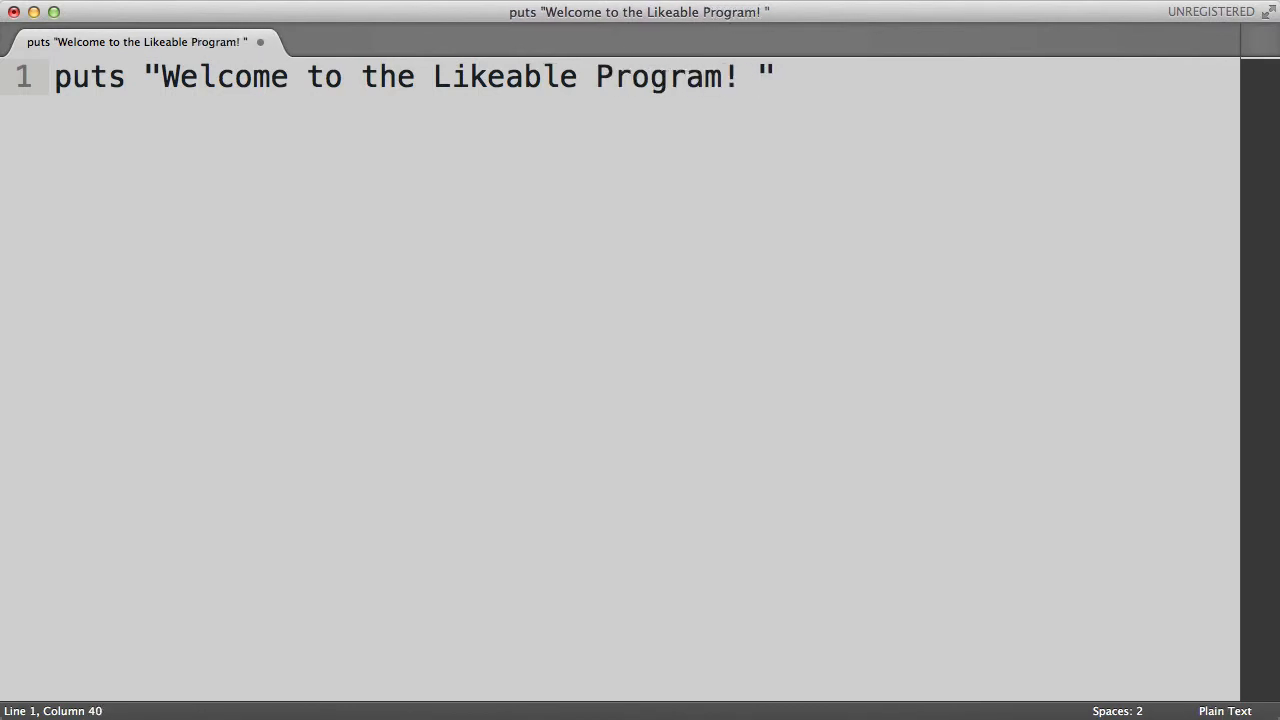
text(Please,)
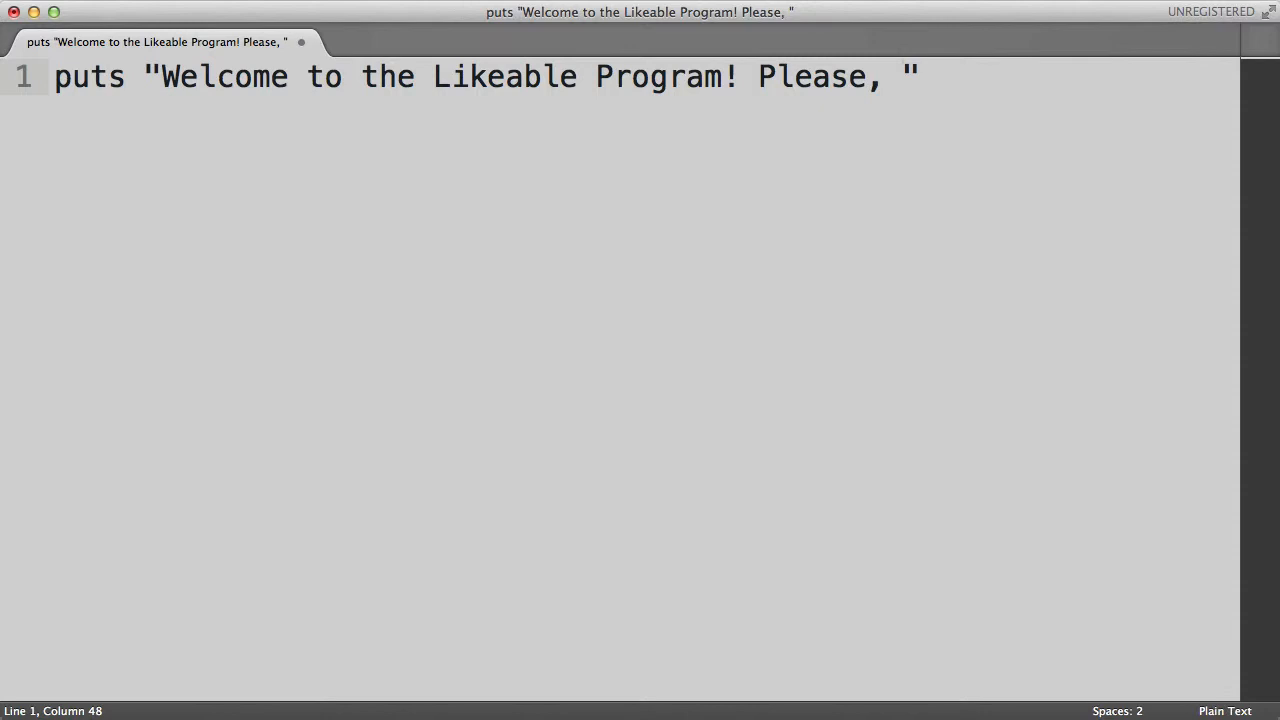
text(do tell: Do)
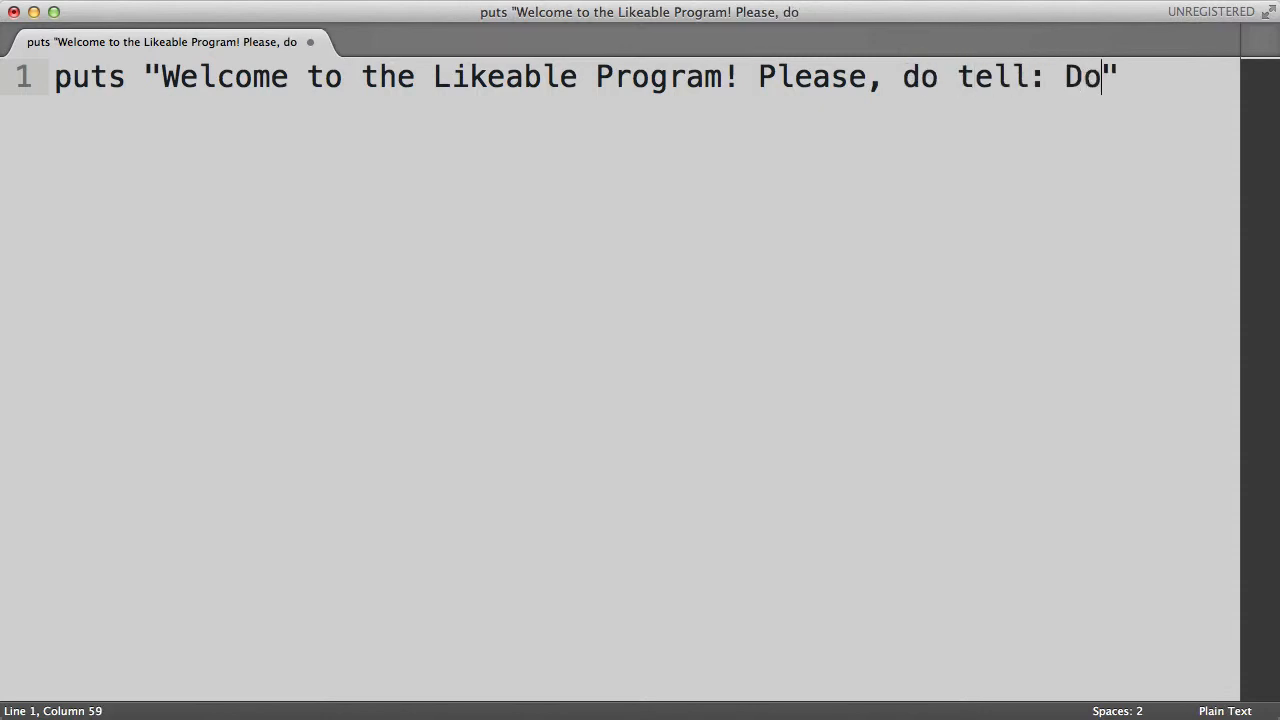
text(you like me?)
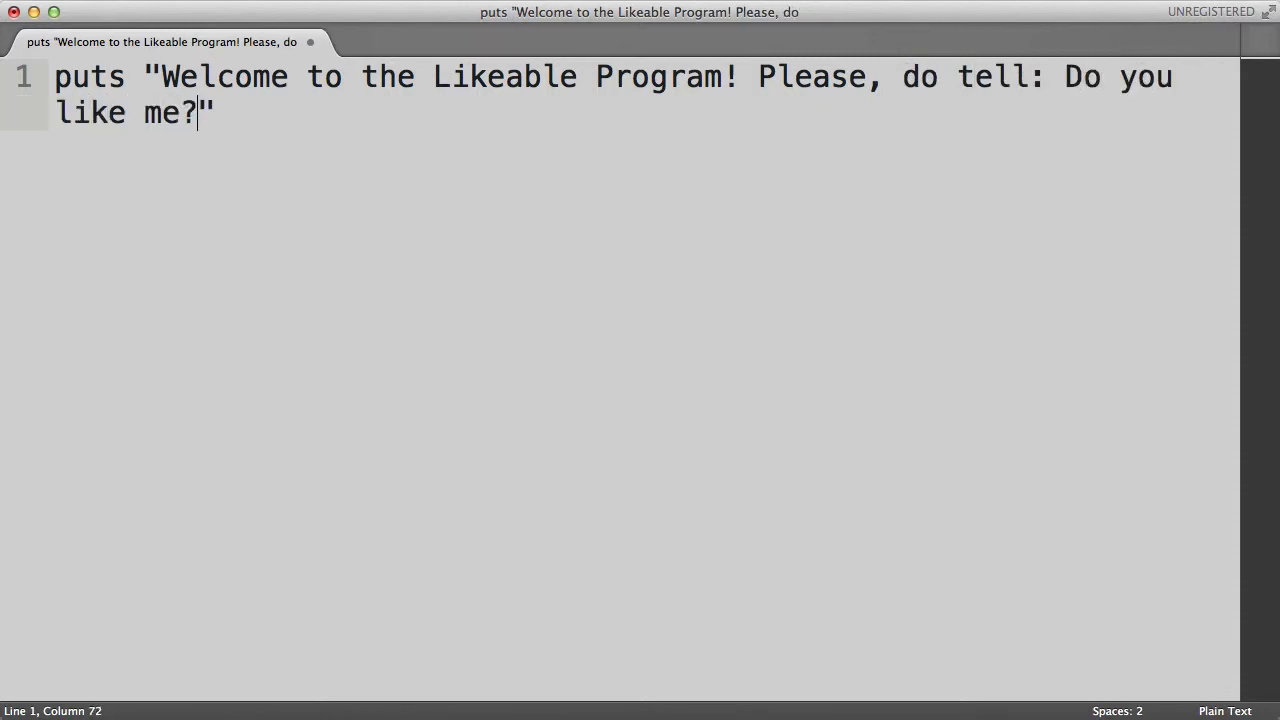
key(right)
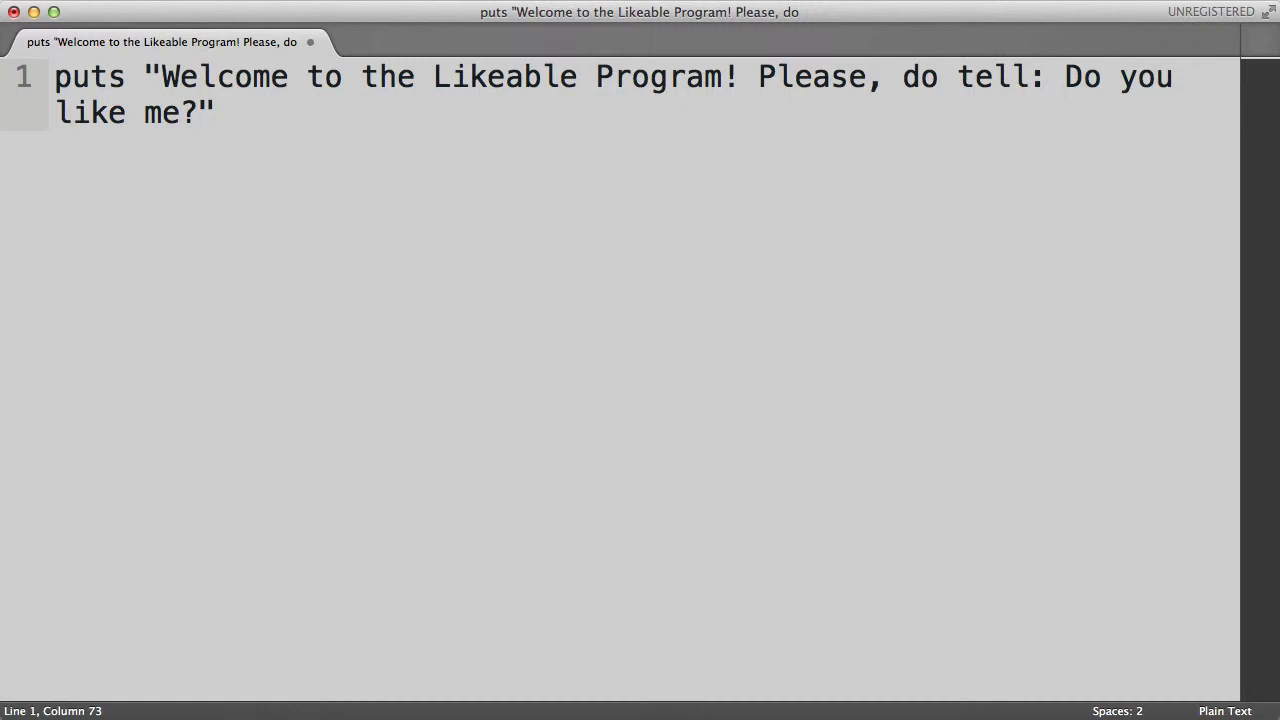
mouse_move(661, 381)
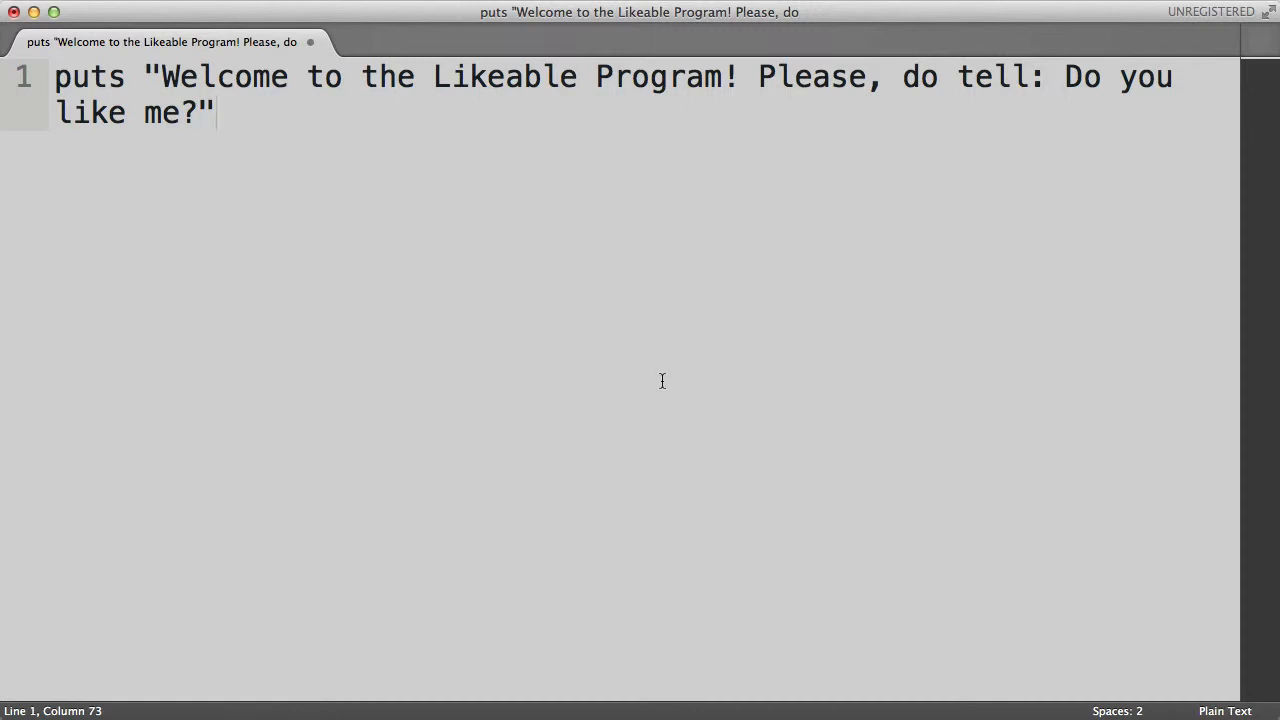
Save the new file as likeable.rb in the ruby_projects folder
key(cmd+s)
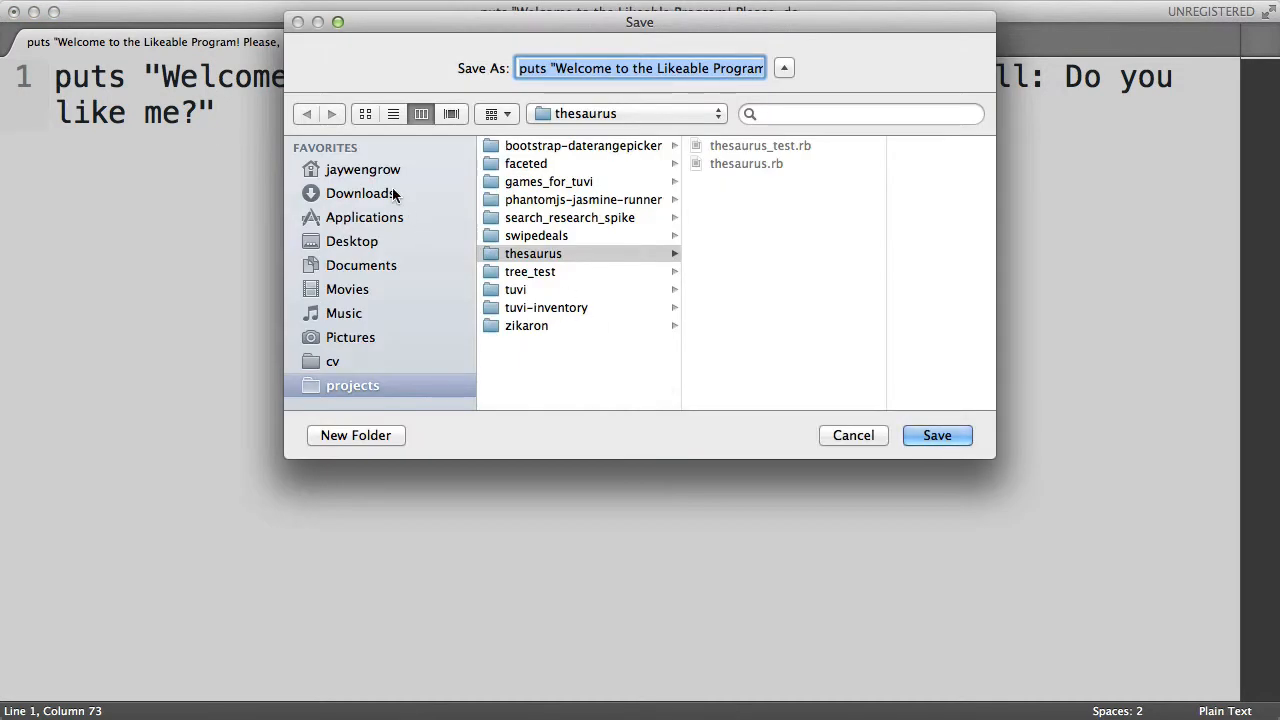
click(363, 169)
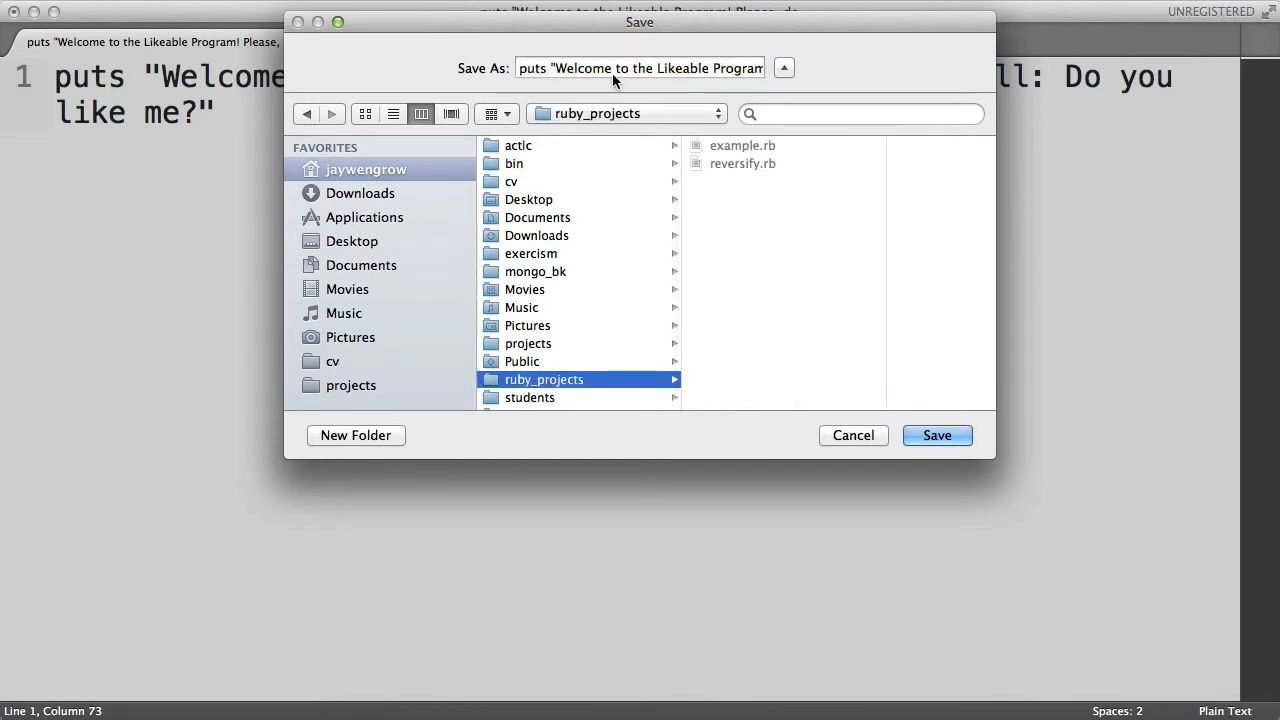
click(640, 68)
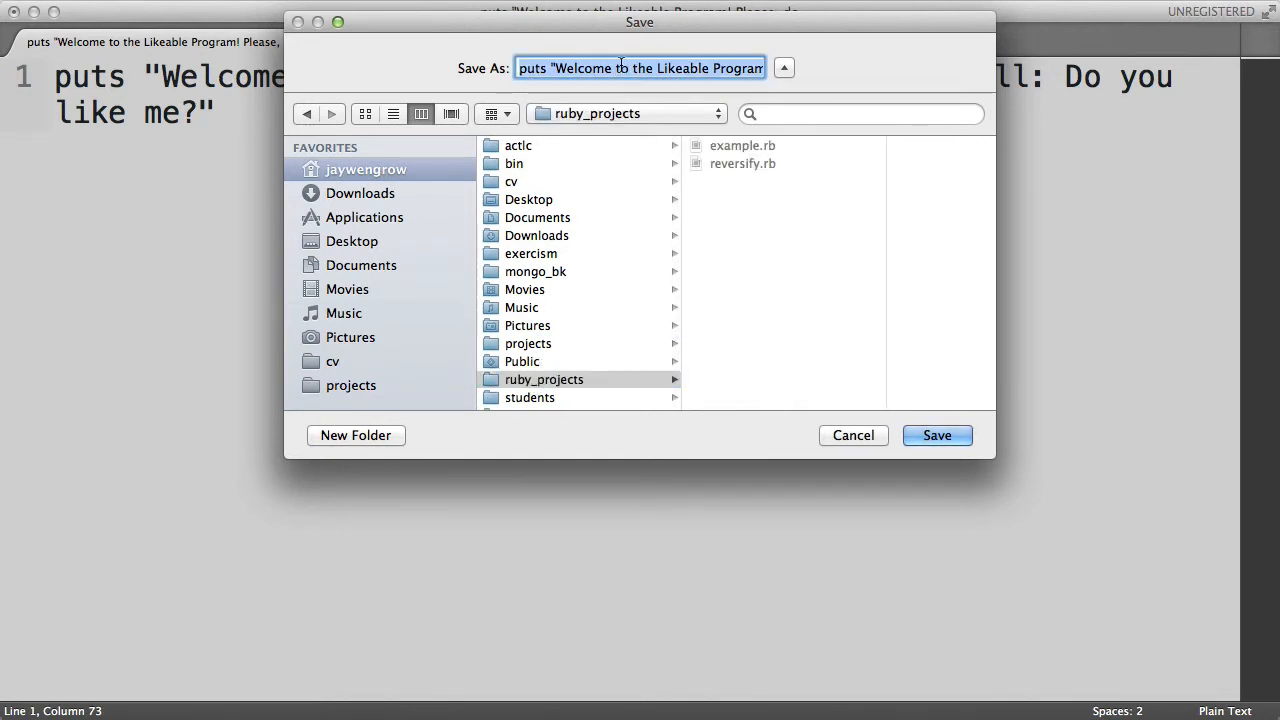
text(likeable.rb)
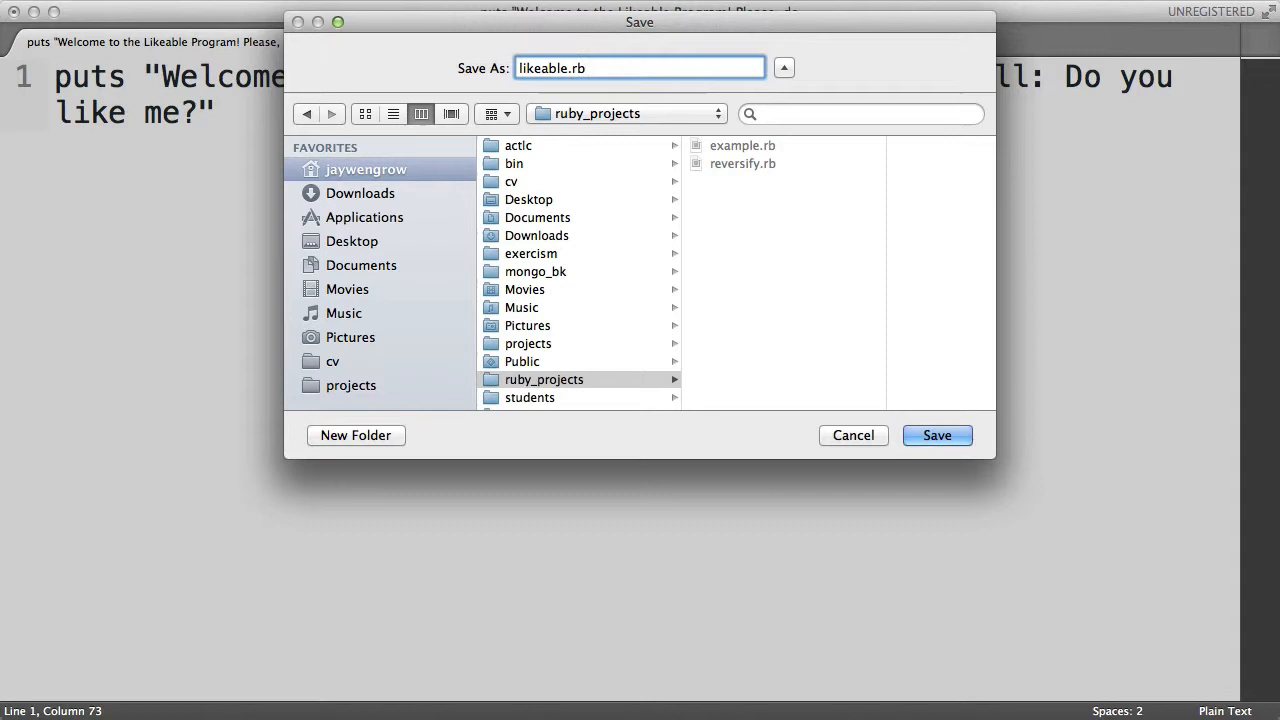
click(936, 435)
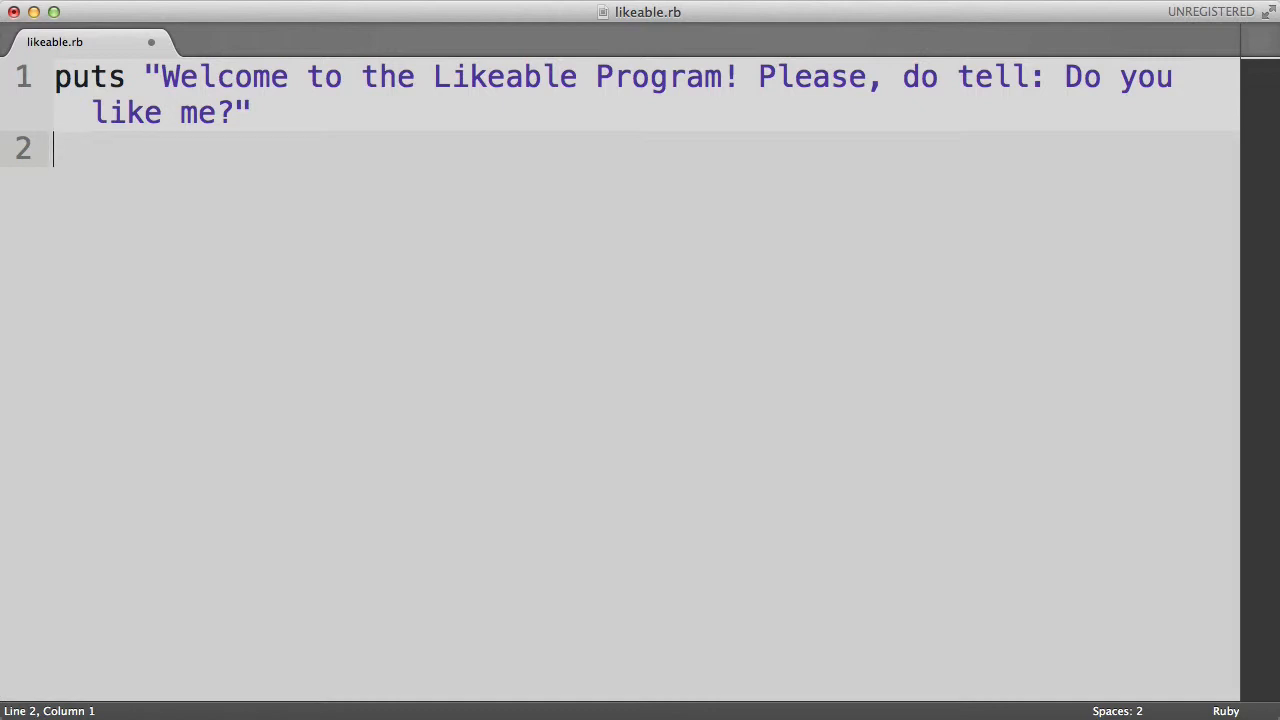
Add answer = gets and puts "Awesome! That's great to hear!" on lines 2 and 3
text(answer)
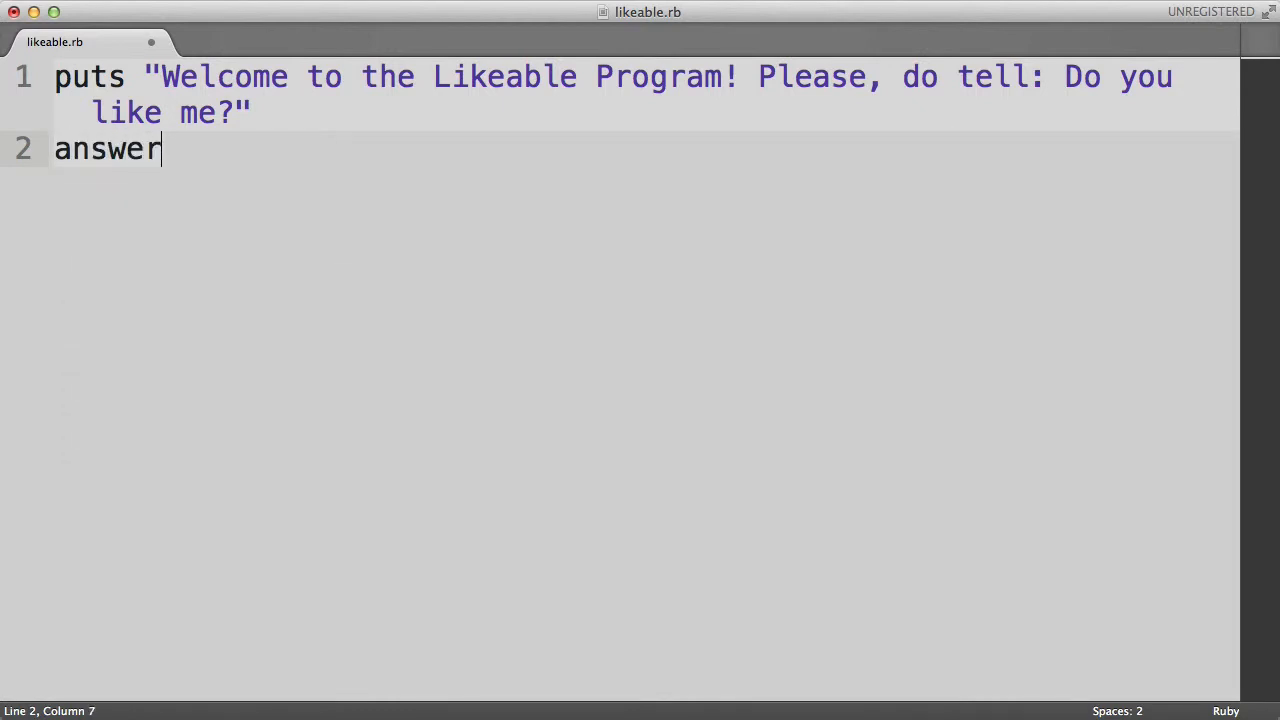
text(= gets)
text(puts)
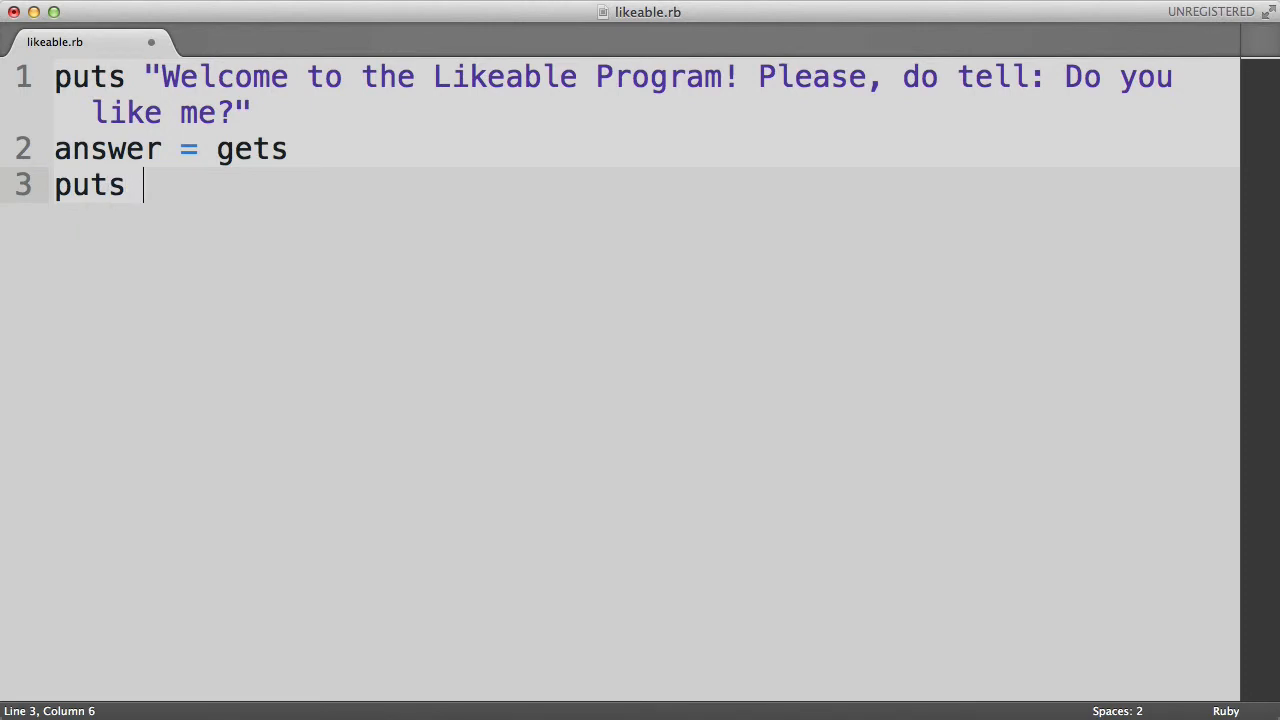
text("")
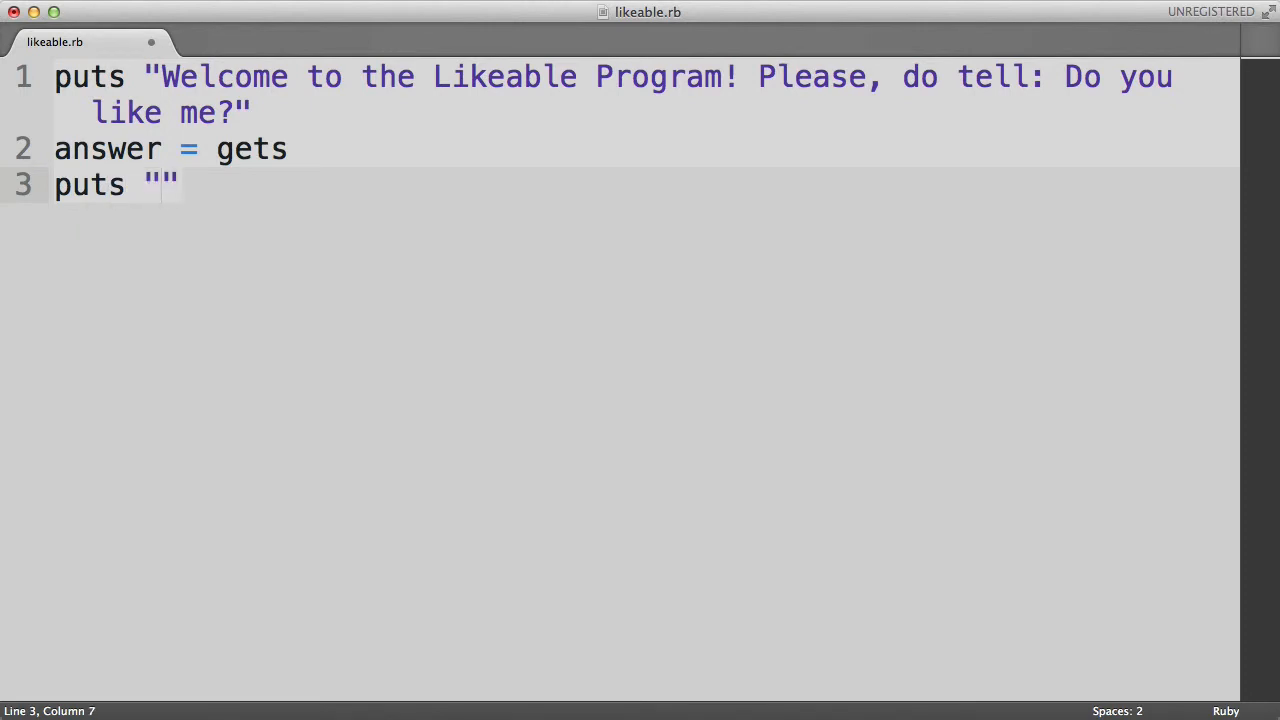
text(Awesome! That's g)
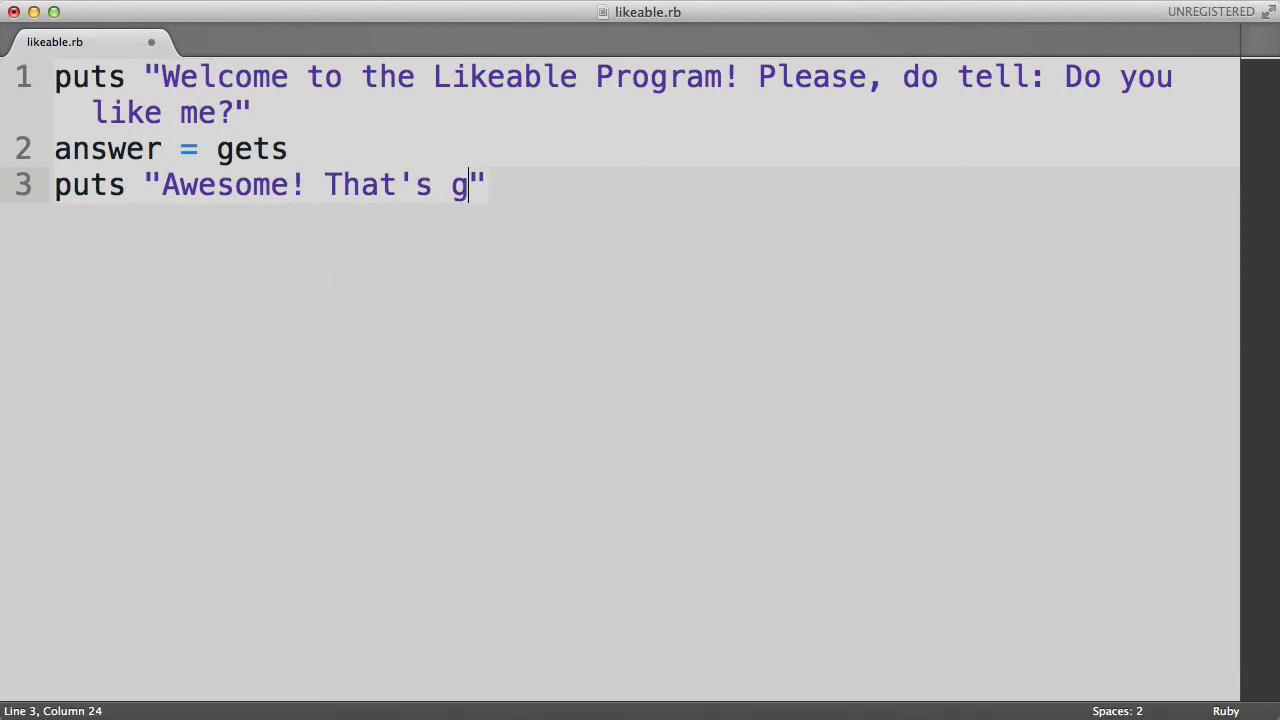
text(reat to hear)
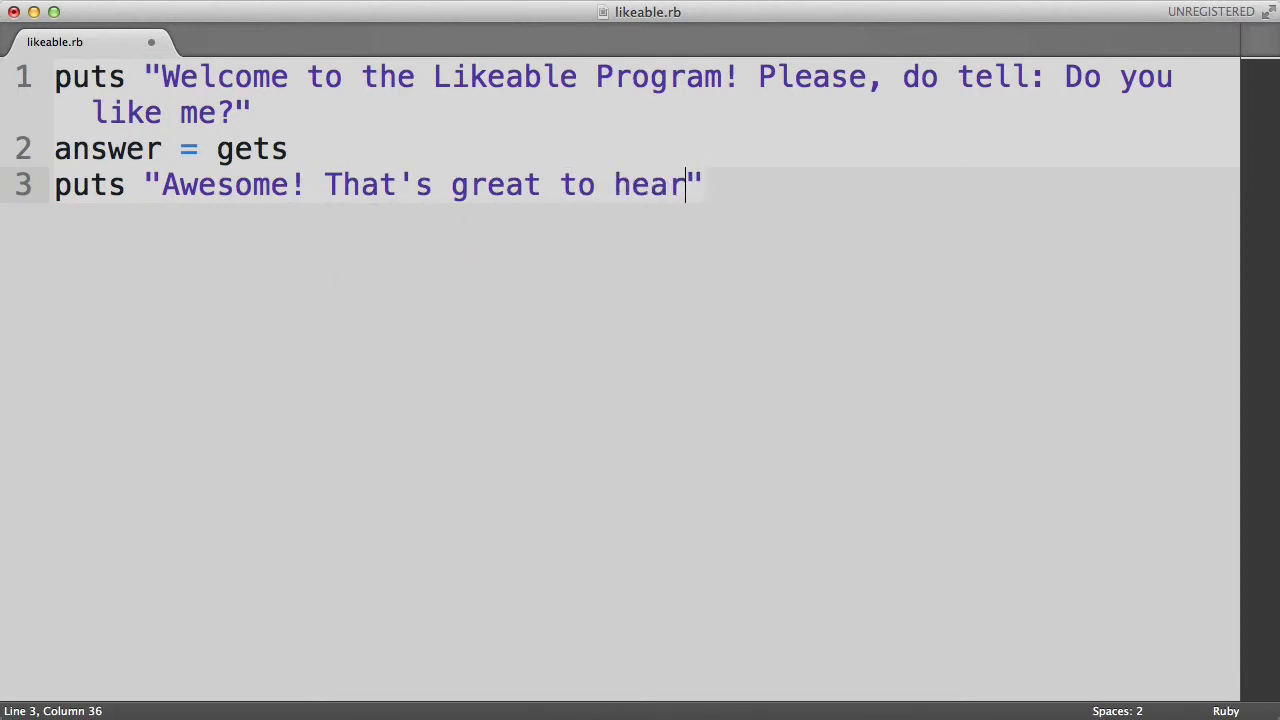
text(!)
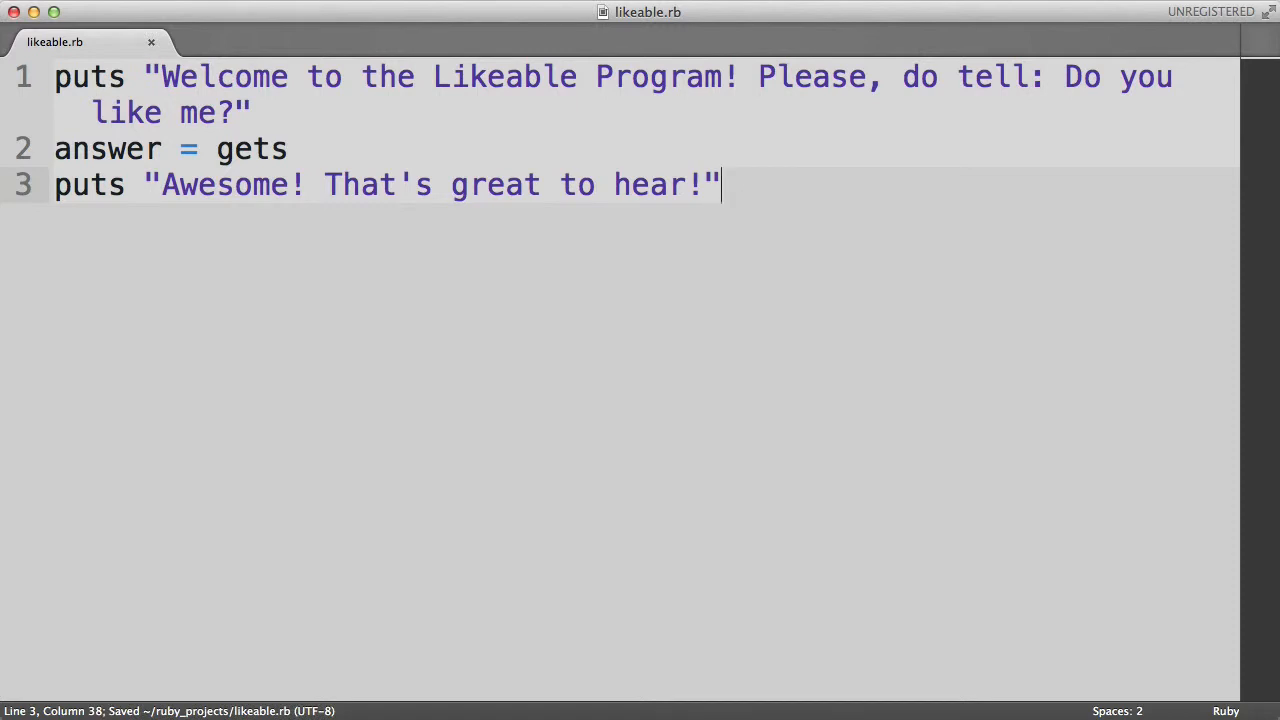
key(cmd+tab)
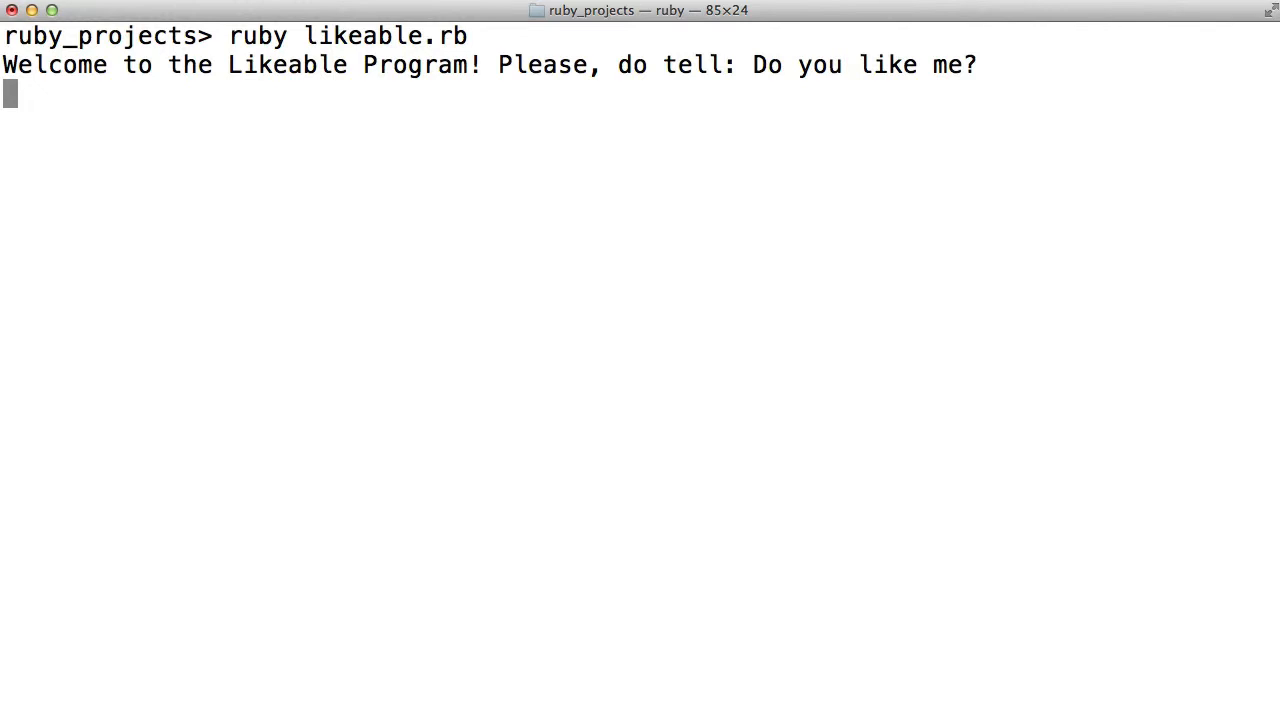
Run ruby likeable.rb in Terminal twice, answering yes and then no
text(yes)
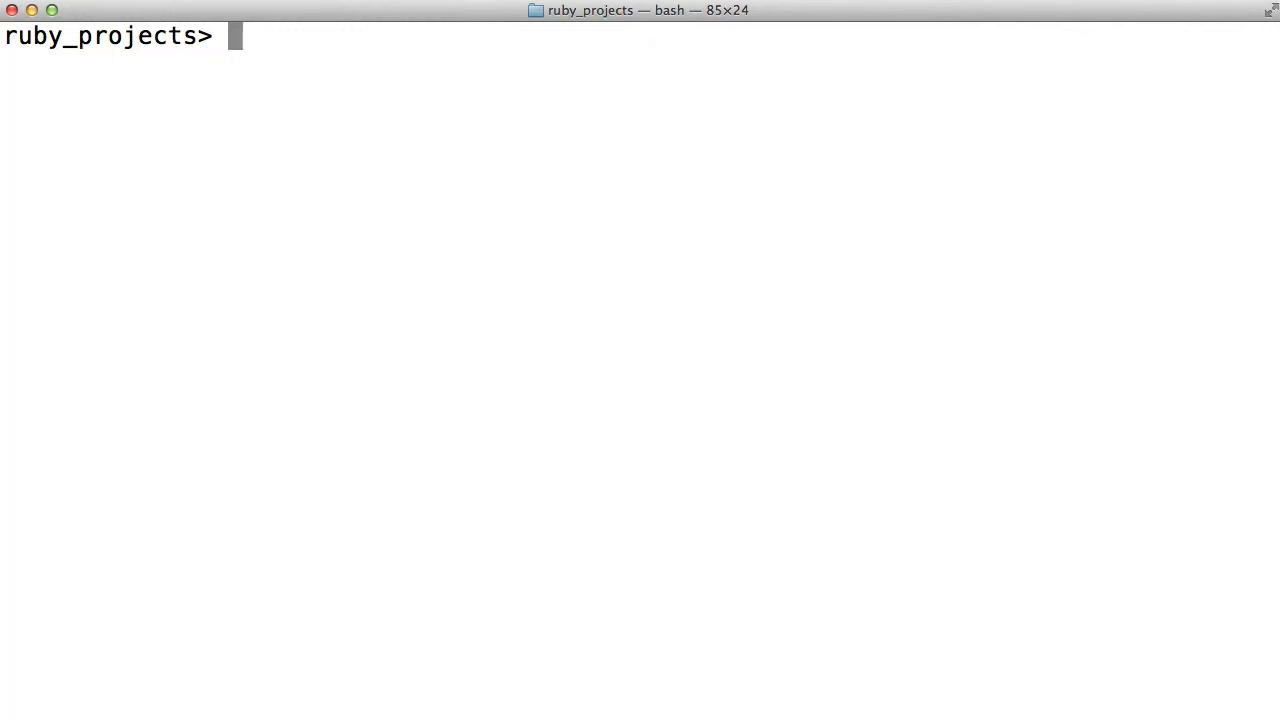
text(ruby likeable.rb)
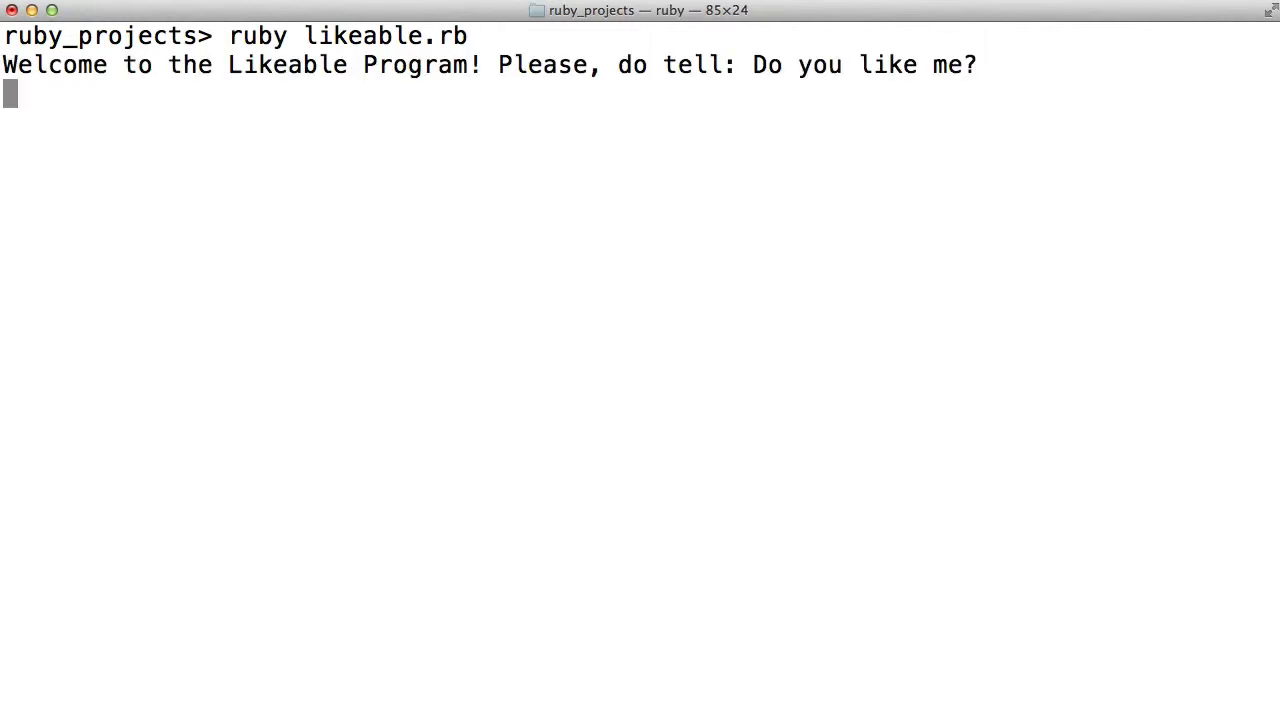
text(no)
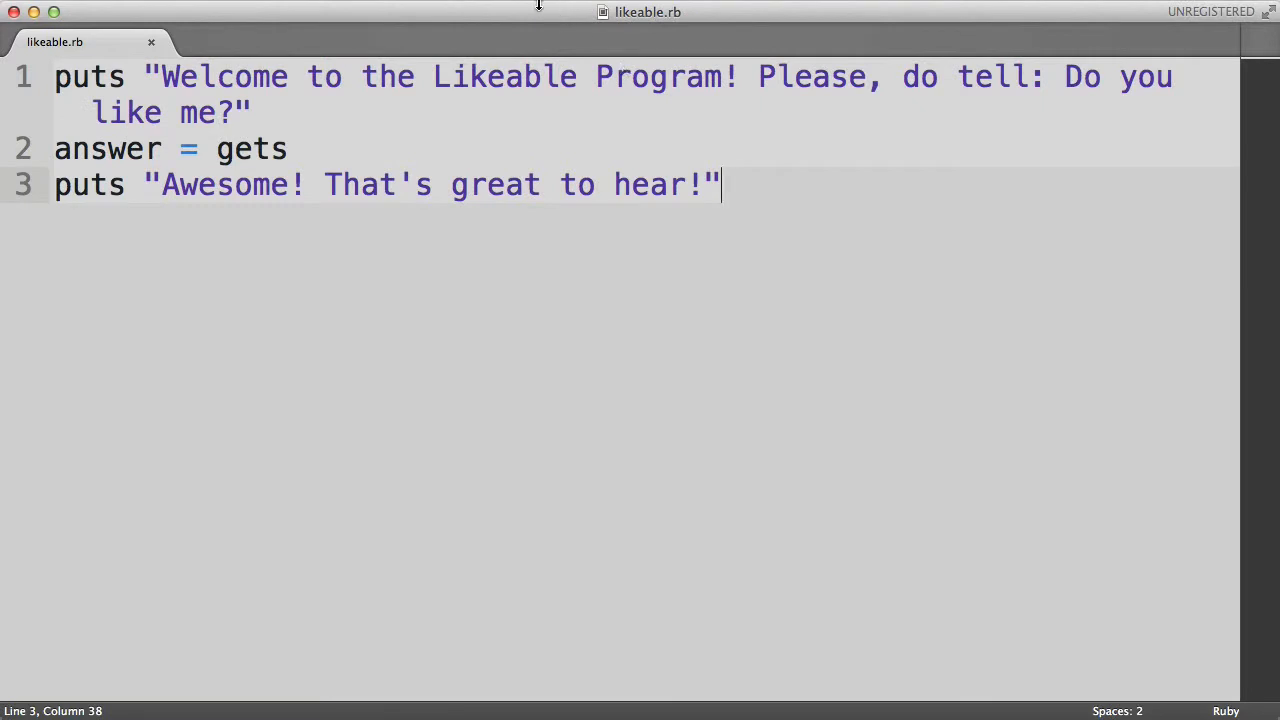
Append .chomp to line 2 so it reads answer = gets.chomp, then save
click(457, 148)
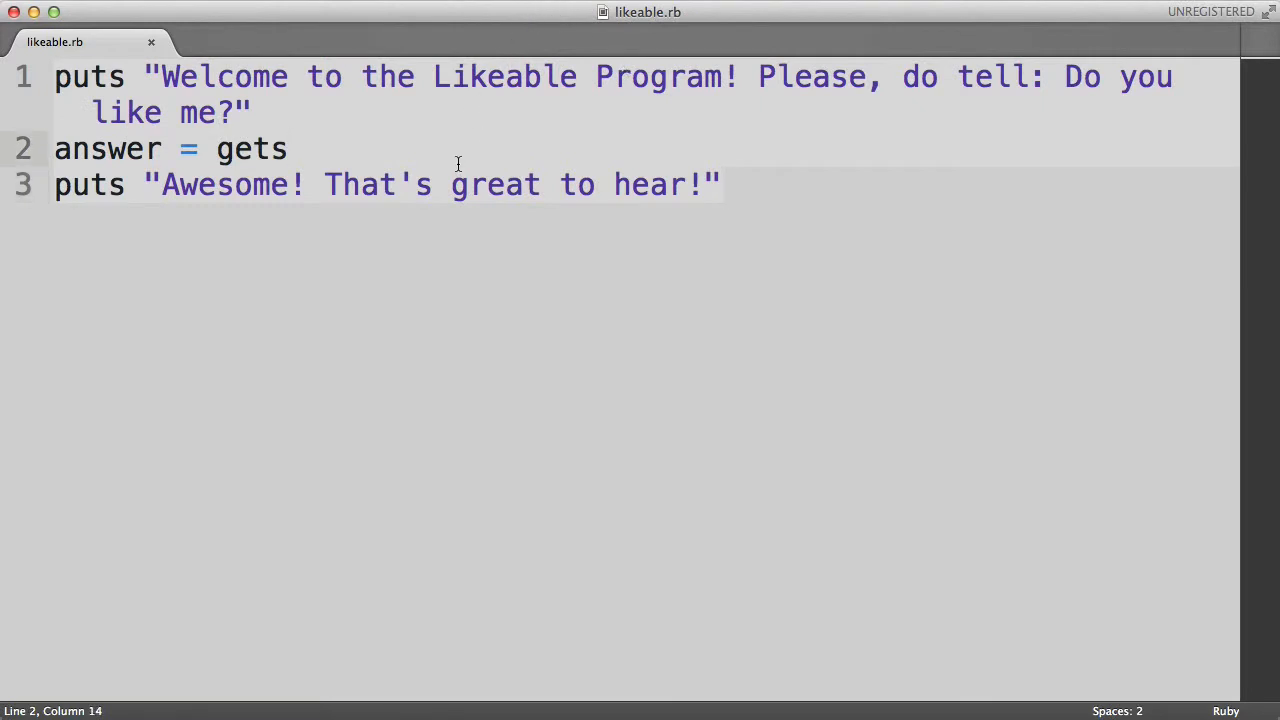
text(.)
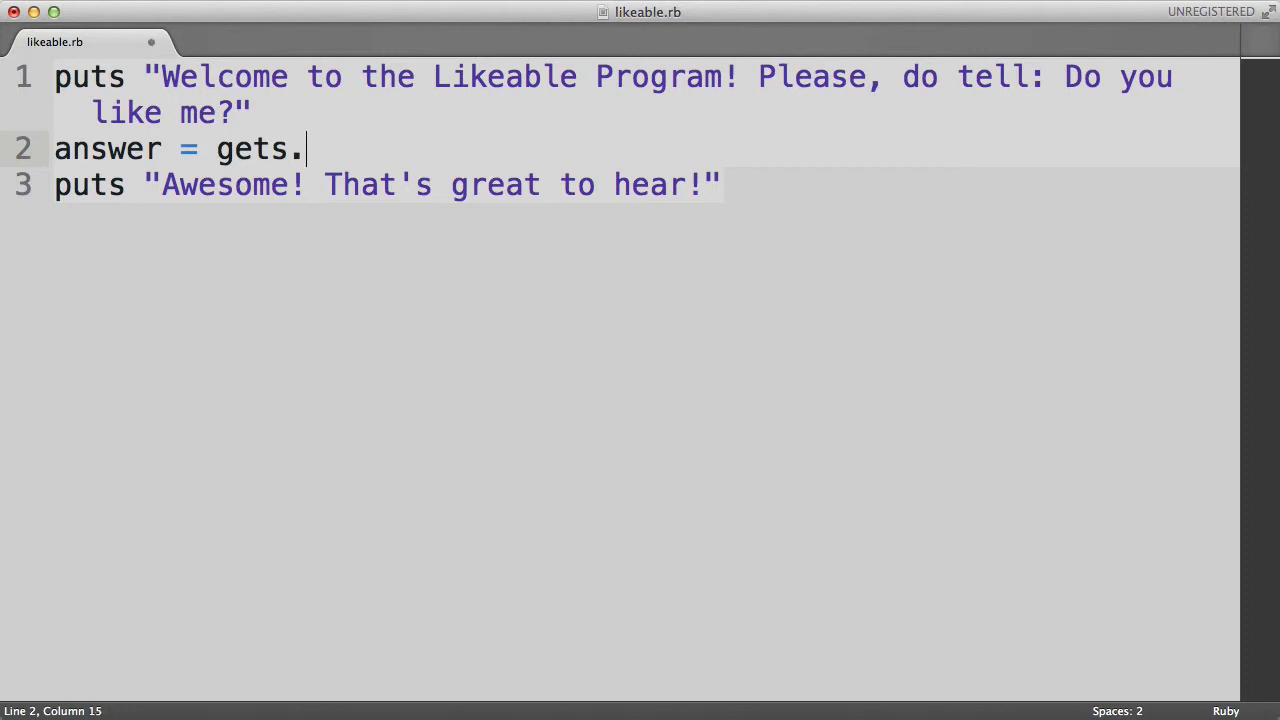
text(chom)
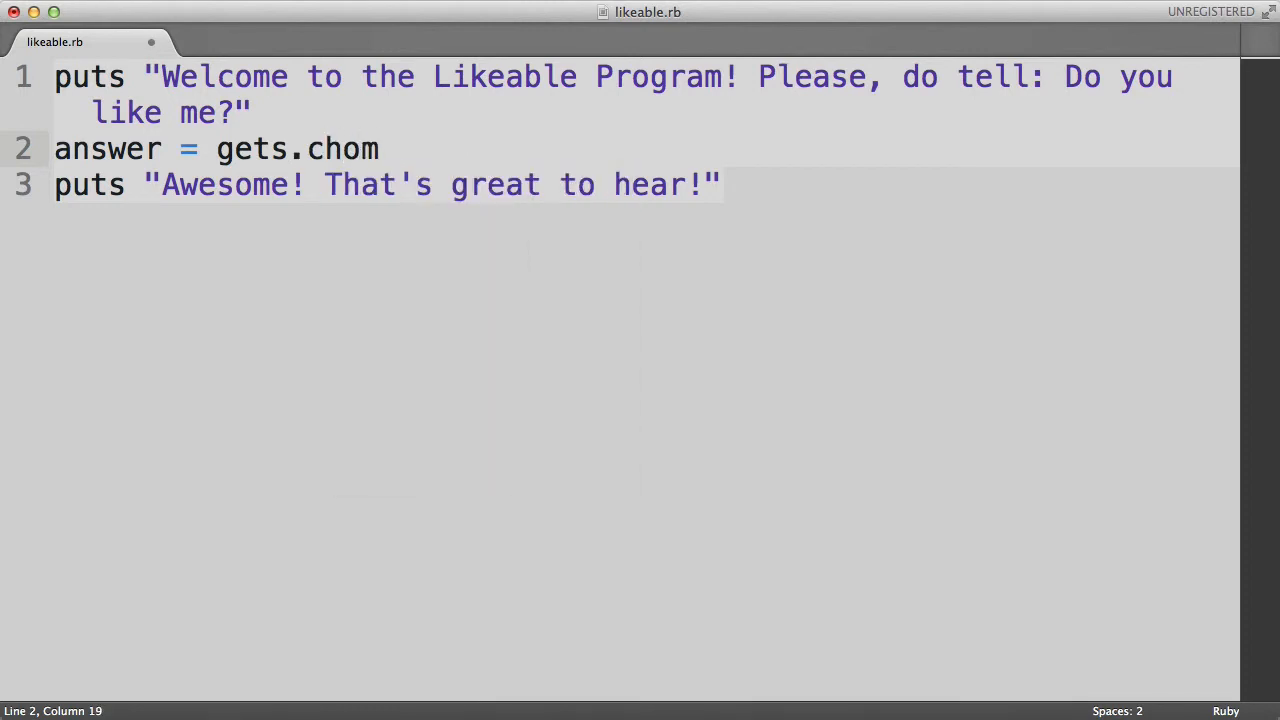
text(p)
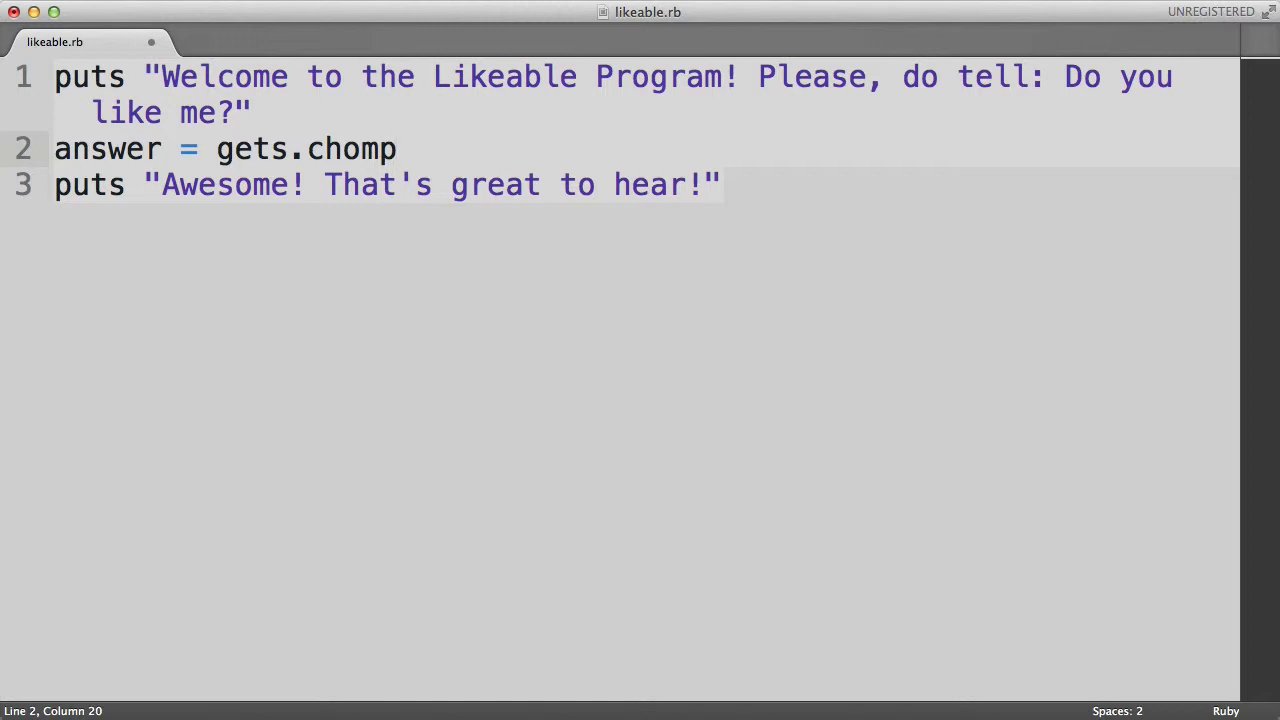
key(cmd+s)
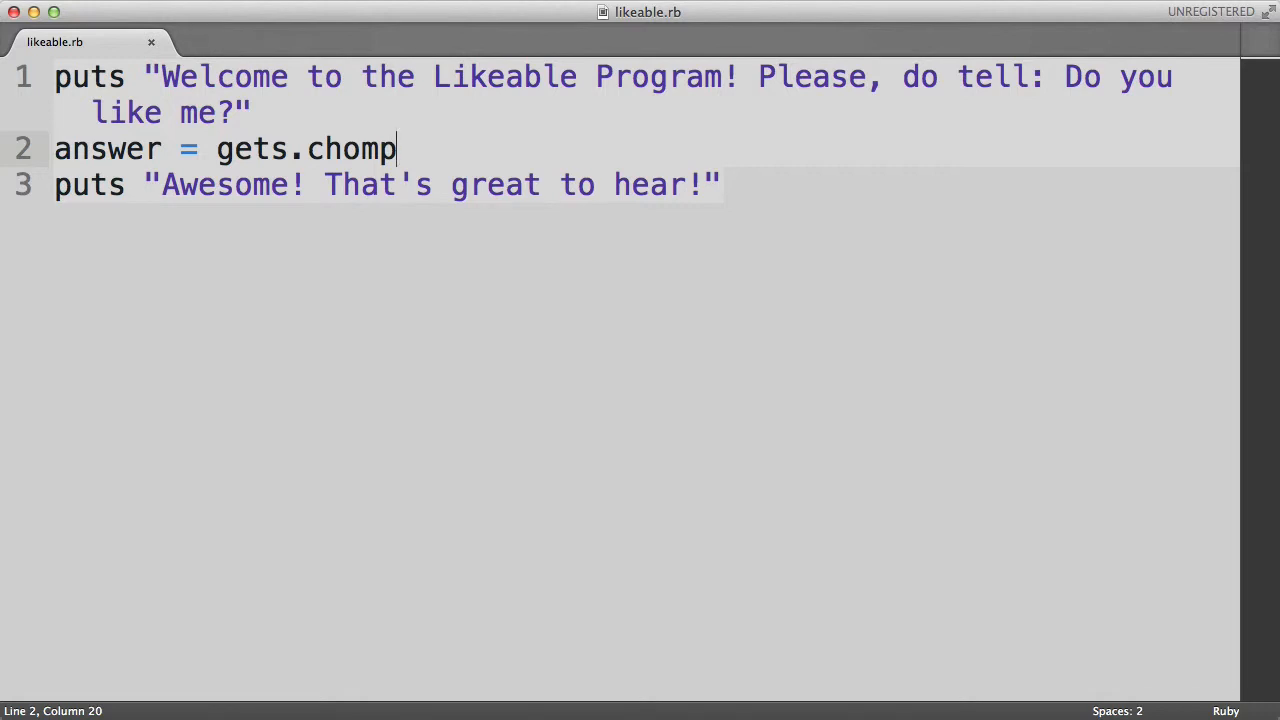
Wrap the Awesome message inside an if answer == "yes" branch
key(enter)
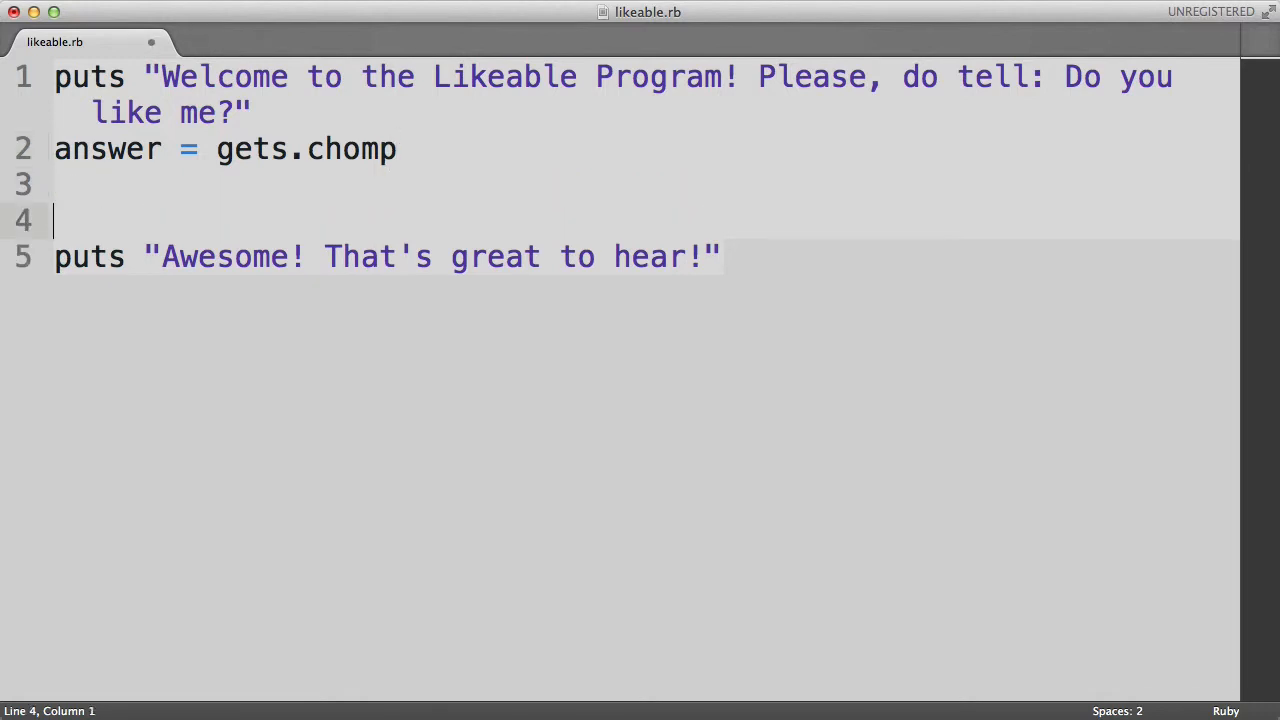
key(enter)
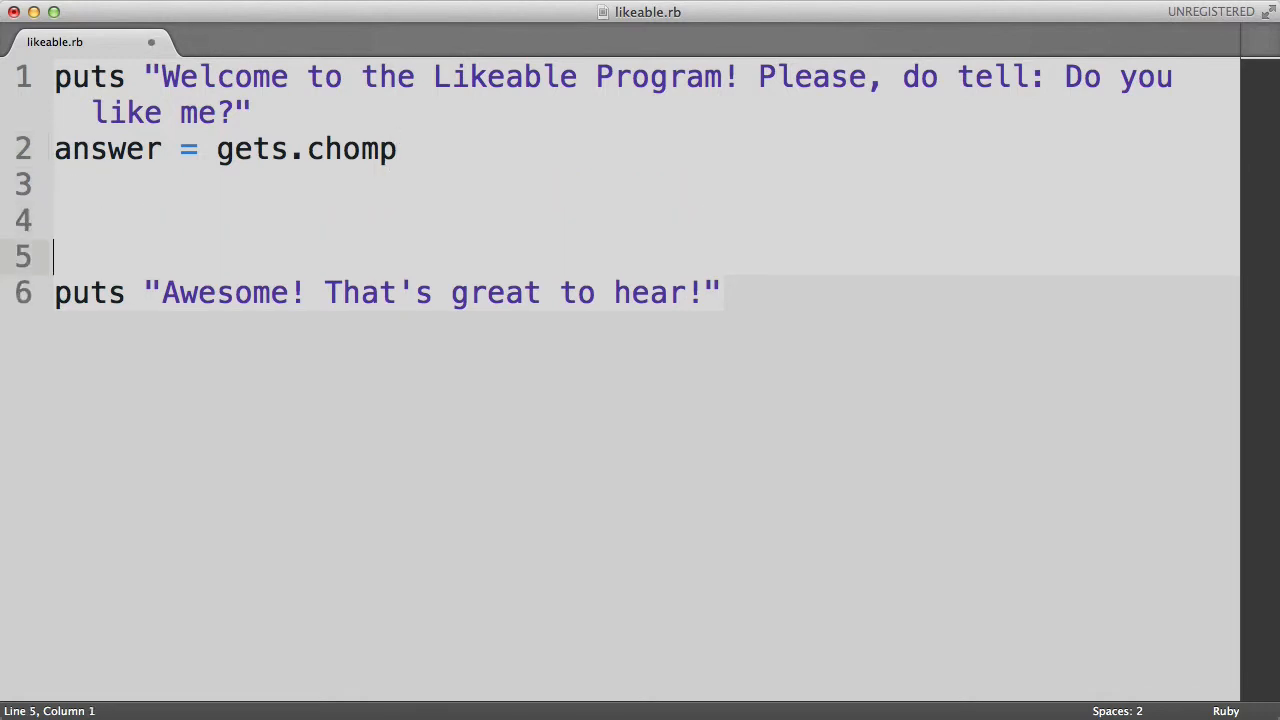
text(if answer == "yes)
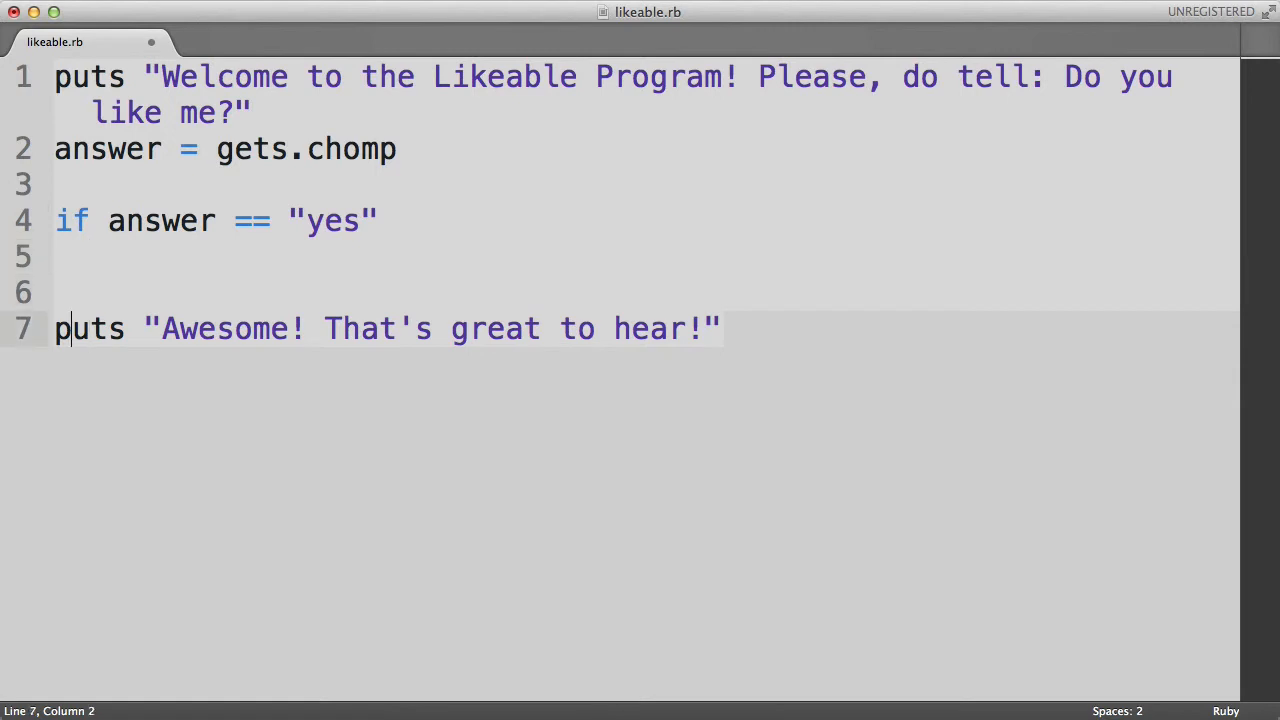
key(backspace)
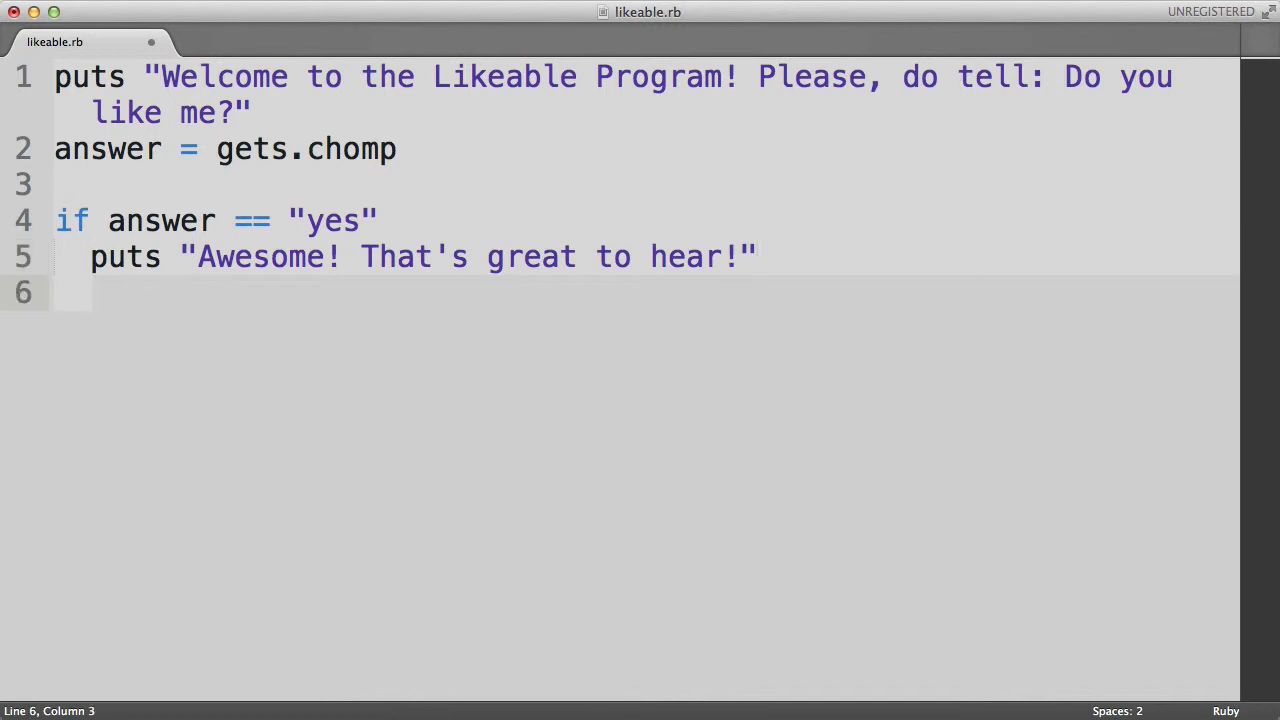
Add an elsif answer == "no" branch printing "LIAR!!", close with end, and save
text(elsif)
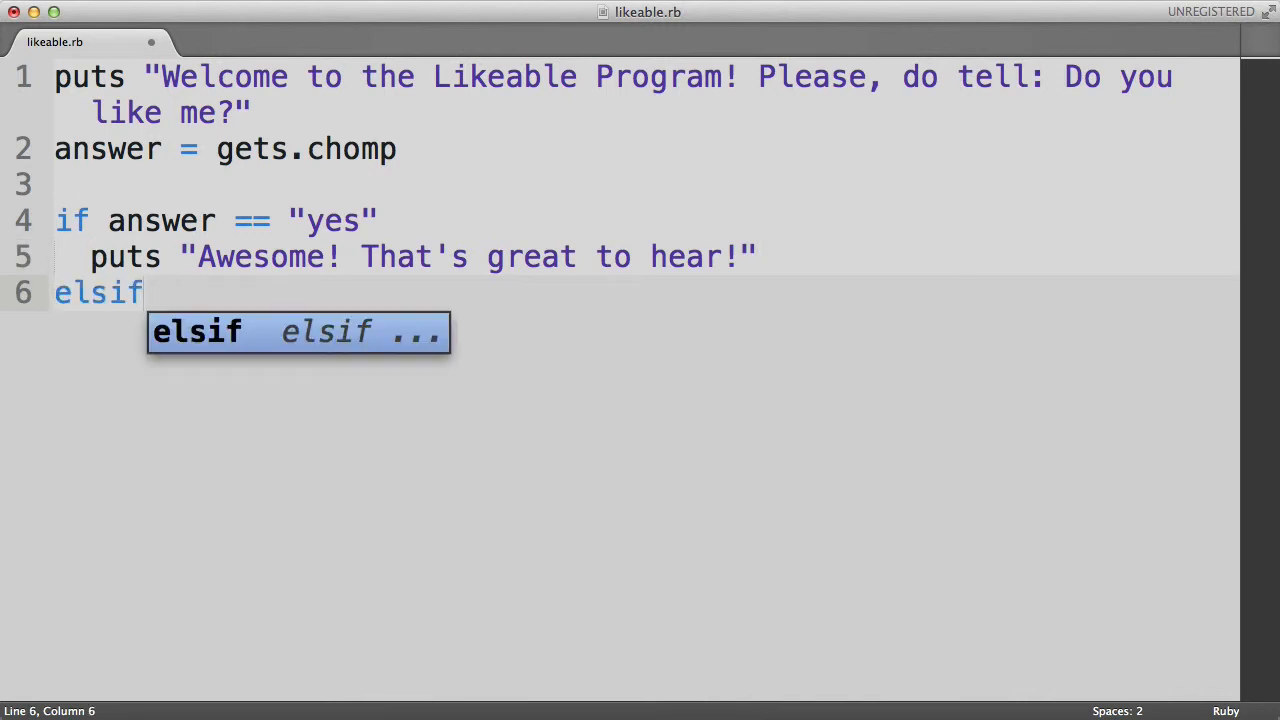
text(answer)
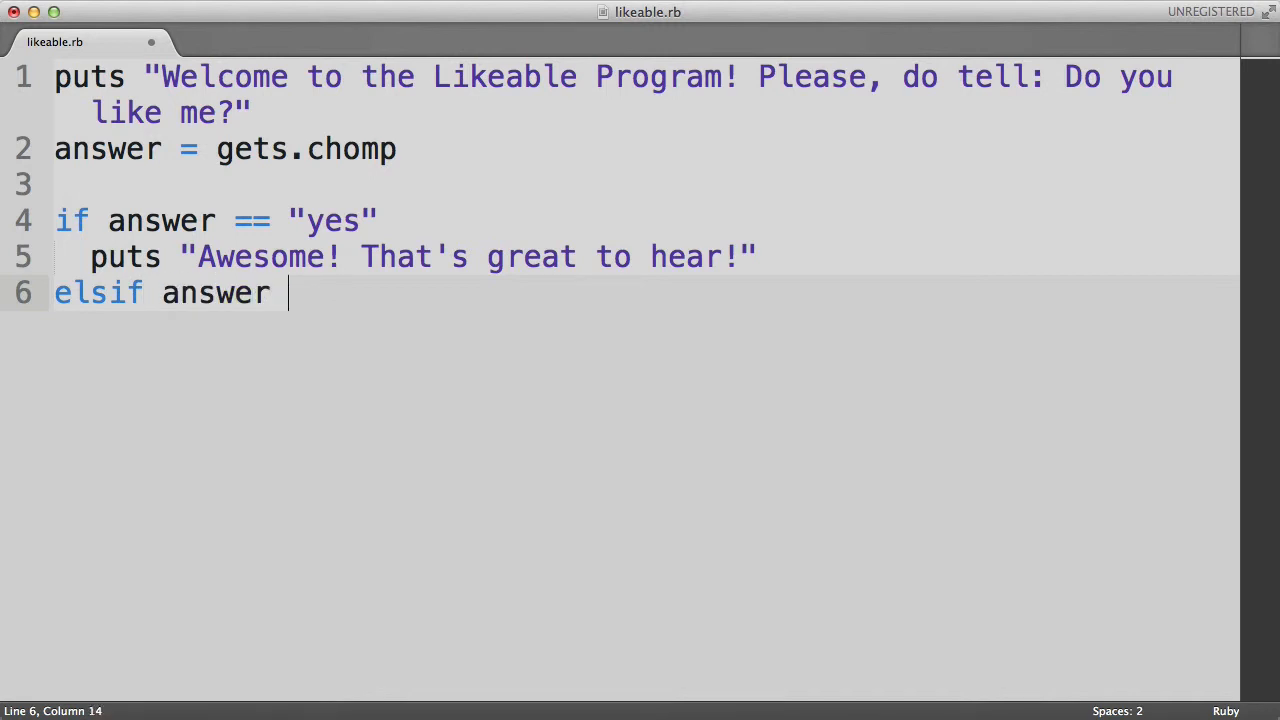
text(== "no")
text(pu)
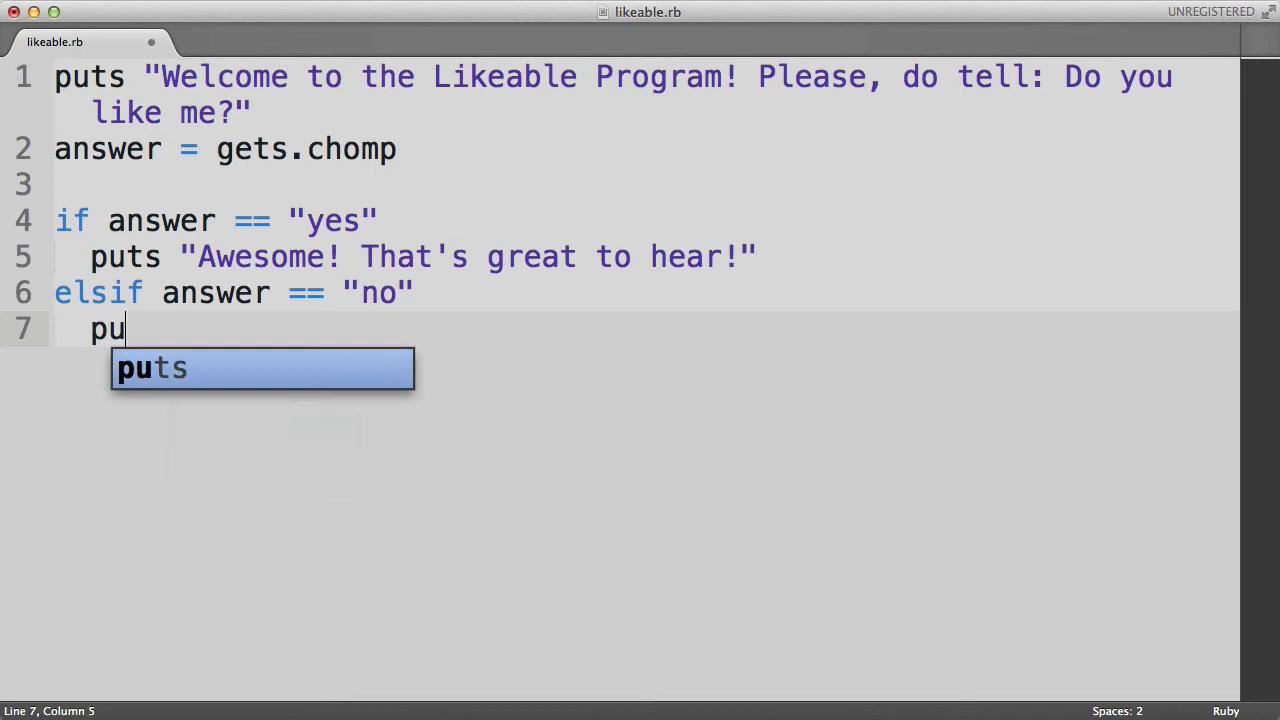
text(ts "L)
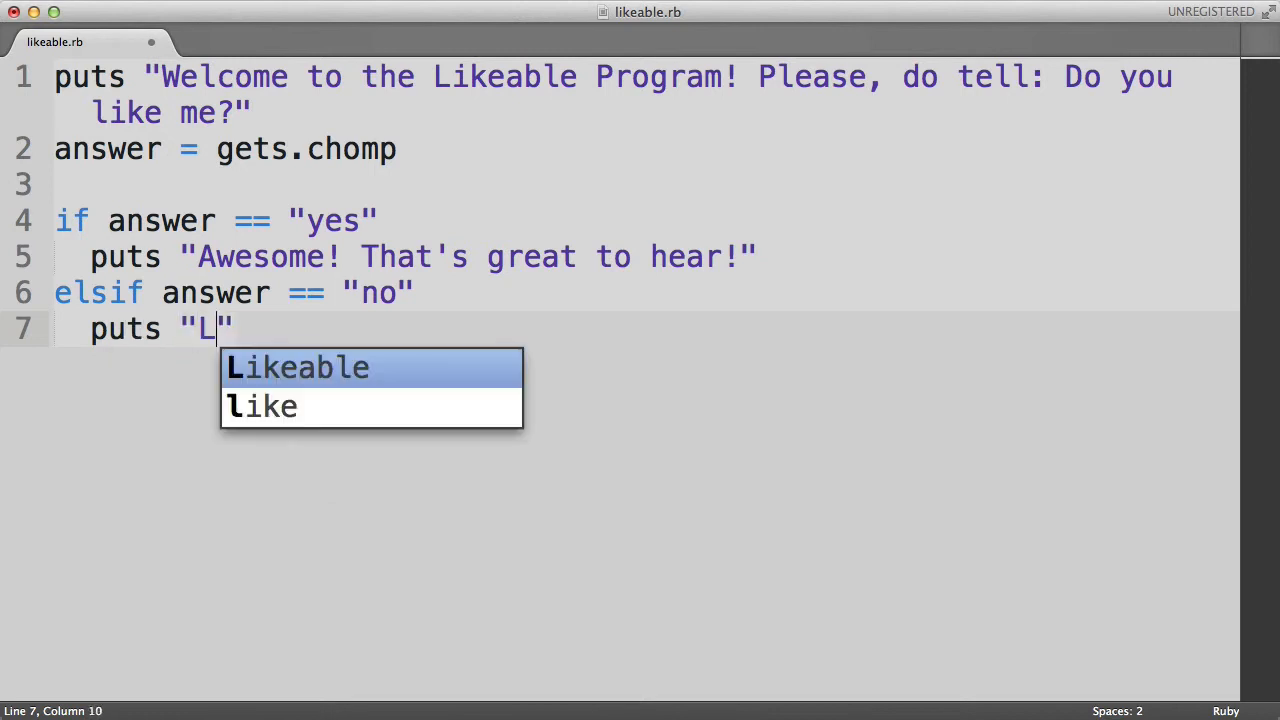
text(IAR!!)
text(end)
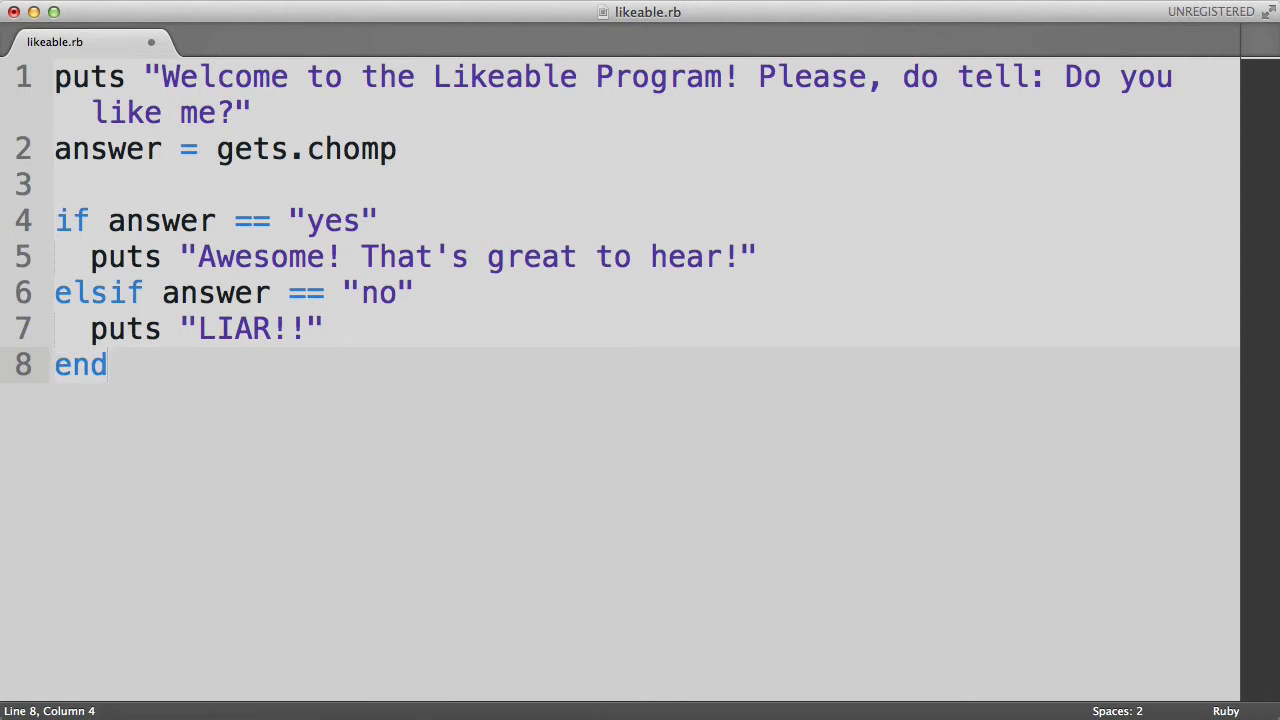
key(cmd+s)
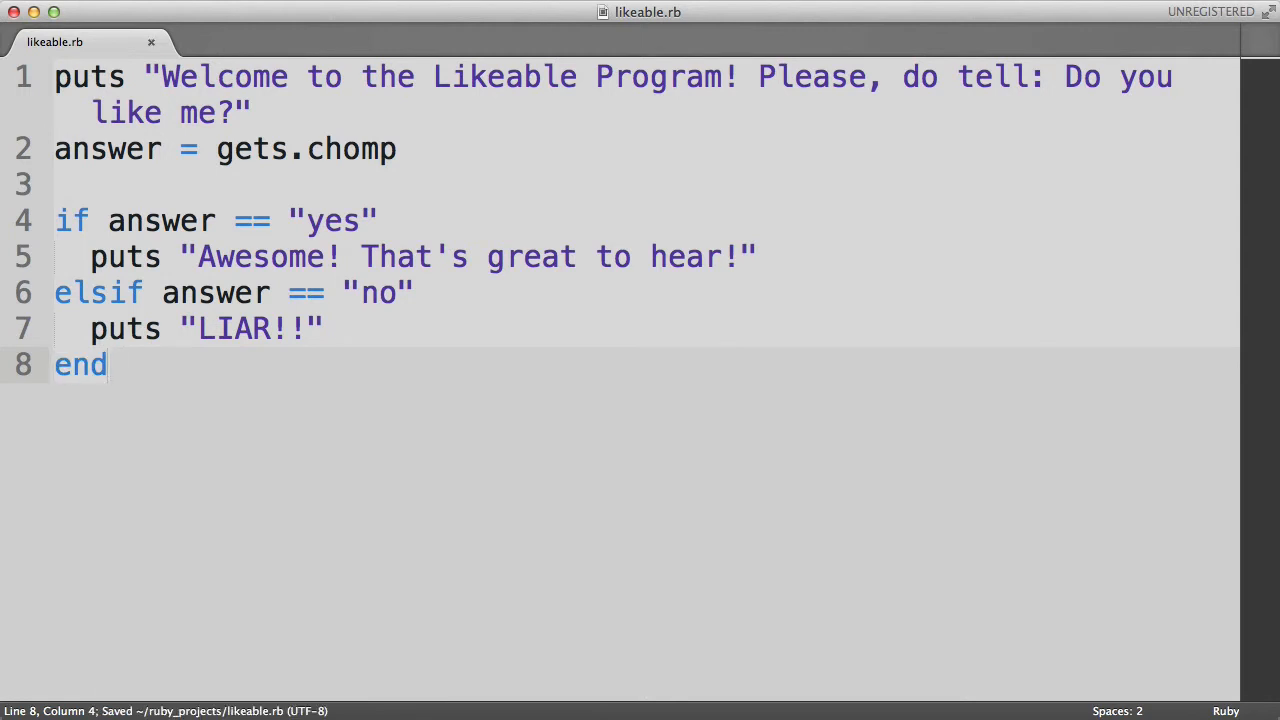
mouse_move(571, 218)
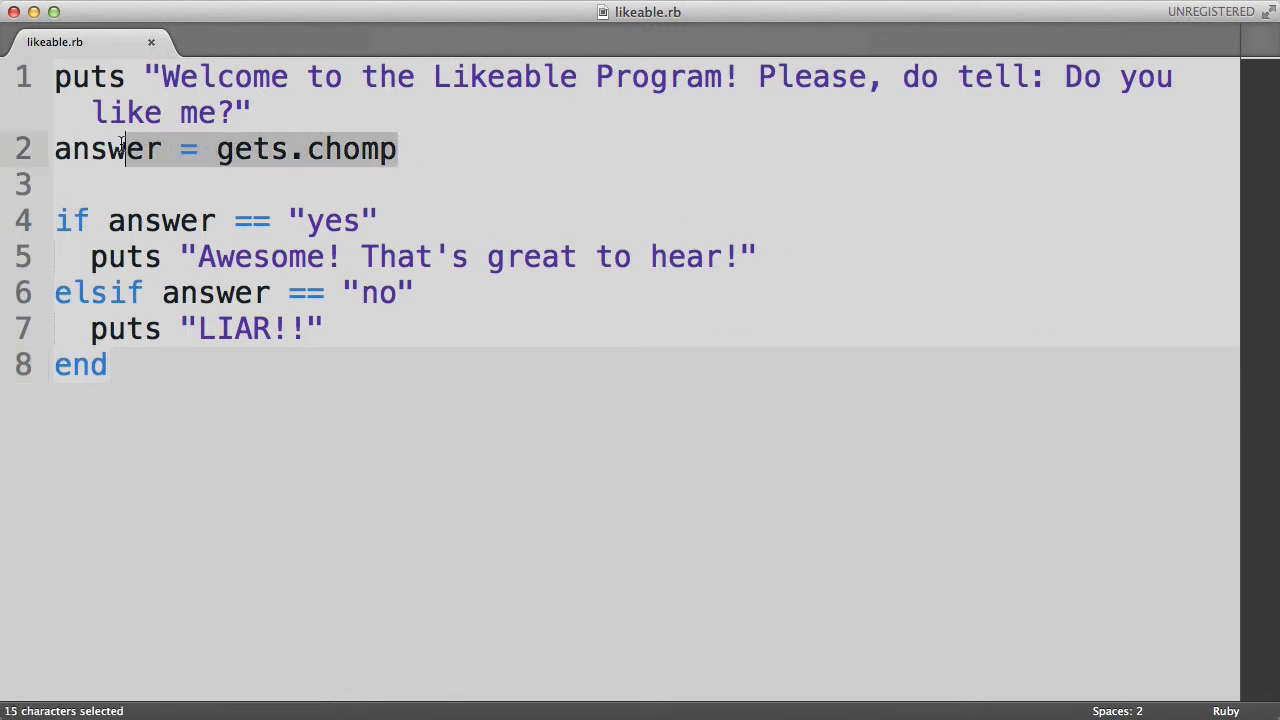
double_click(107, 148)
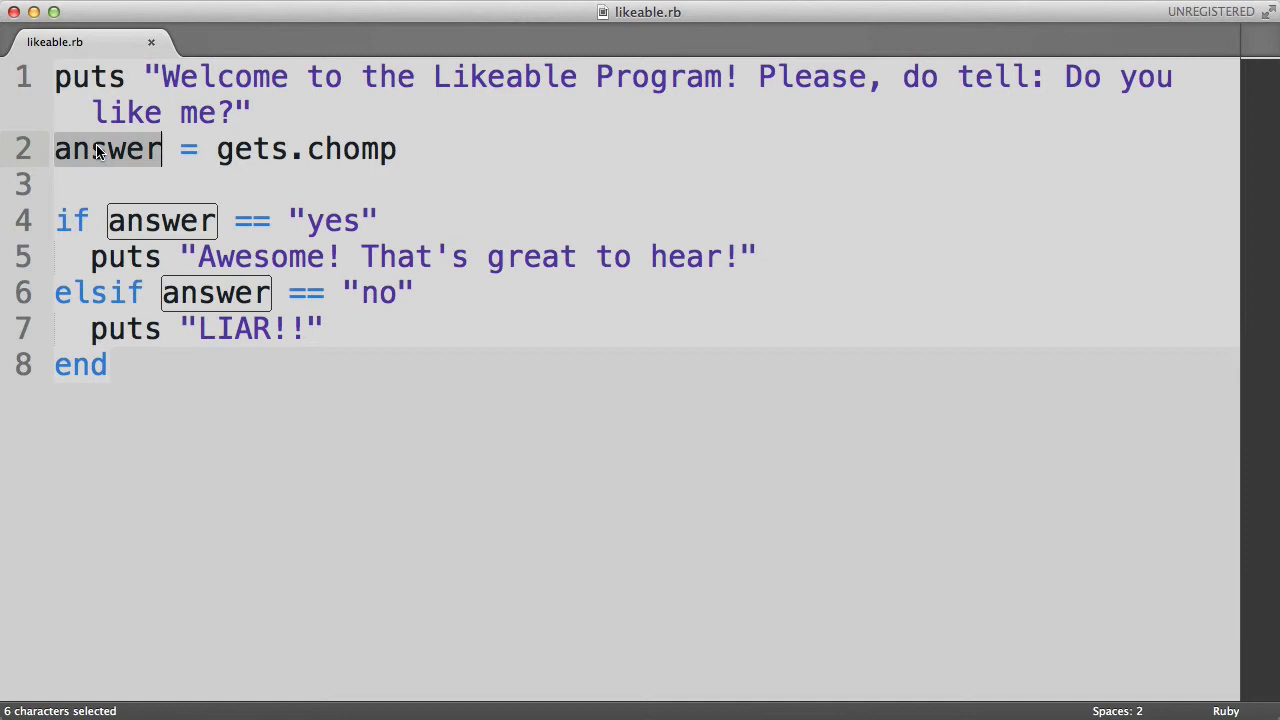
click(105, 148)
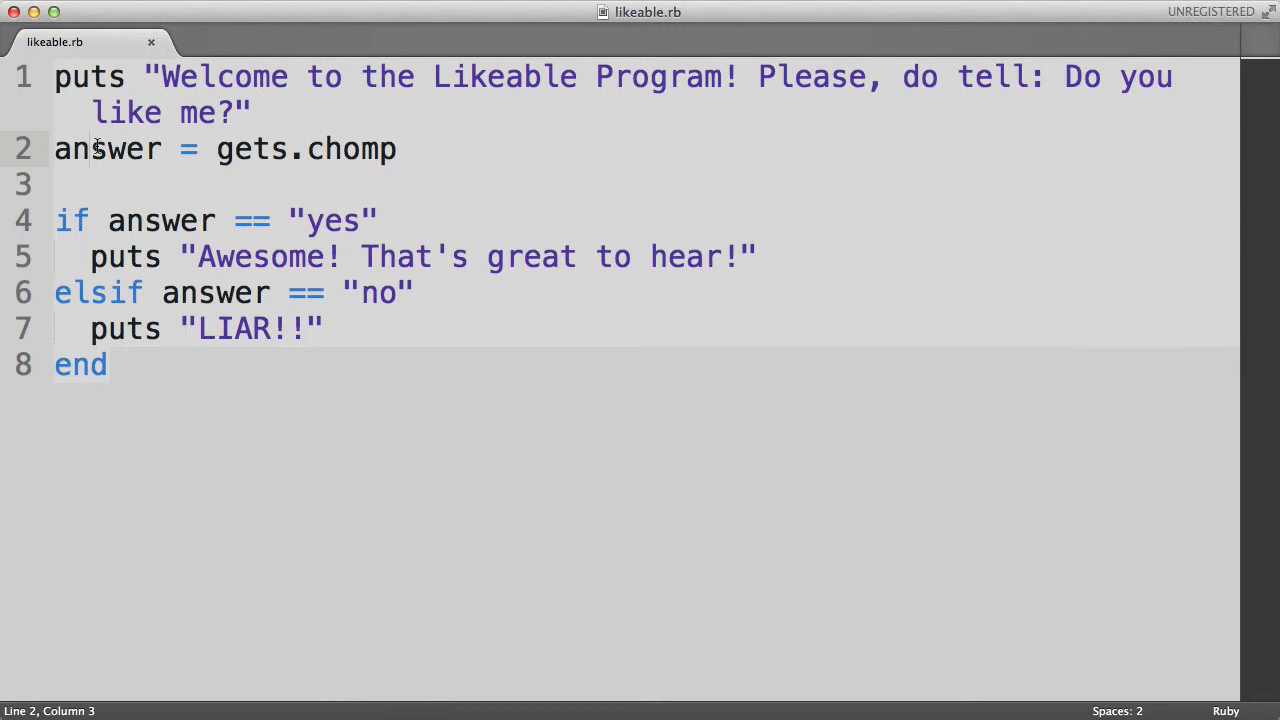
click(56, 220)
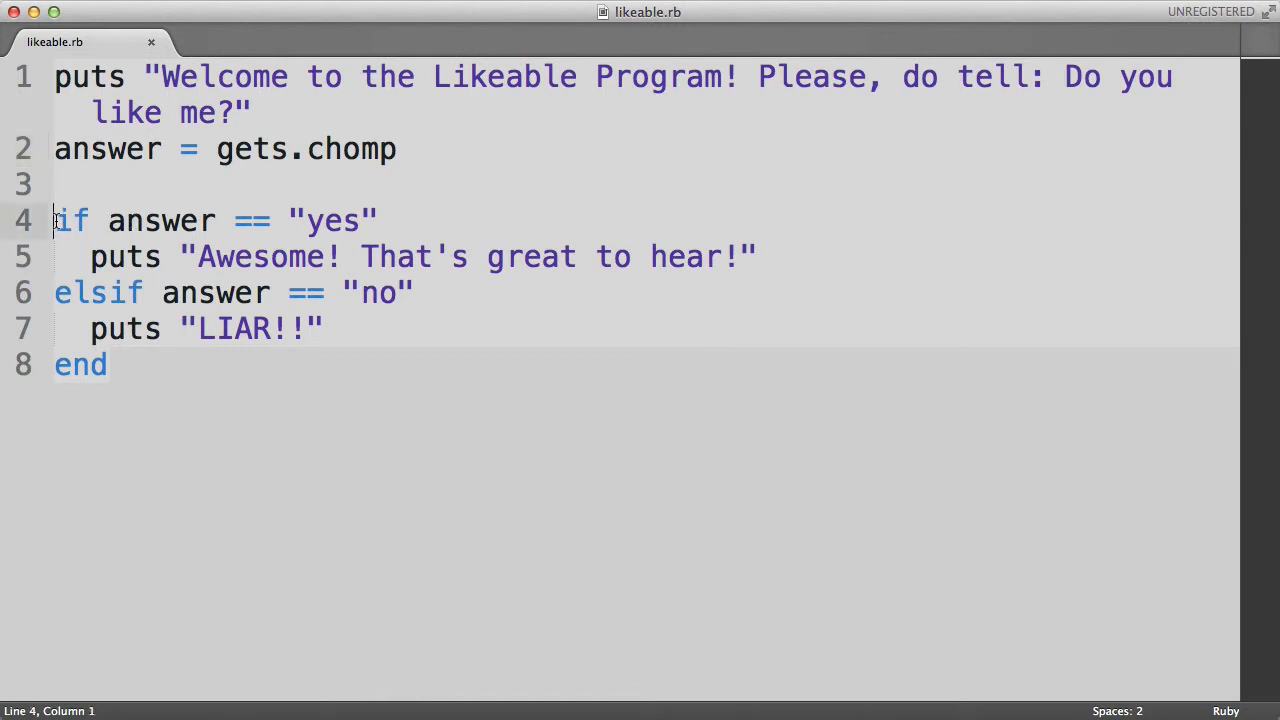
drag(54, 220, 378, 220)
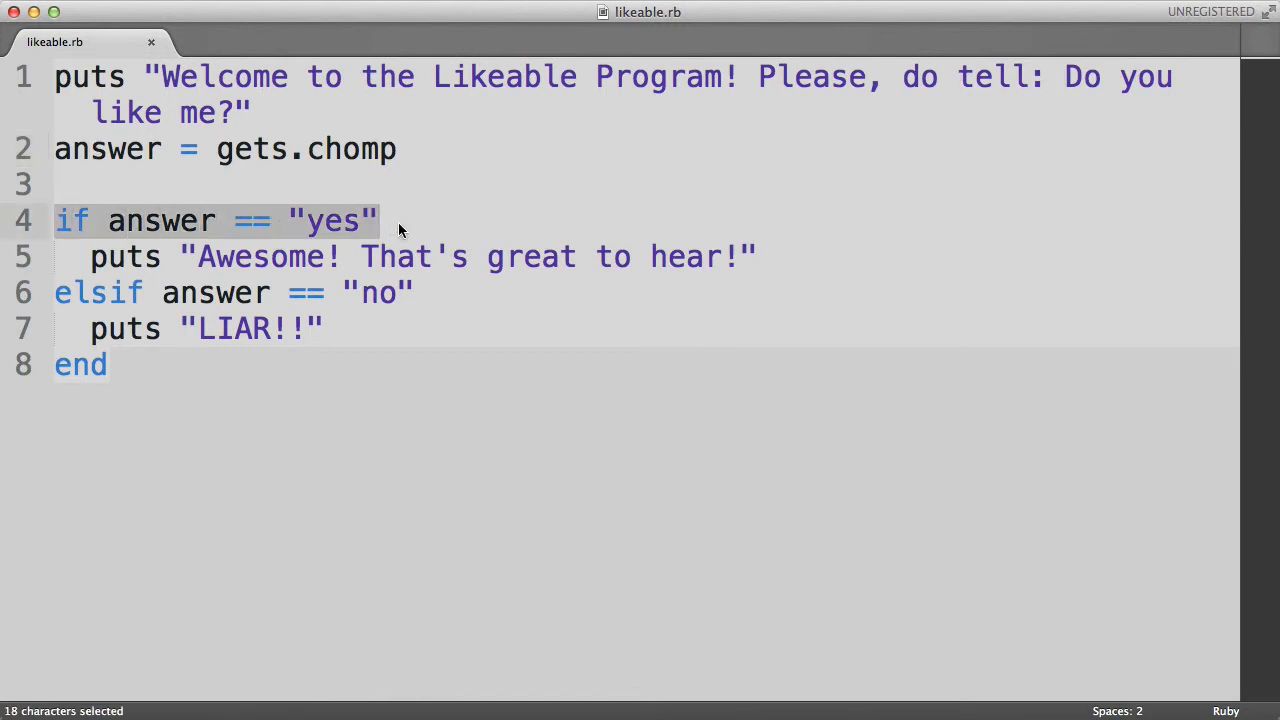
click(385, 221)
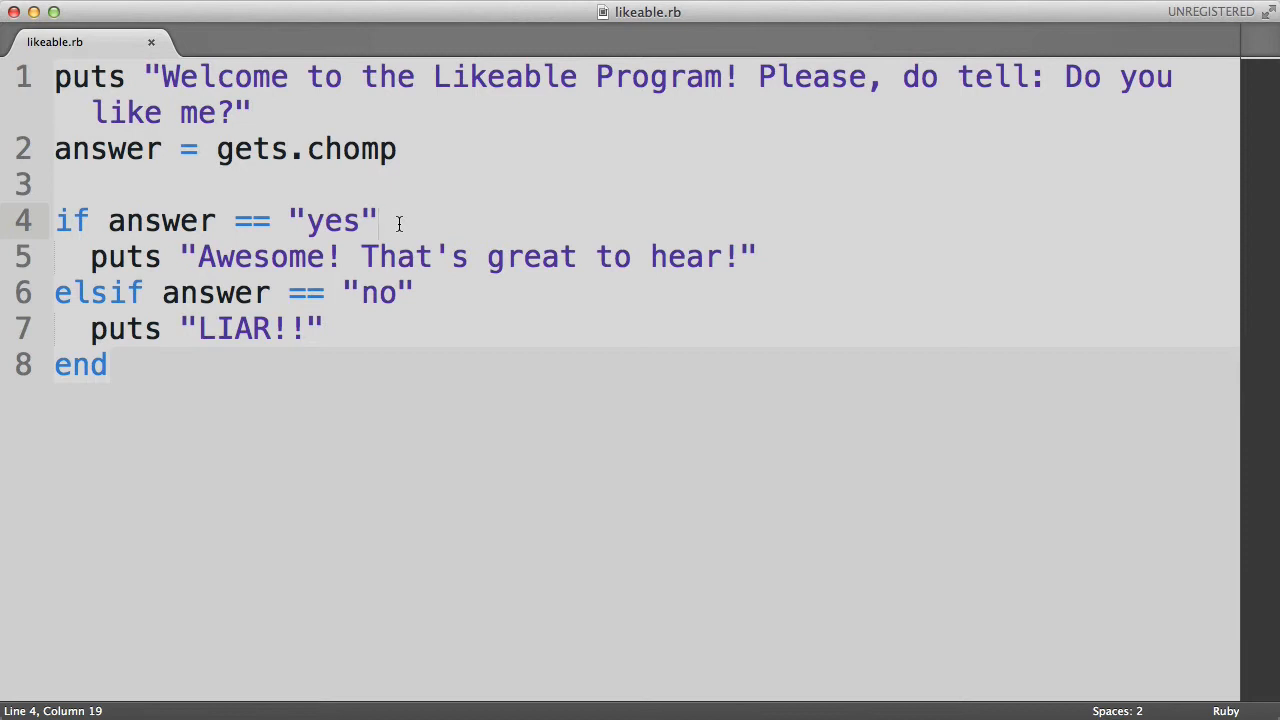
mouse_move(295, 234)
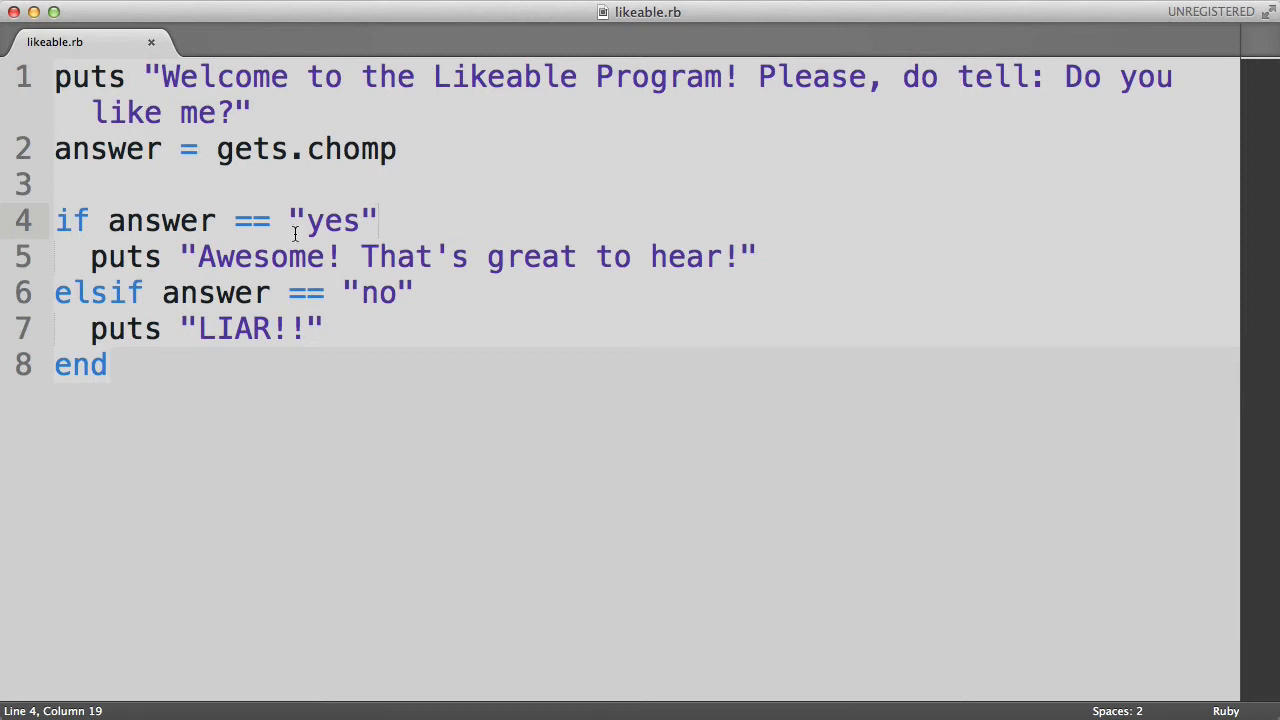
double_click(251, 220)
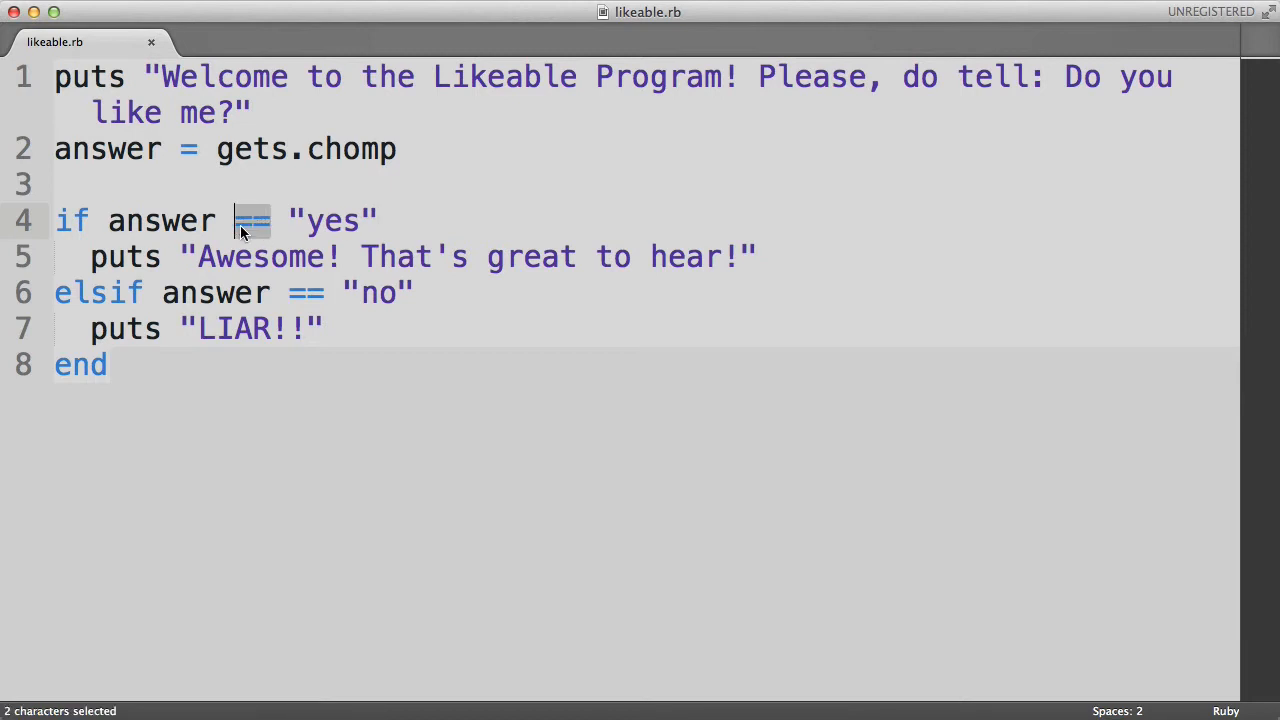
click(248, 220)
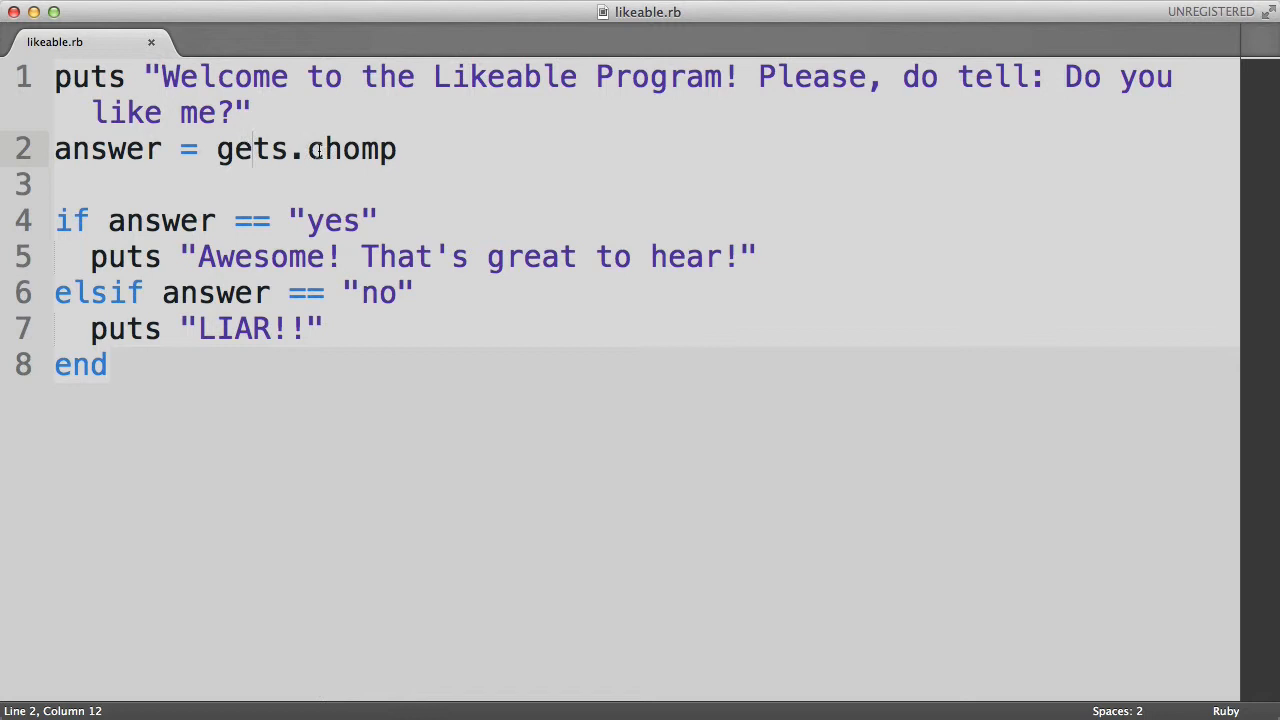
click(108, 148)
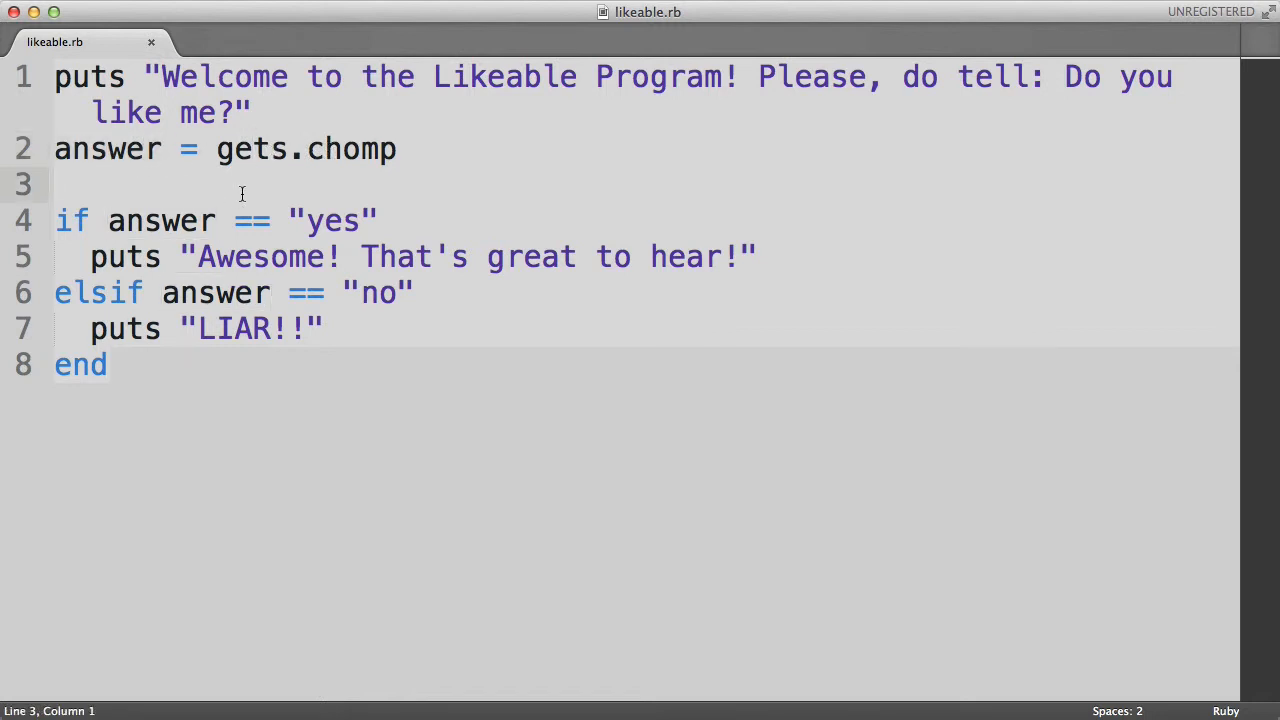
mouse_move(263, 201)
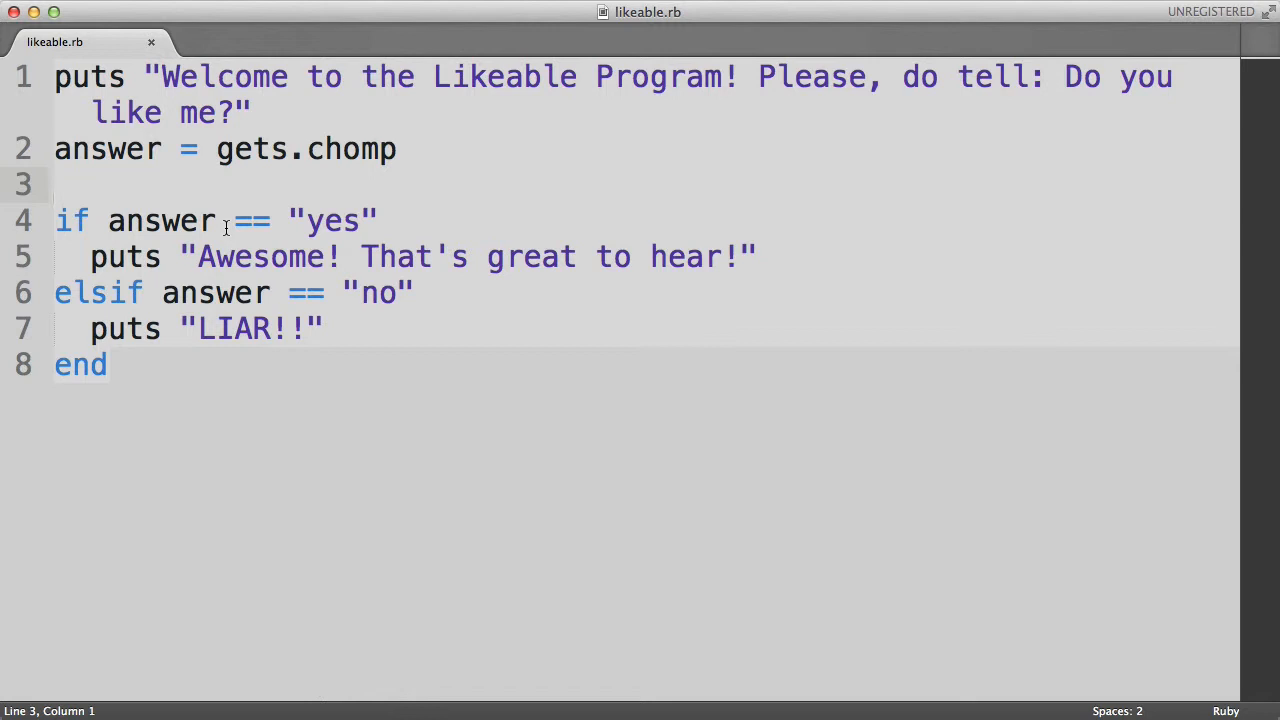
mouse_move(287, 228)
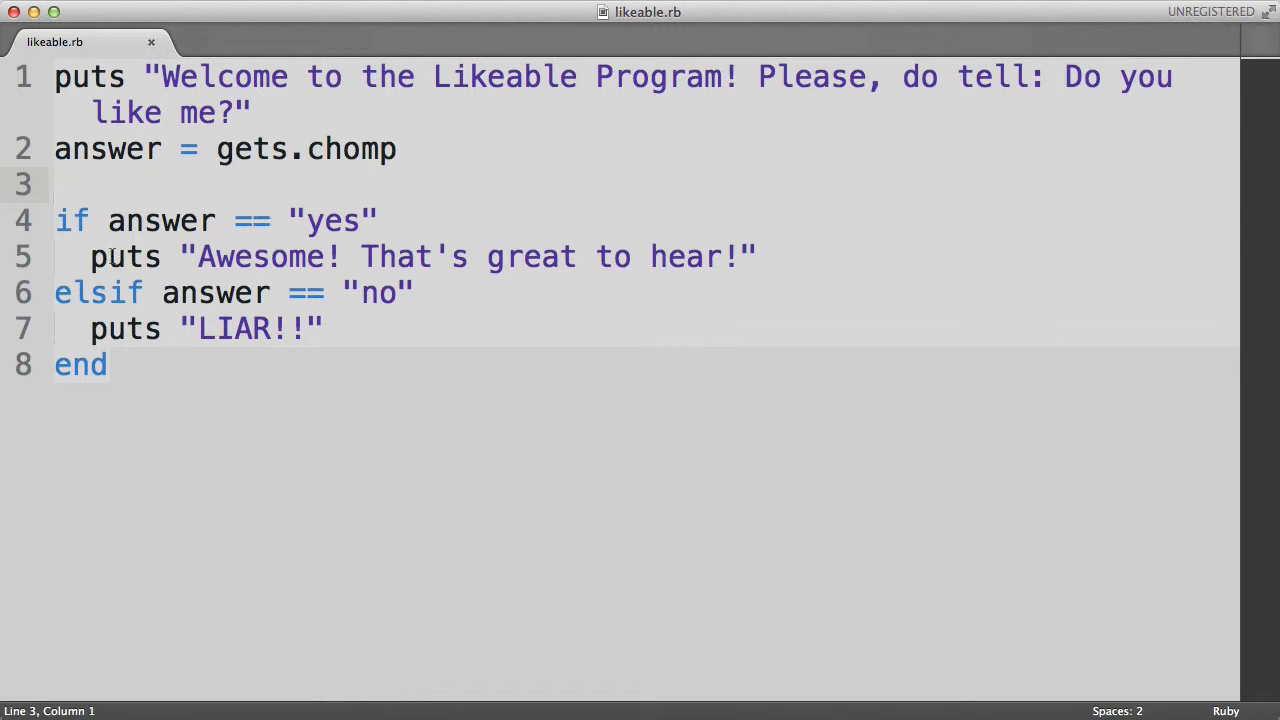
drag(90, 256, 410, 292)
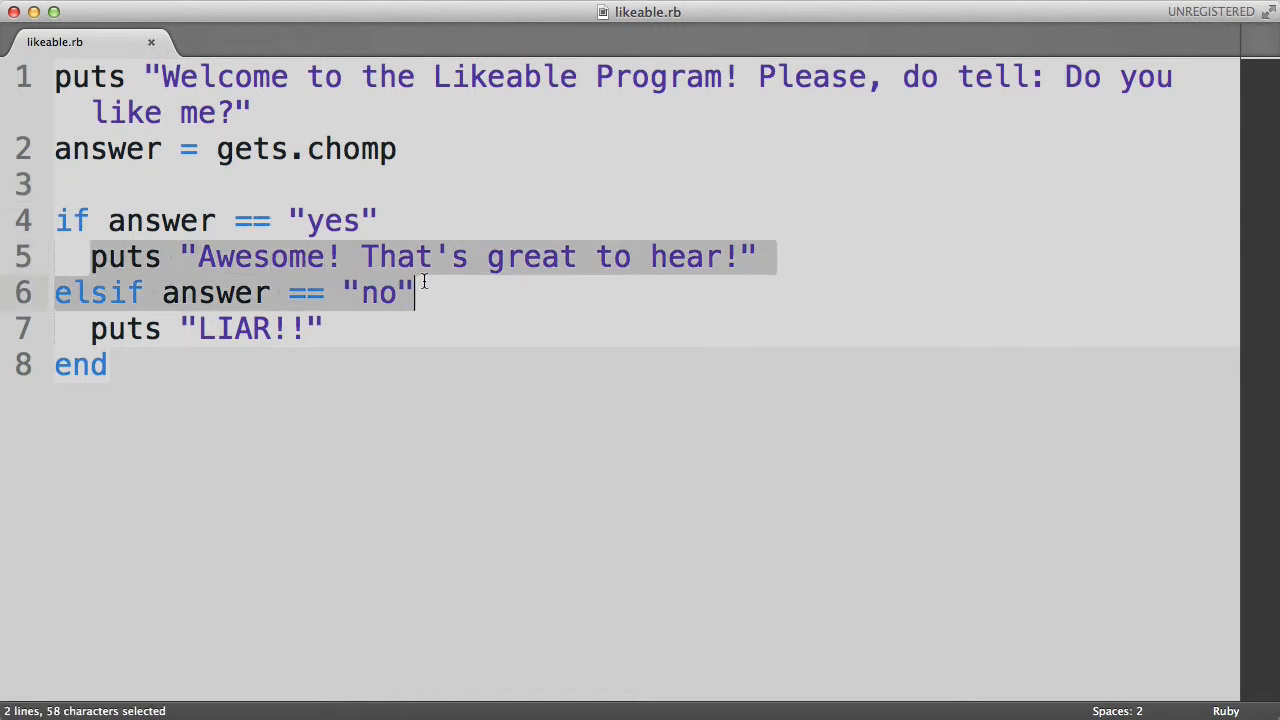
click(487, 257)
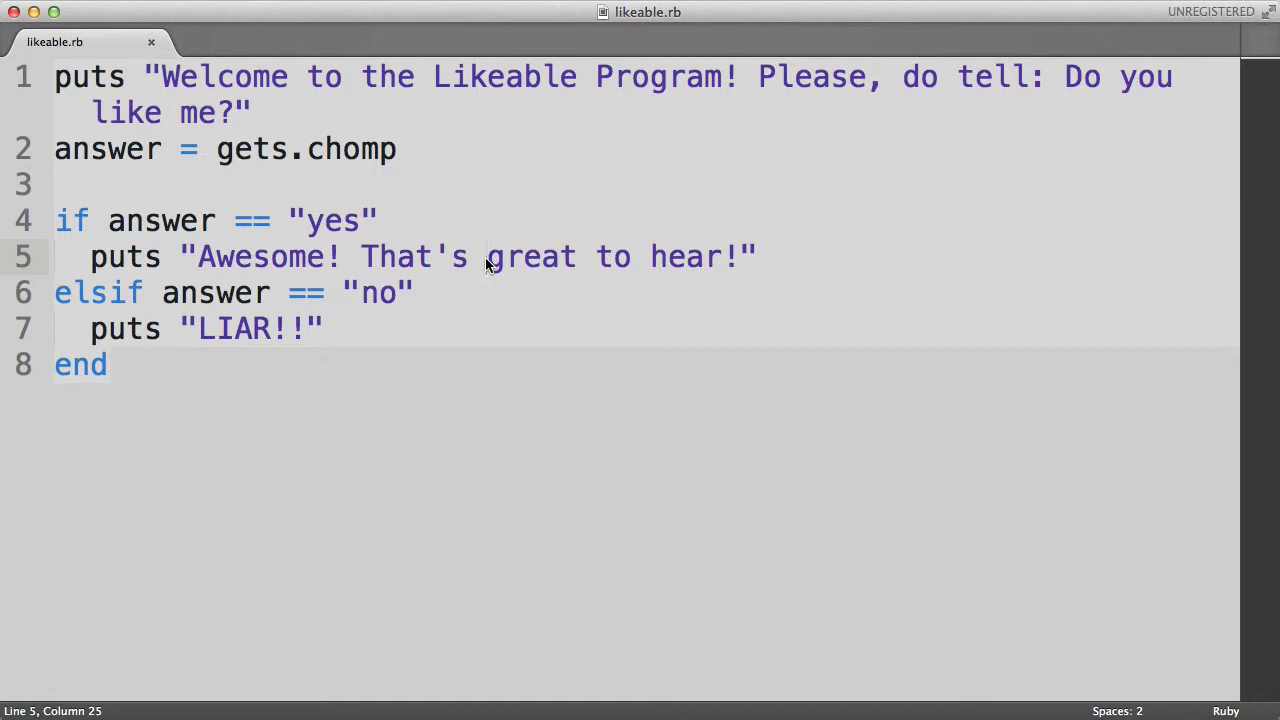
mouse_move(240, 305)
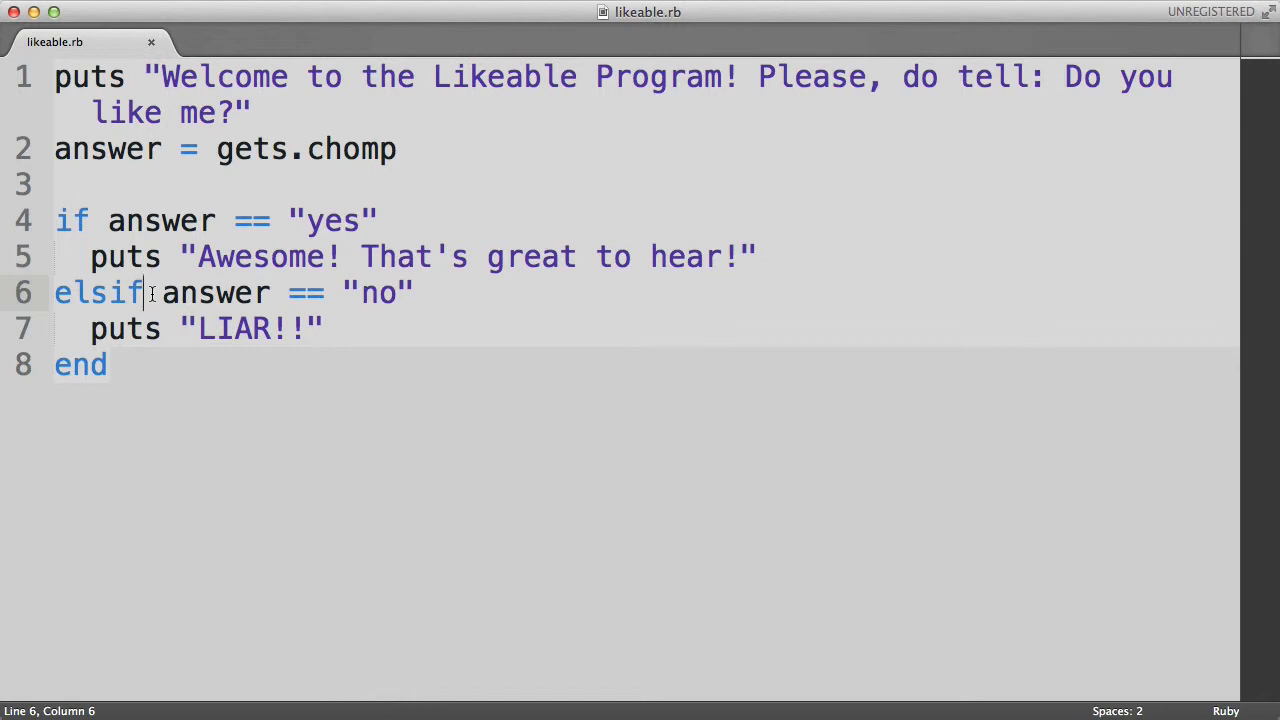
click(108, 364)
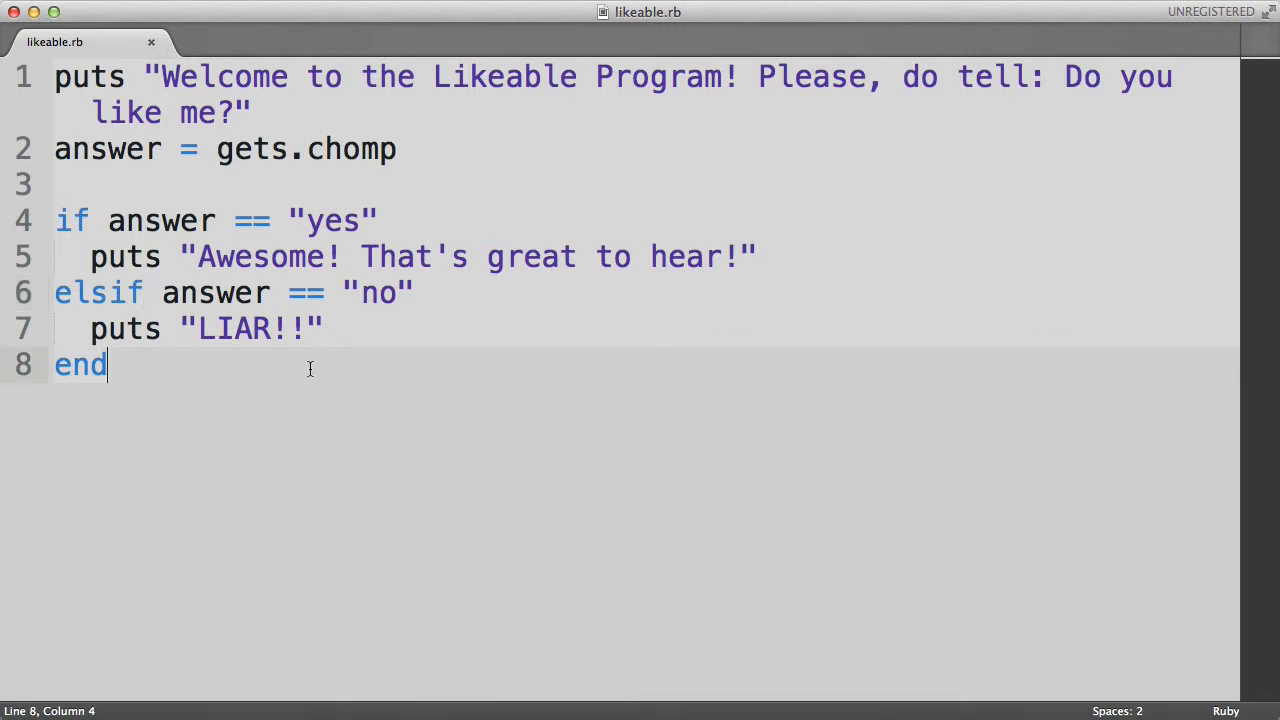
text(else if)
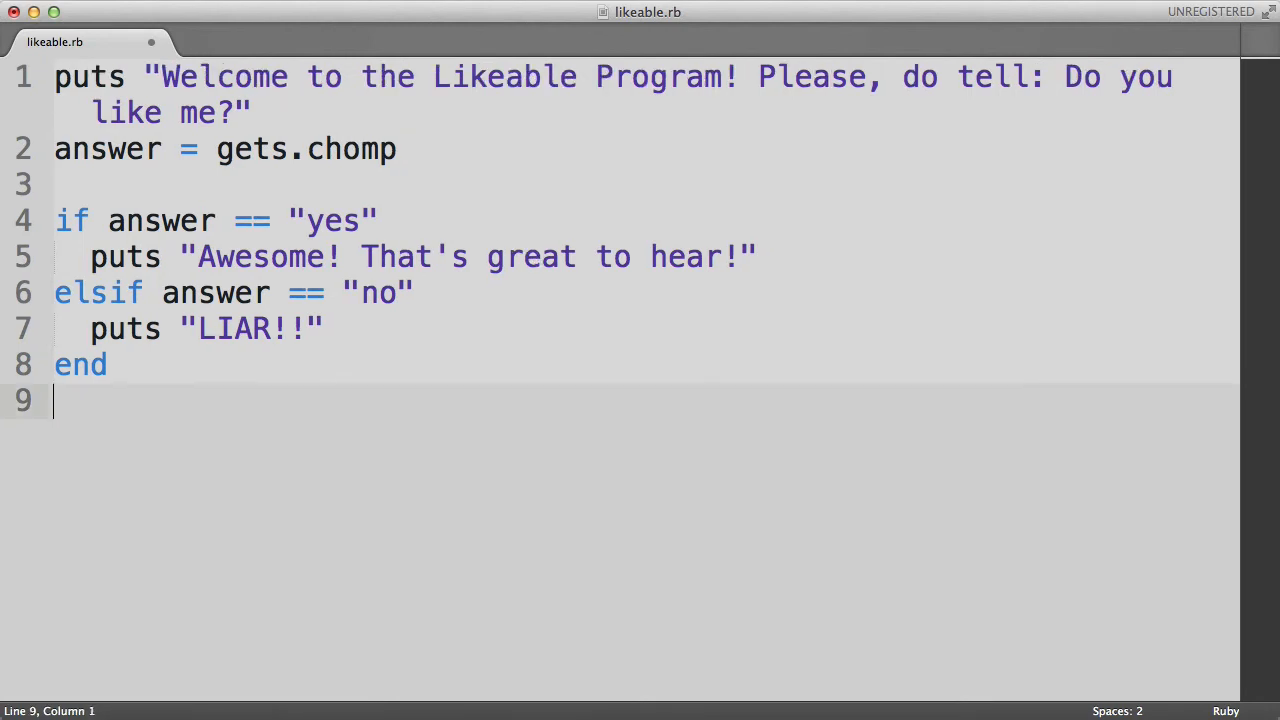
click(126, 292)
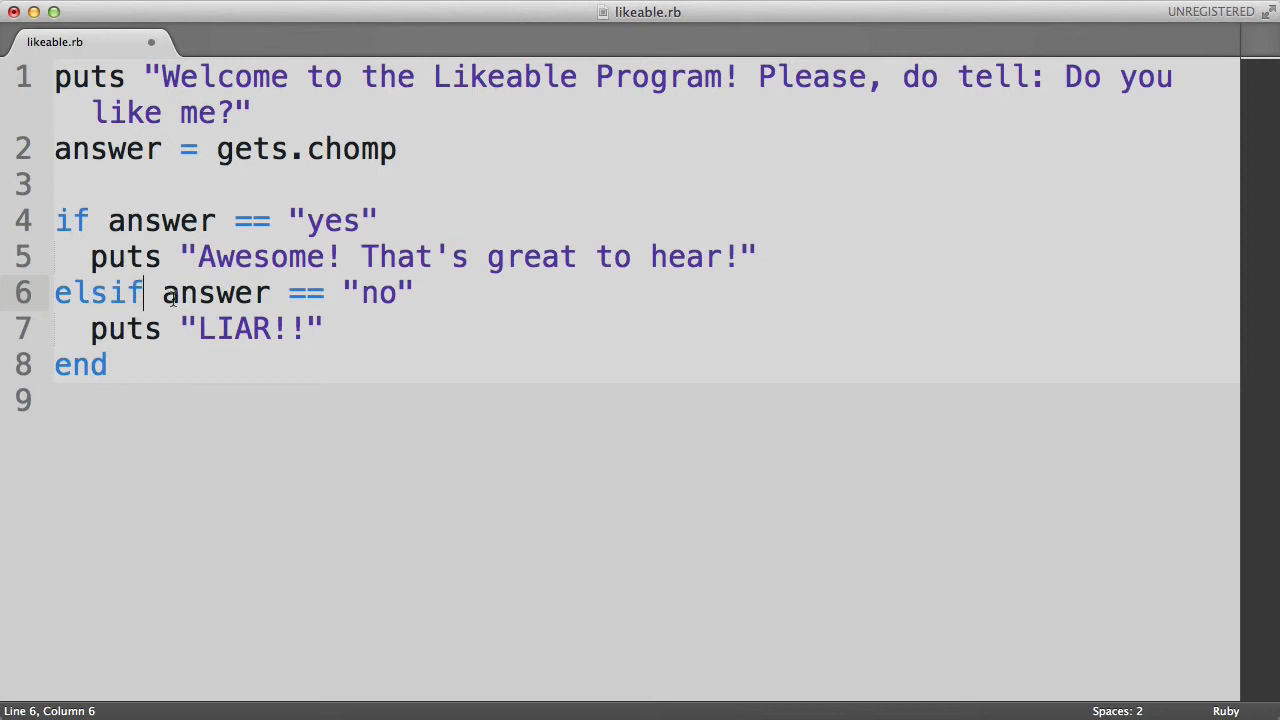
drag(160, 292, 400, 292)
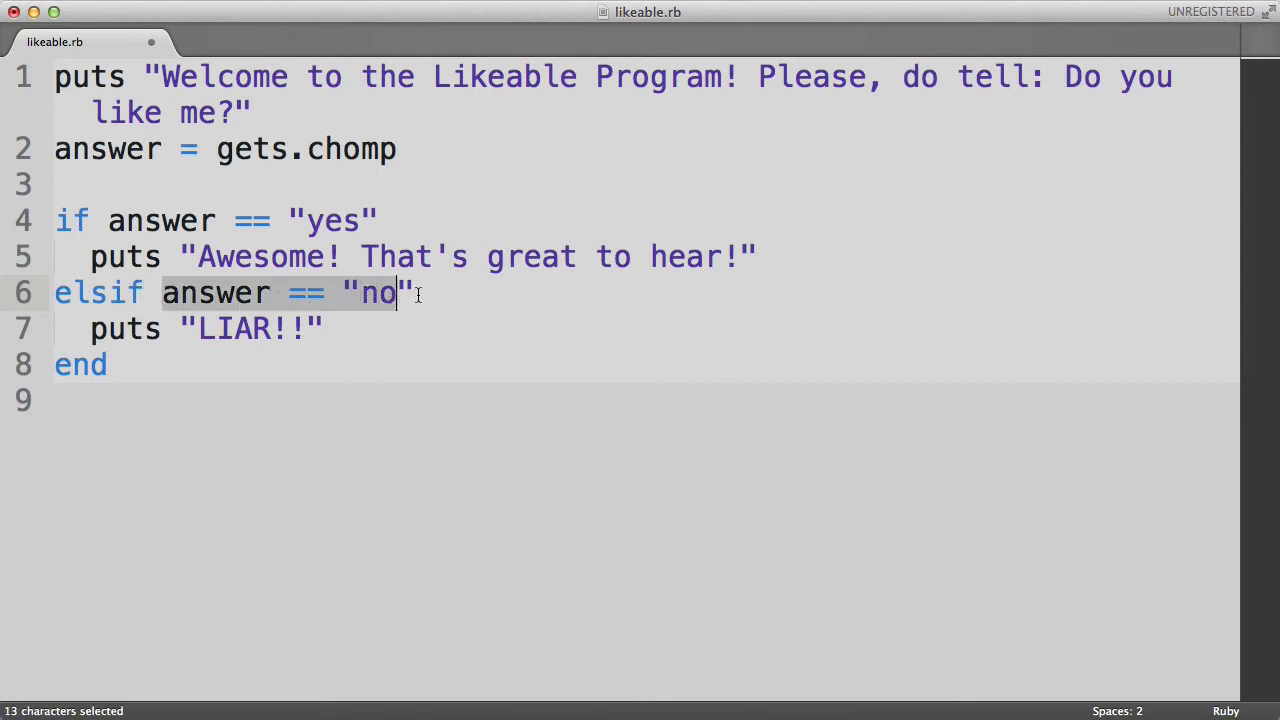
double_click(234, 328)
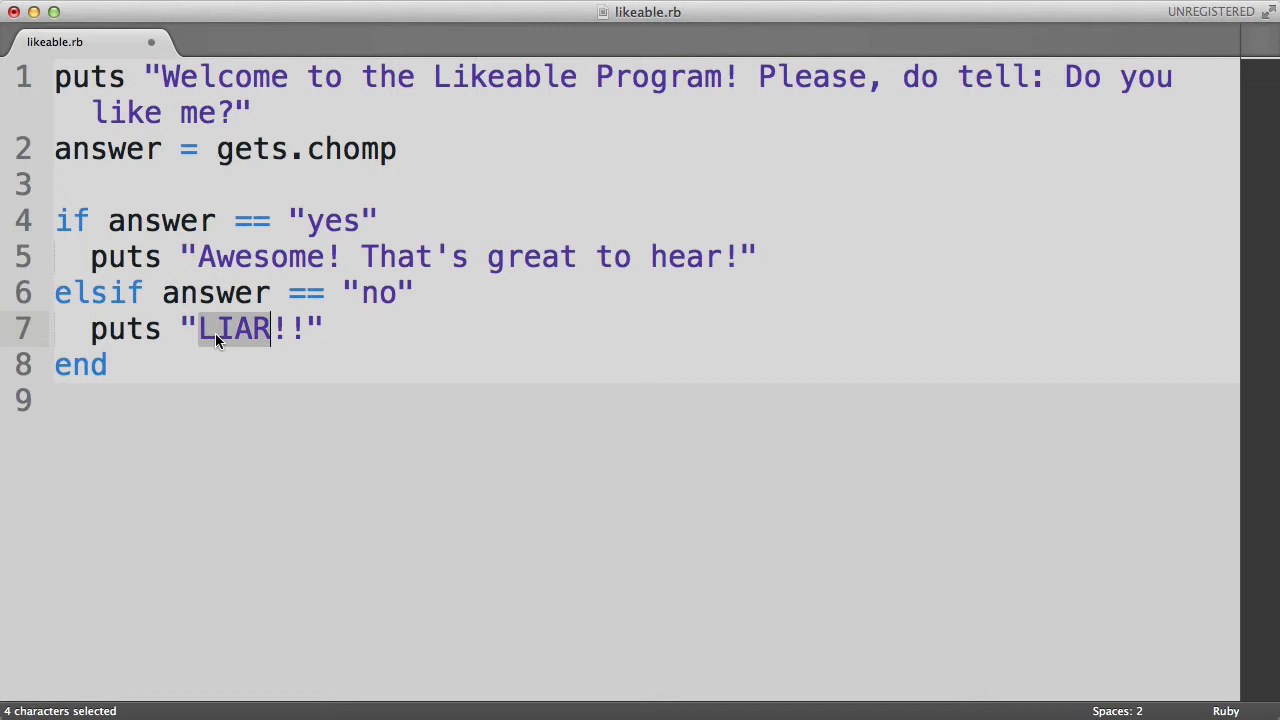
click(258, 328)
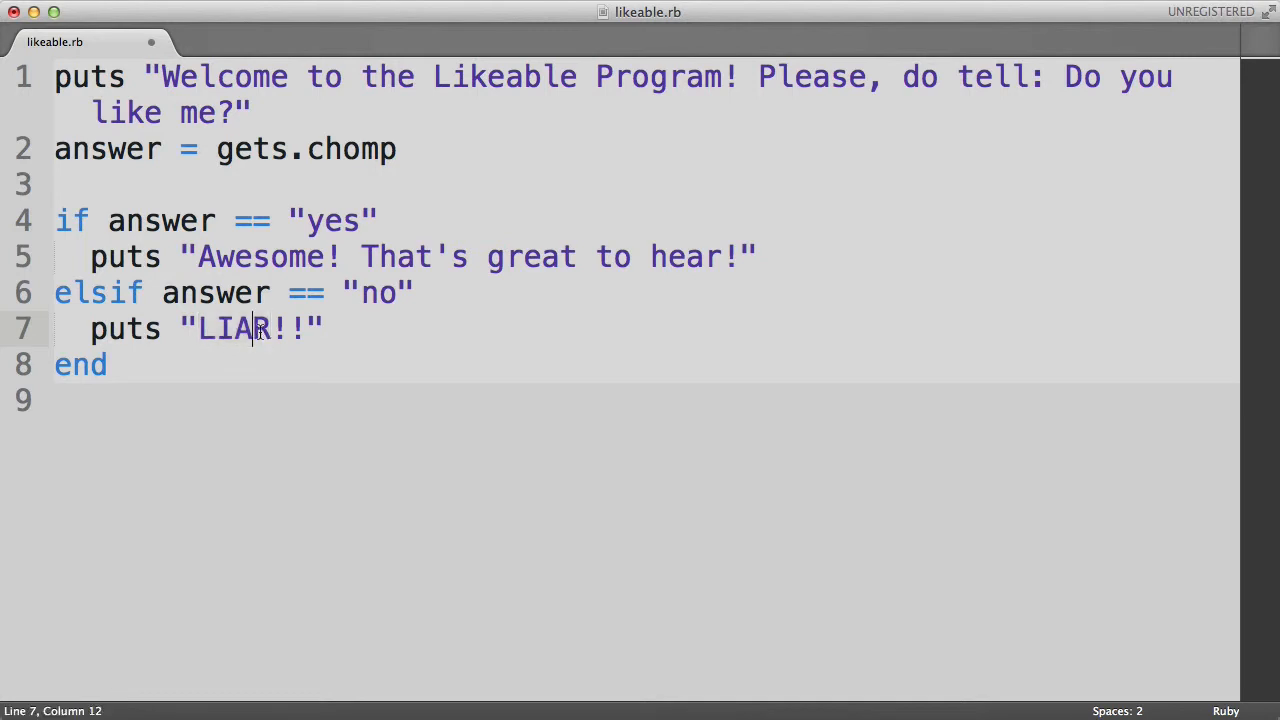
Run likeable.rb in Terminal answering yes, then run it again answering no
key(cmd+s)
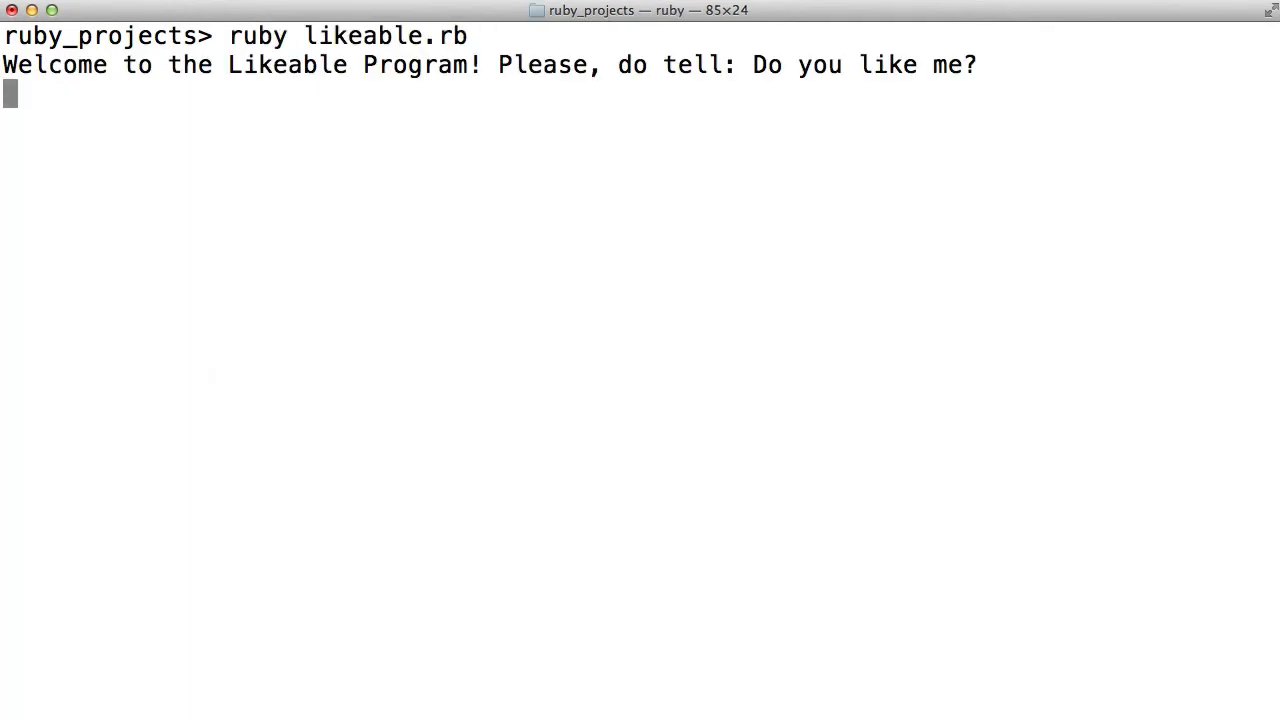
text(yes)
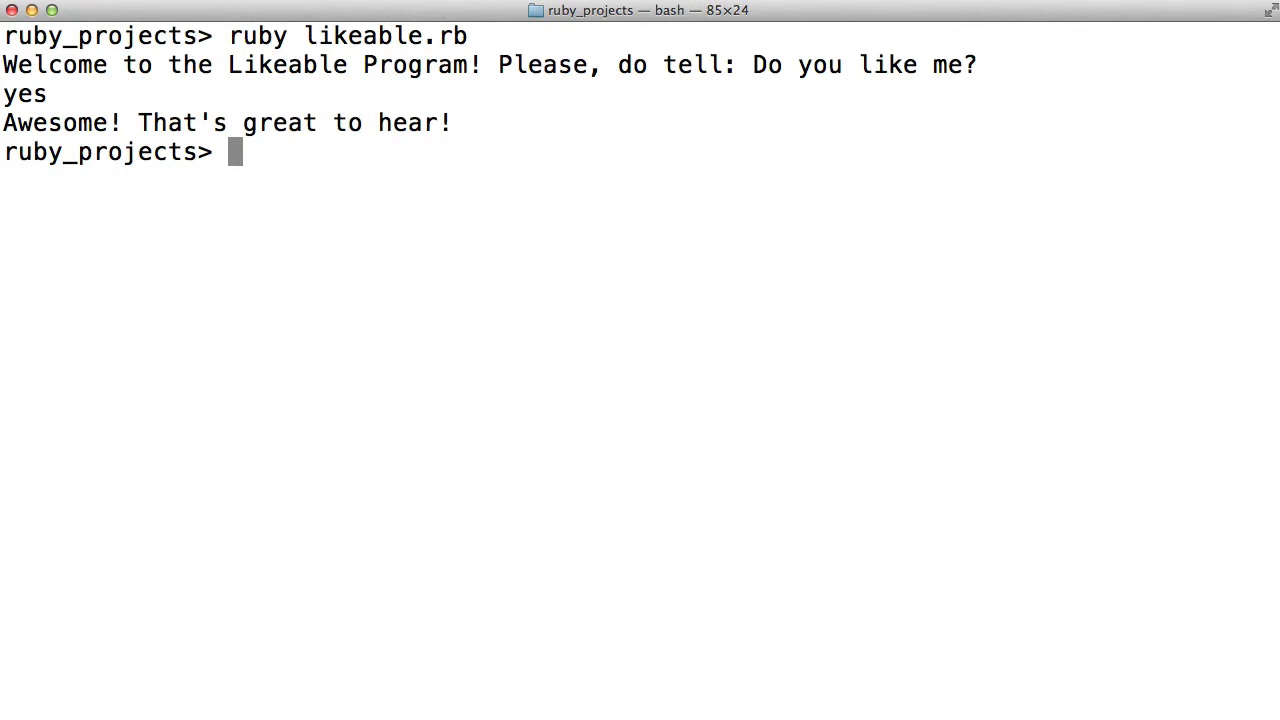
text(ruby likeable.rb)
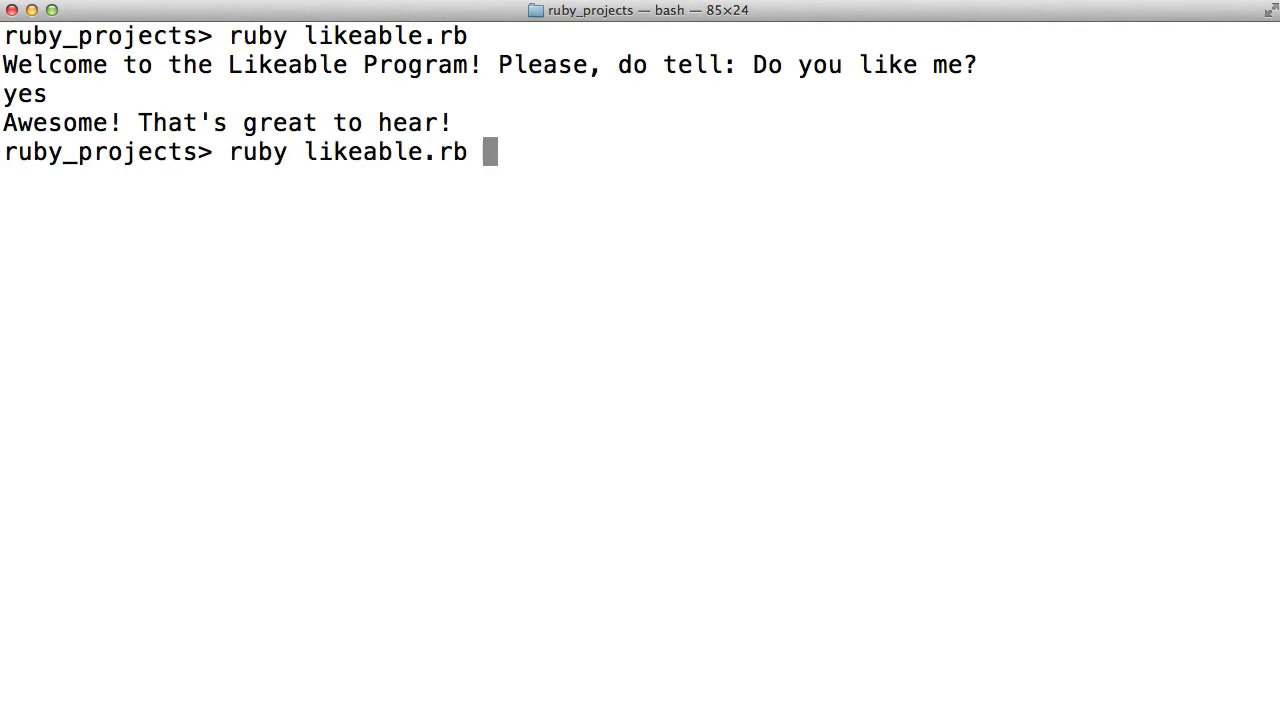
text(no)
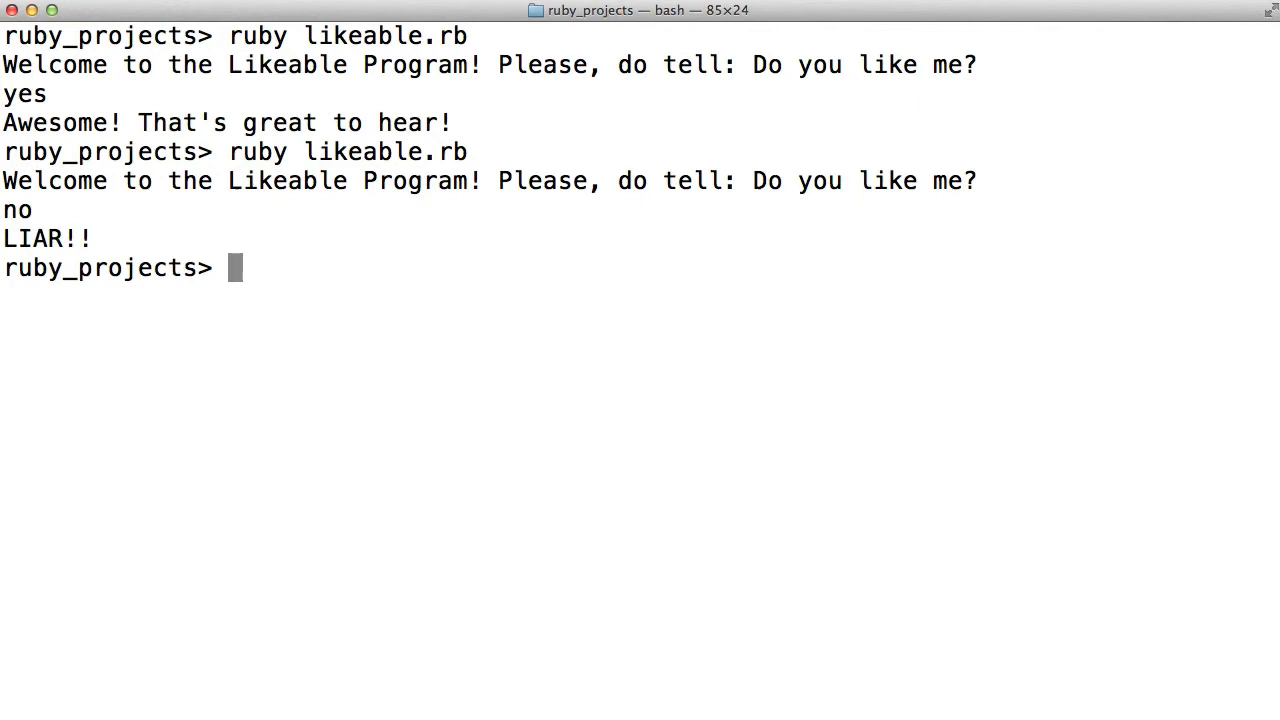
key(cmd+tab)
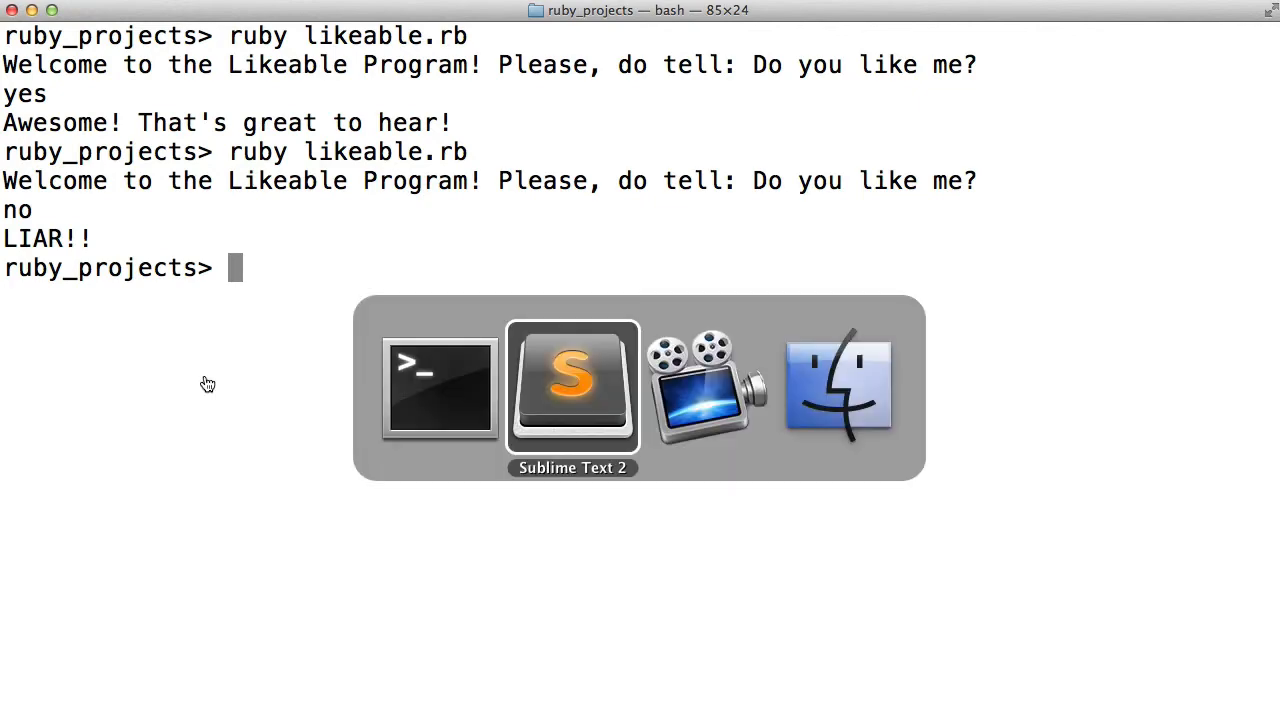
Add puts "Thanks for using this program!" on a new line after end
click(572, 388)
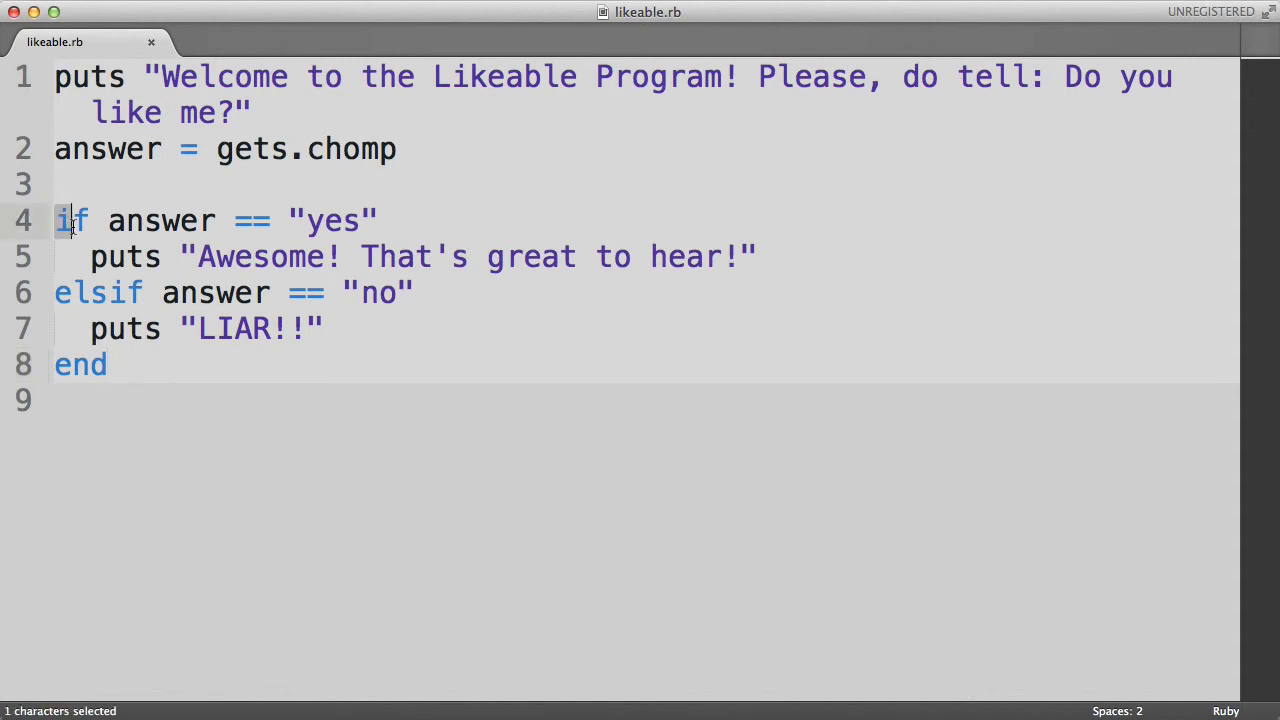
click(108, 364)
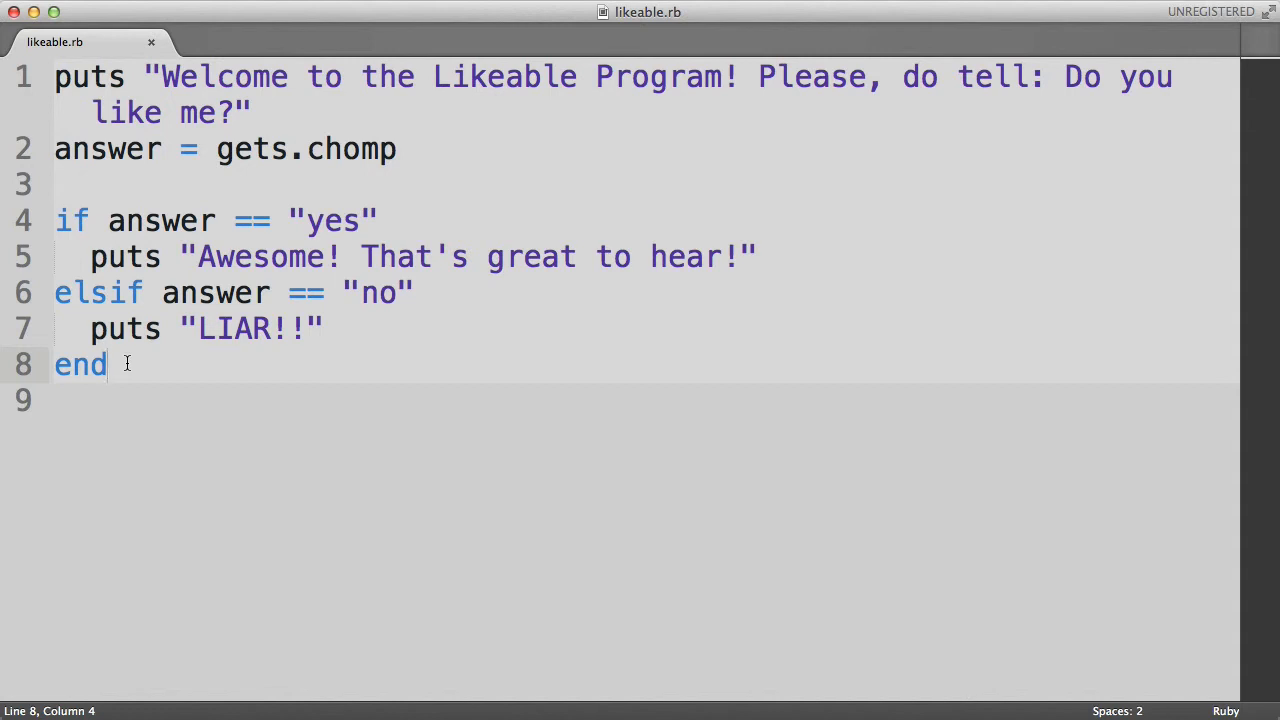
double_click(80, 364)
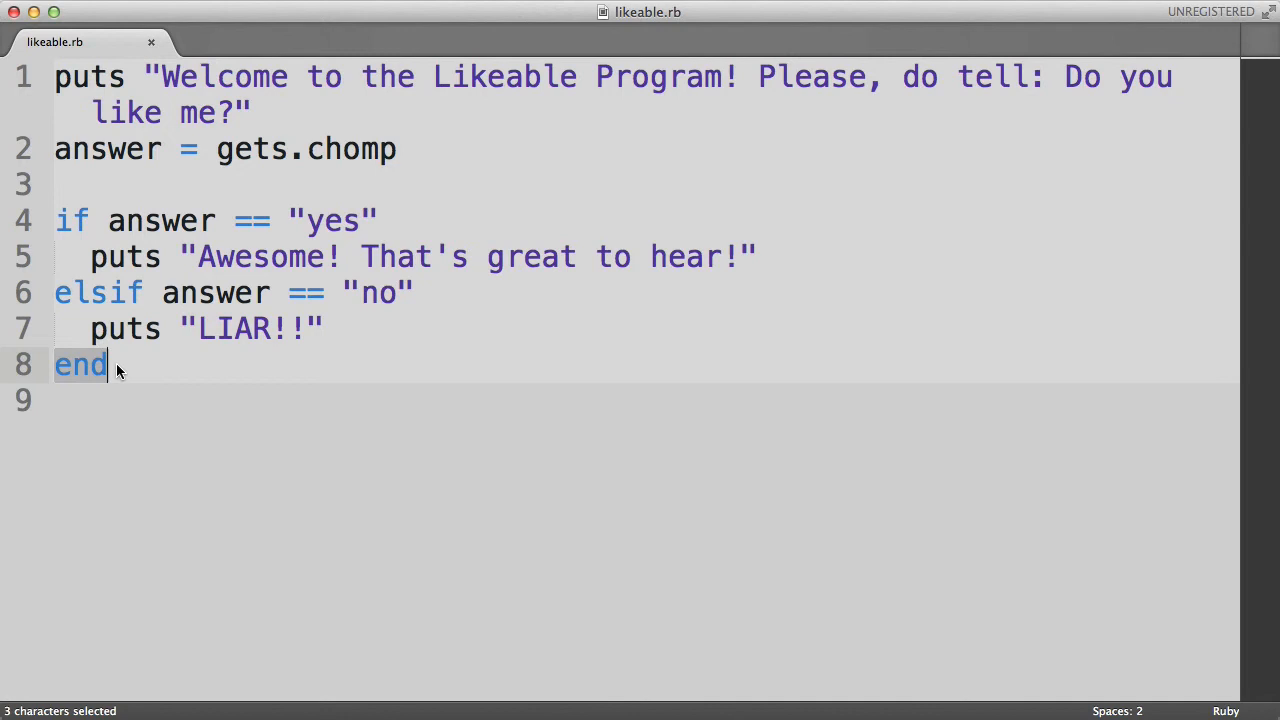
click(120, 364)
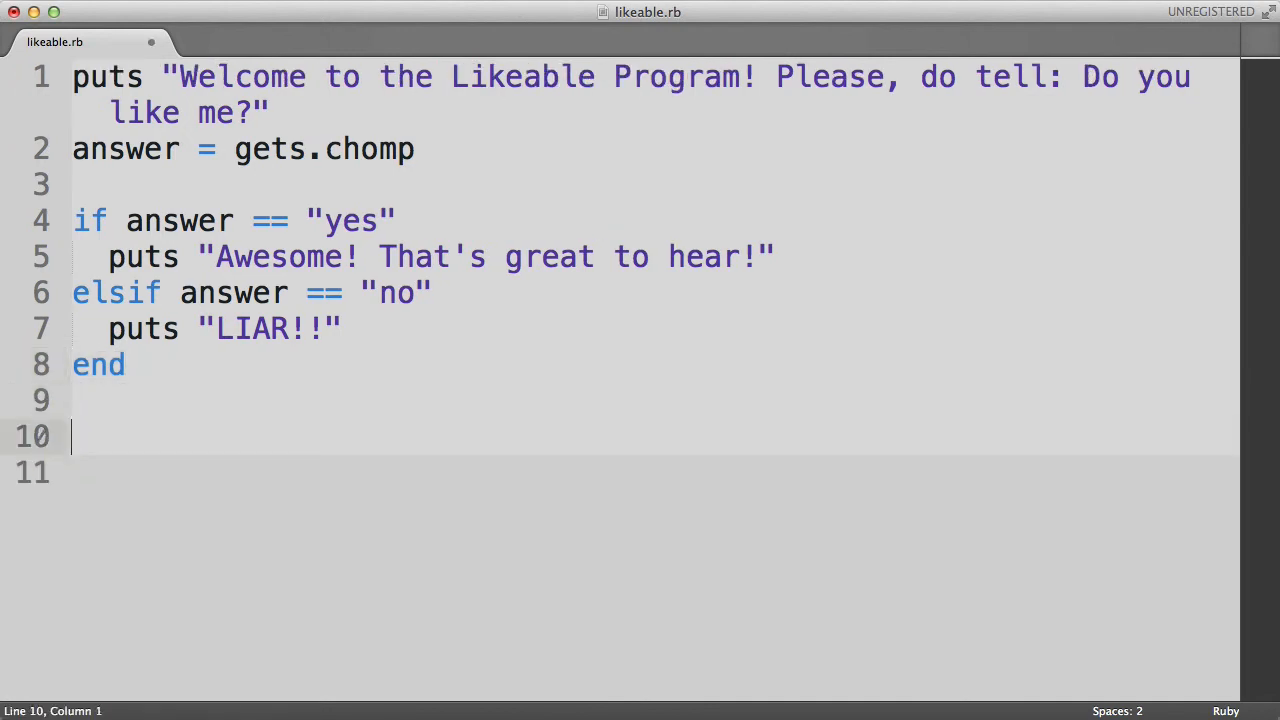
text(puts "Thanks")
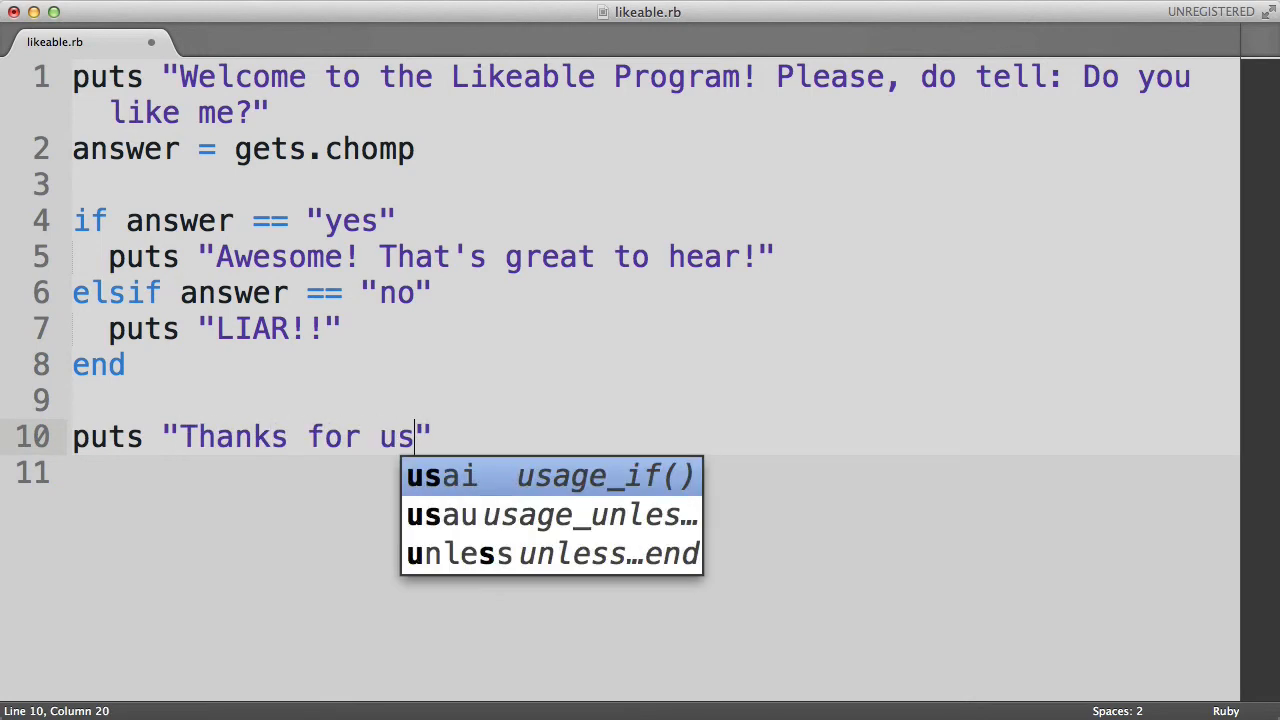
text(ing this pro)
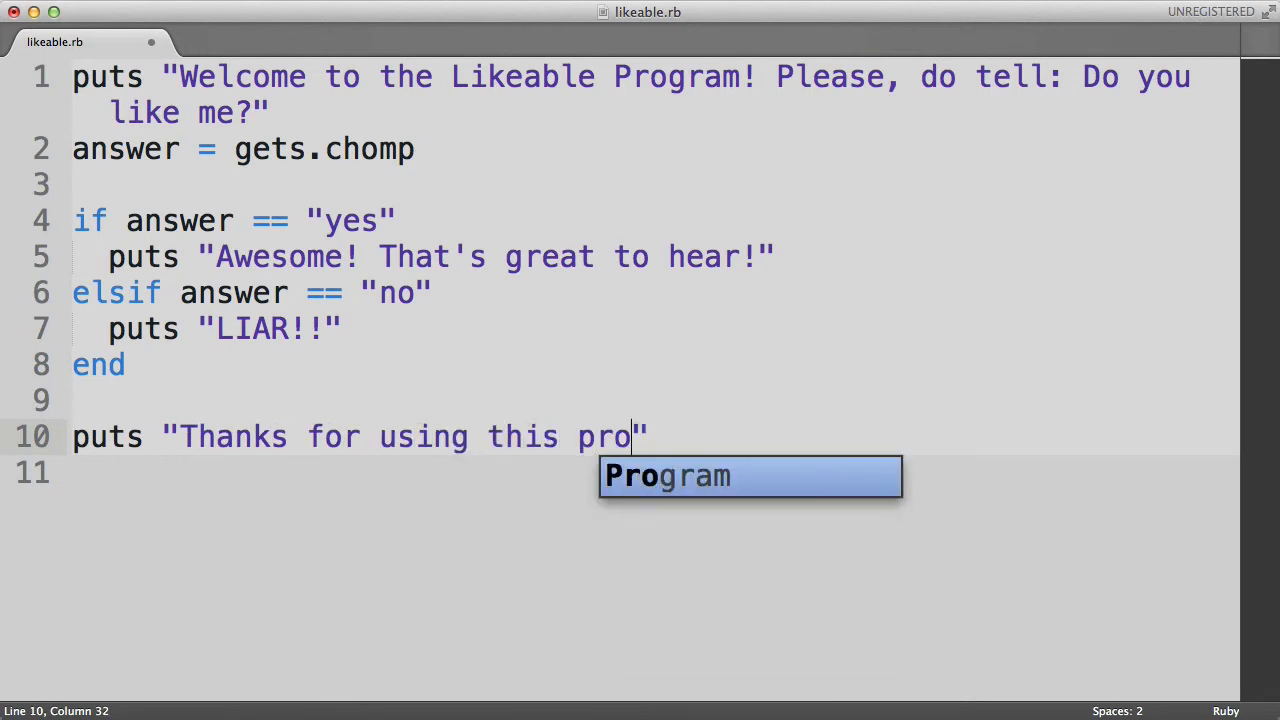
key(tab)
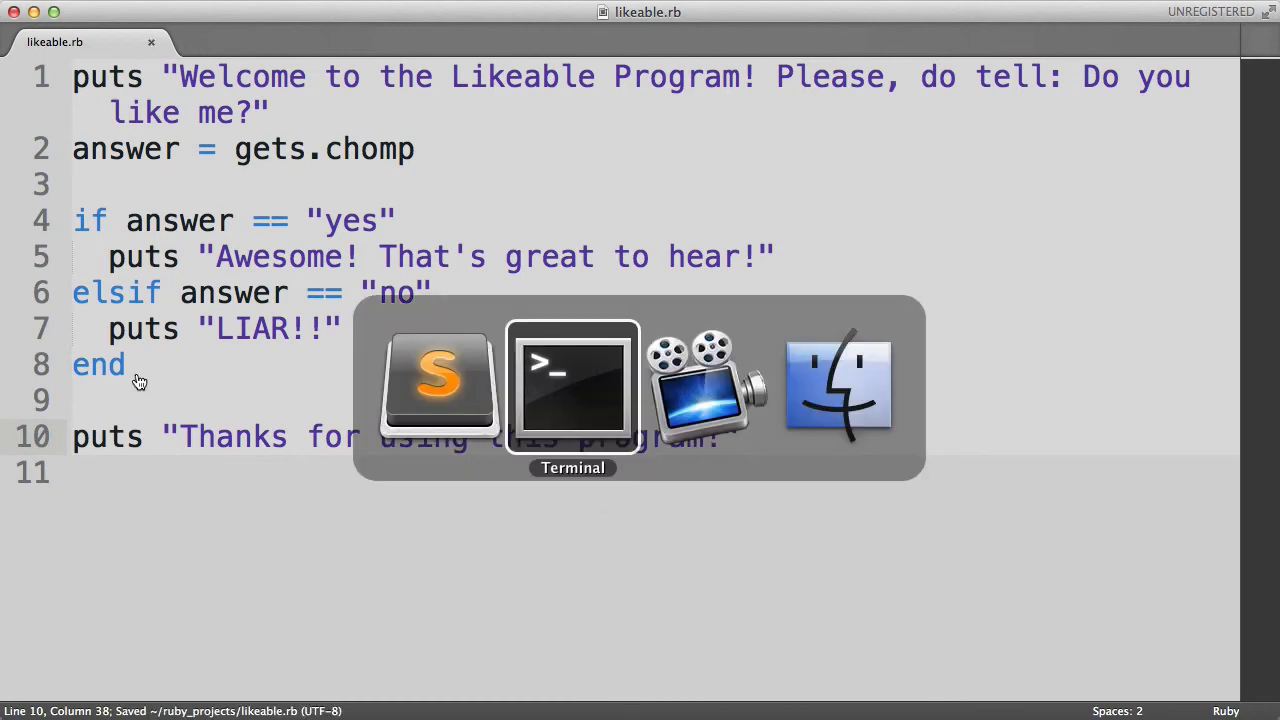
Rerun ruby likeable.rb in Terminal twice, confirming each run ends with the thanks message
click(573, 385)
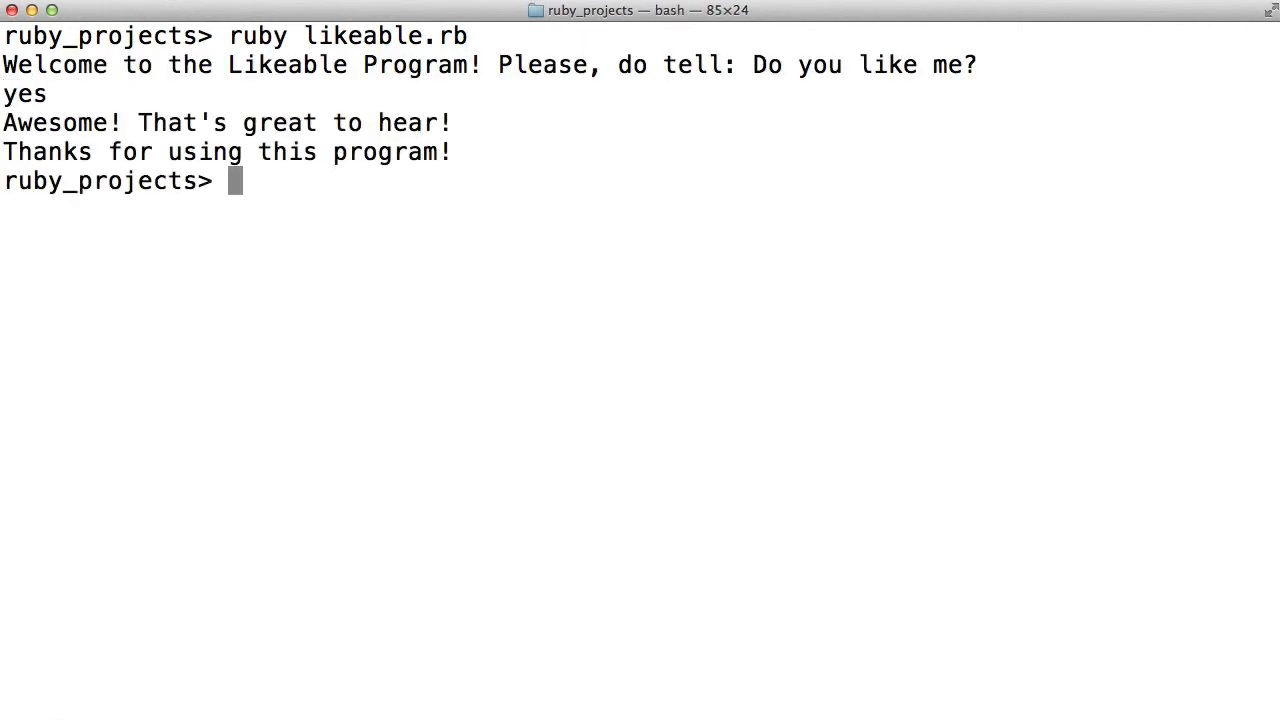
text(ruby likeable.rb)
text(no)
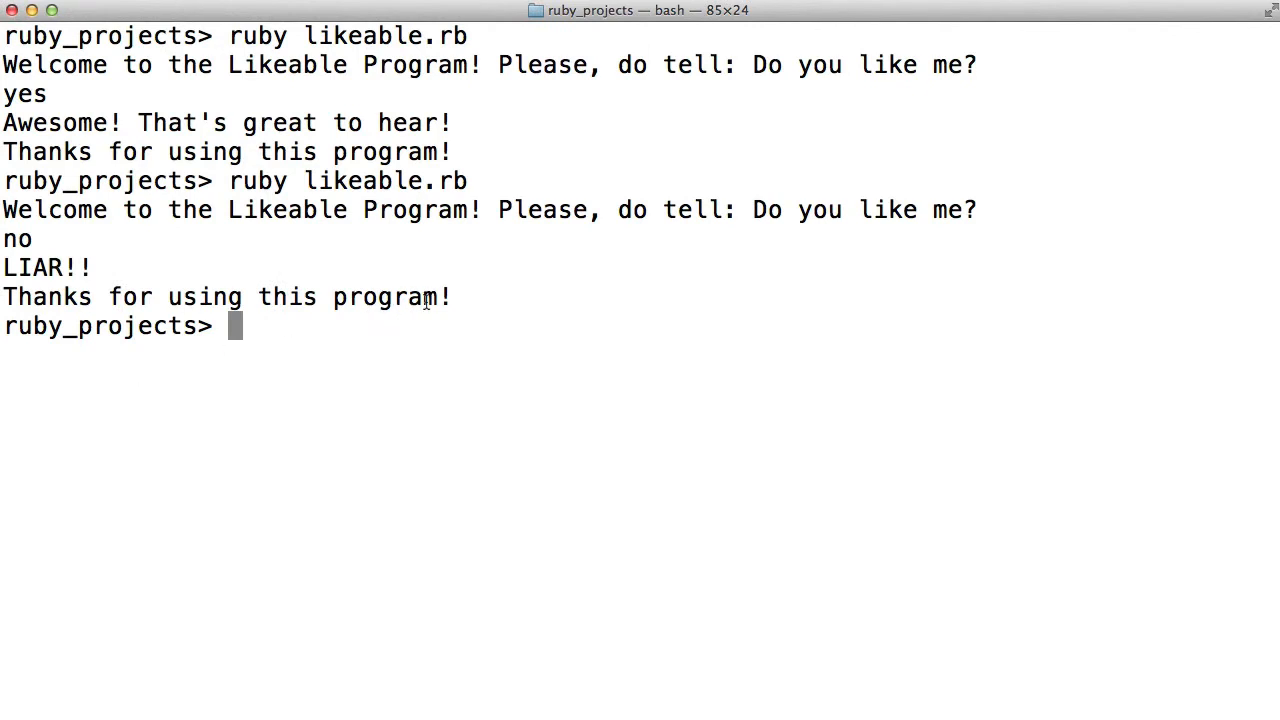
drag(20, 297, 451, 297)
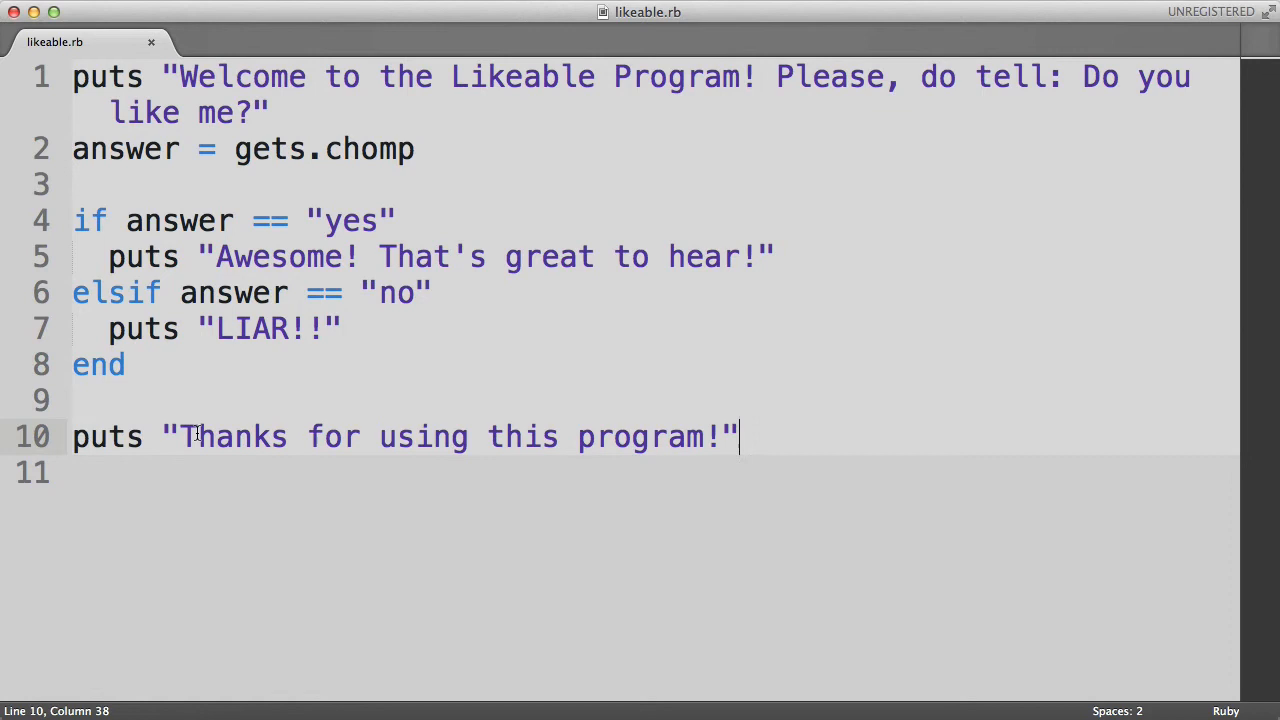
click(195, 437)
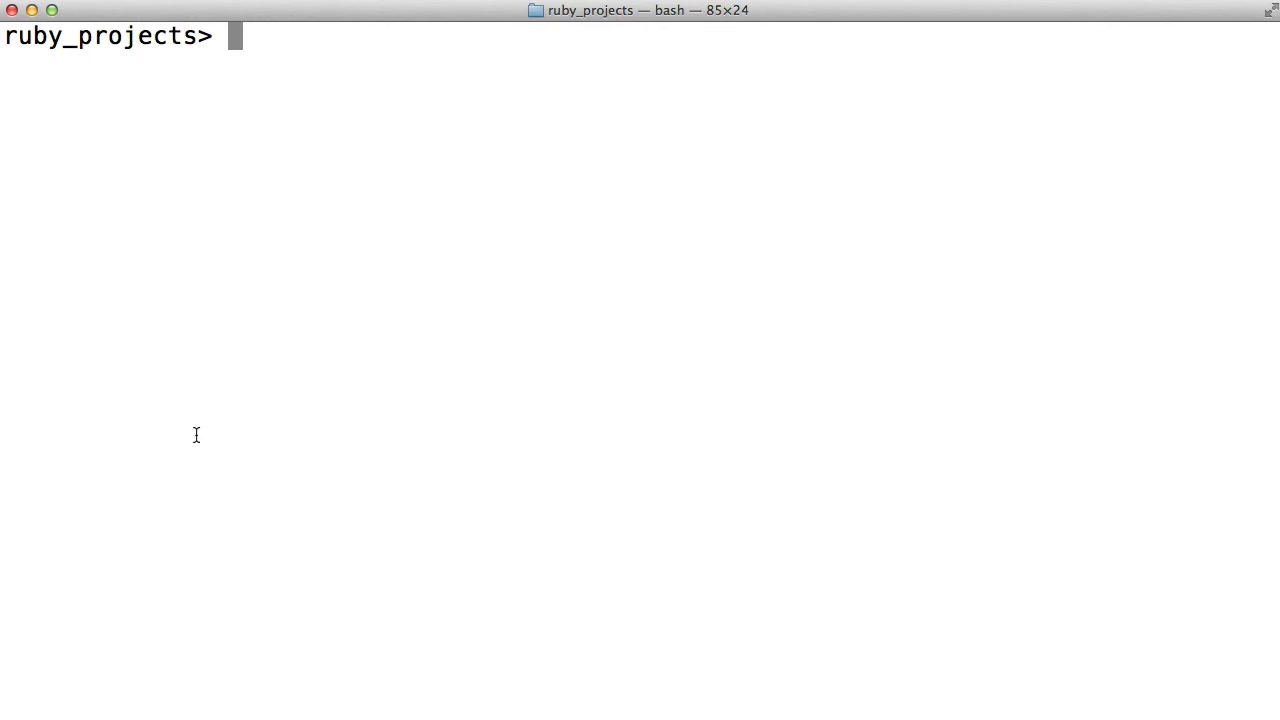
text(ruby likeable.rb)
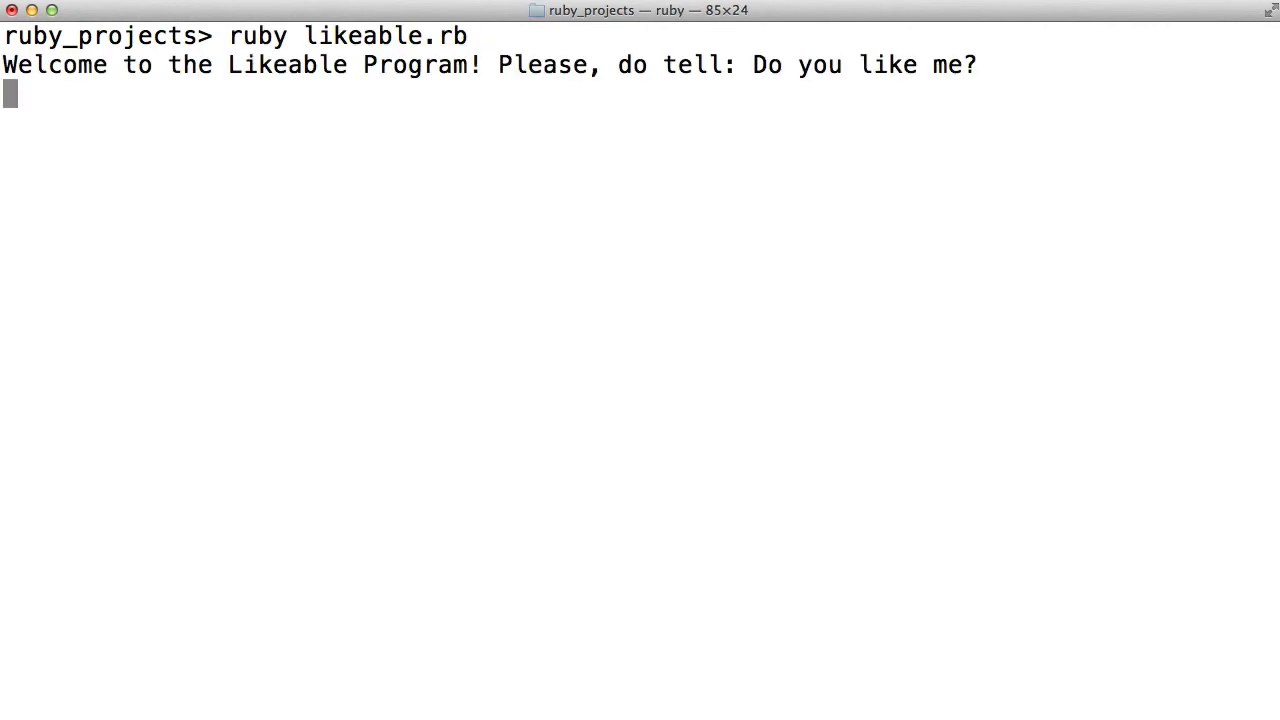
text(not)
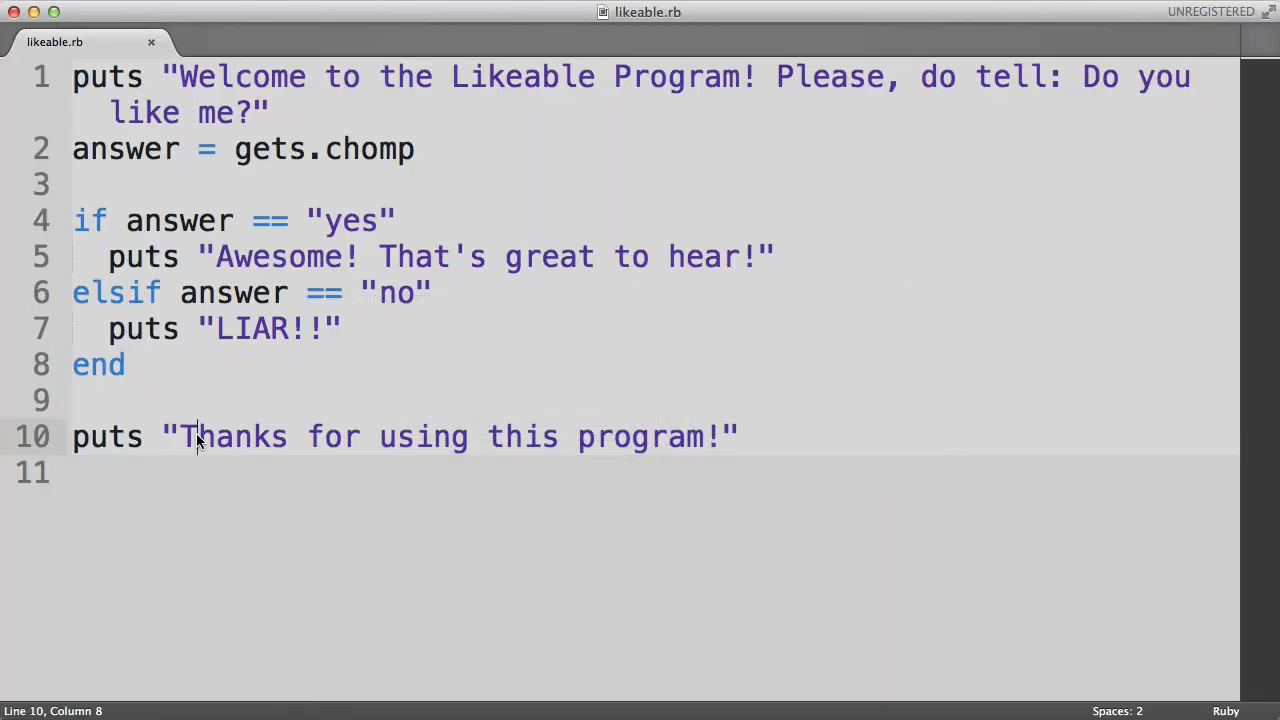
Add an else branch printing "Sorry! Next time, just choose yes or no. Otherwise, I don't understand…"
click(340, 329)
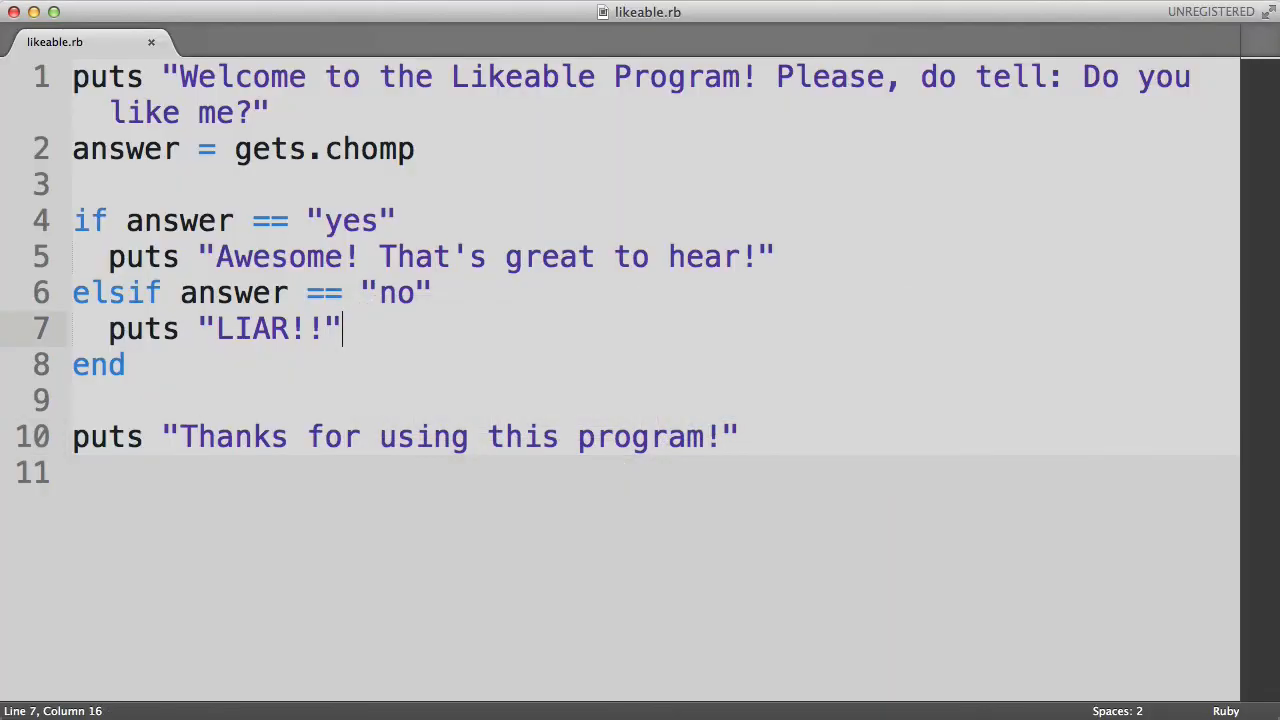
text(else)
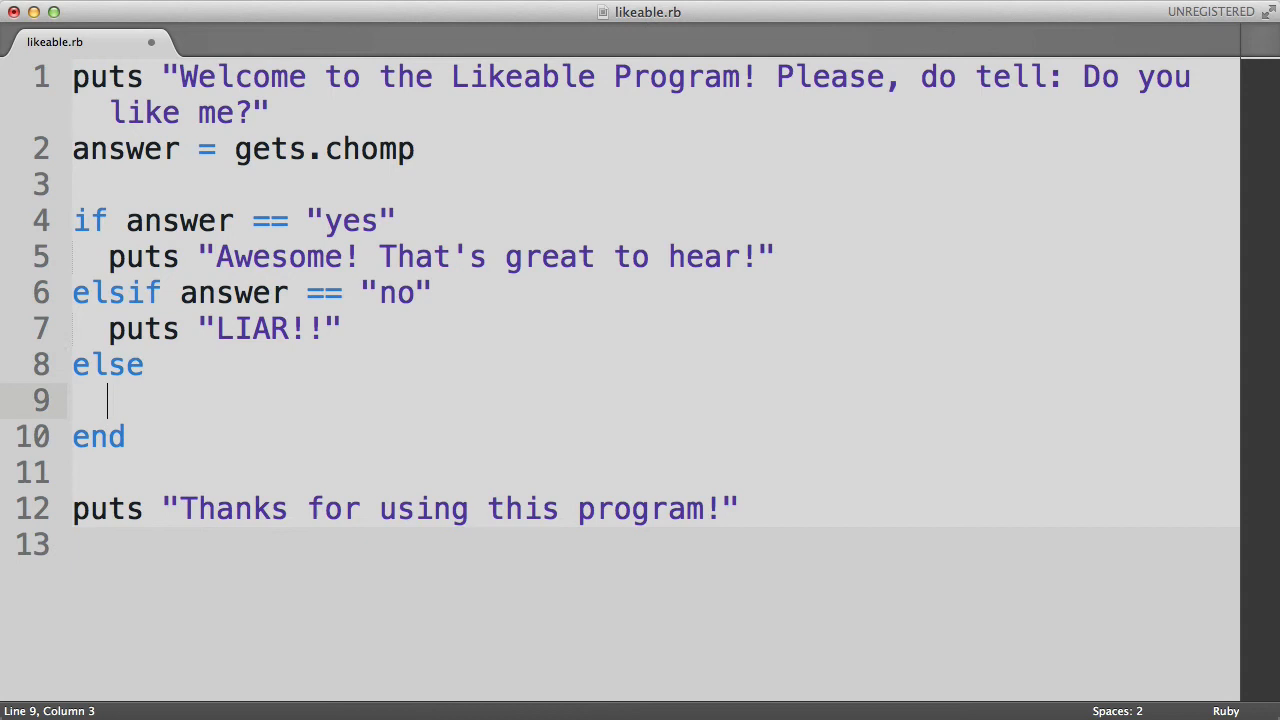
text(put)
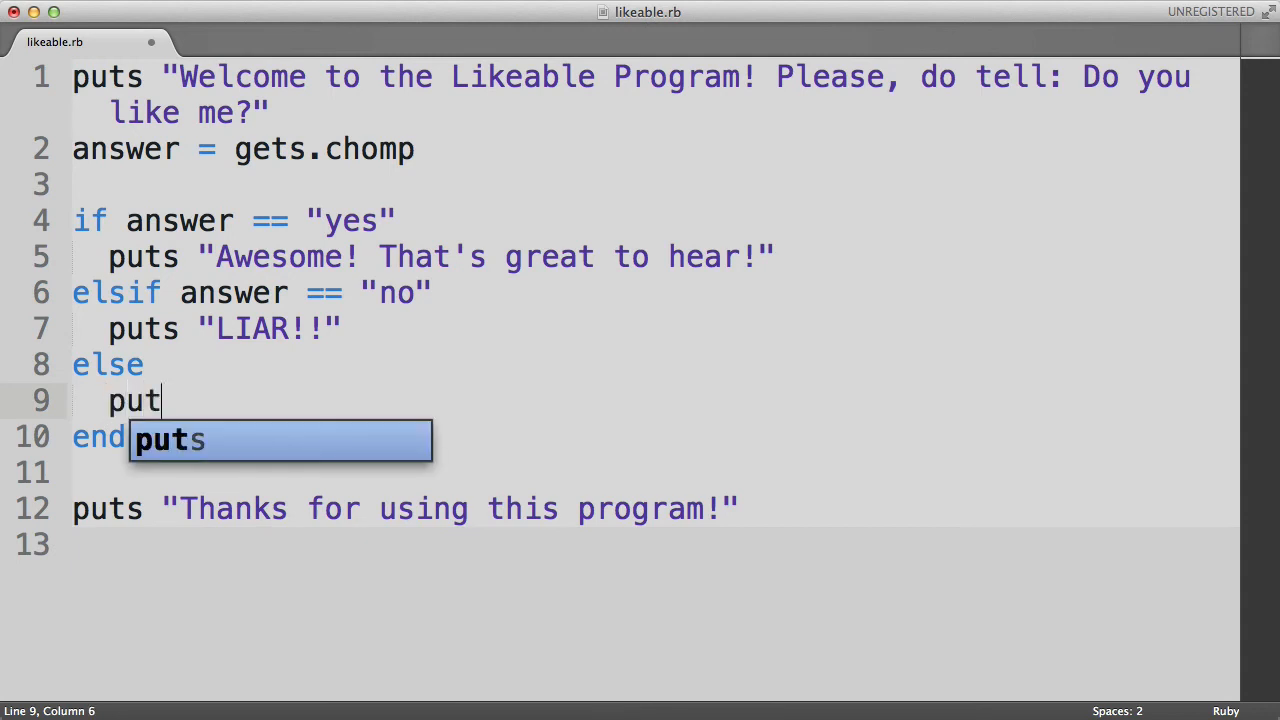
text(s "Sorry!")
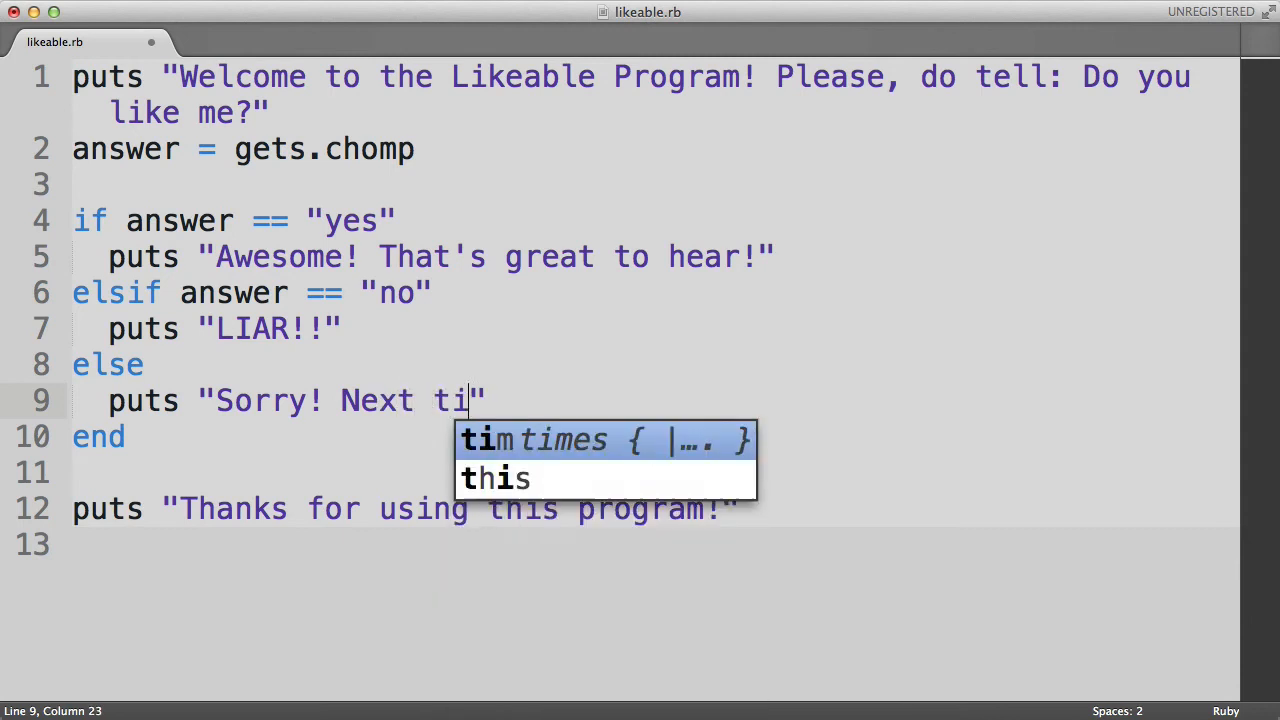
text(me, j)
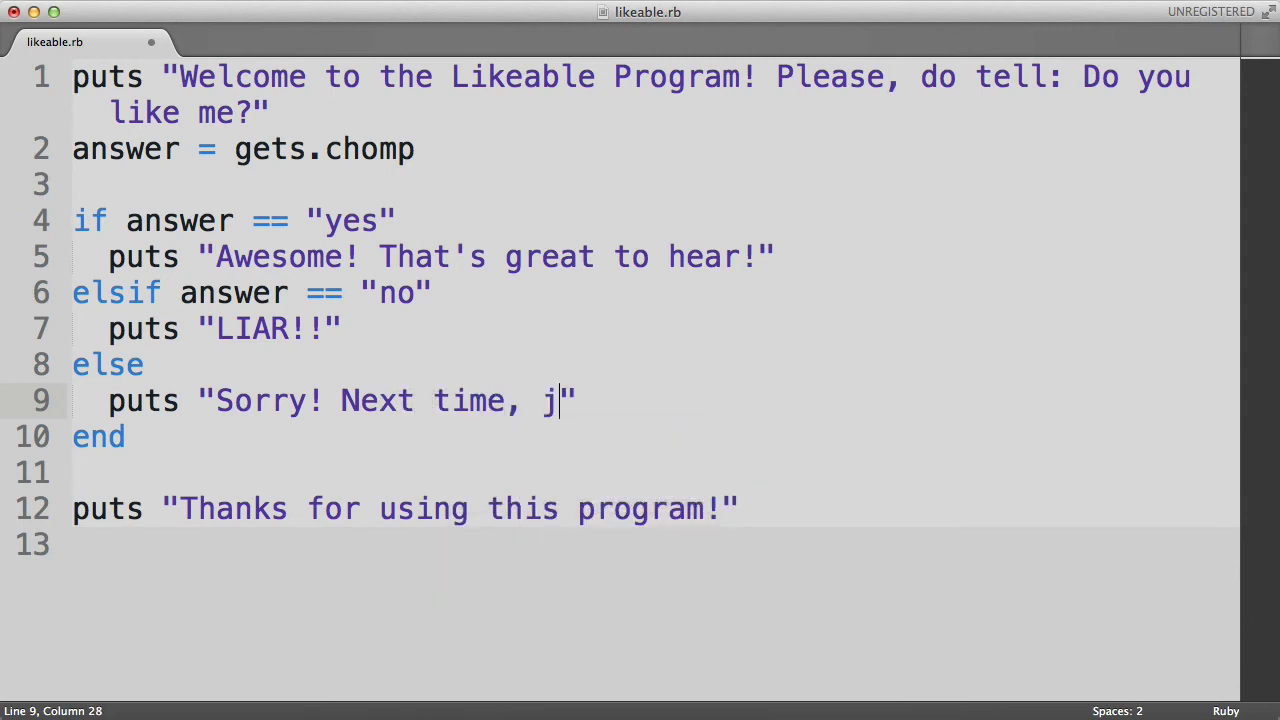
text(ust choose yes or no.)
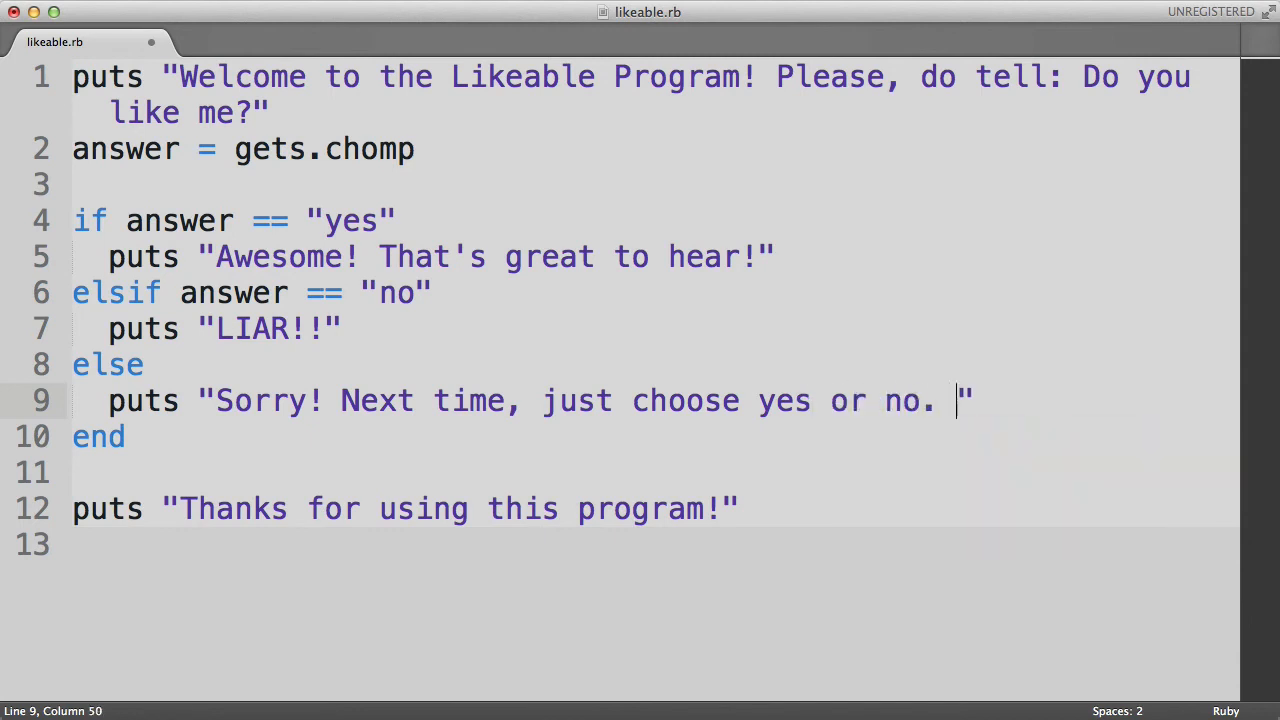
text(Otherwise, I do)
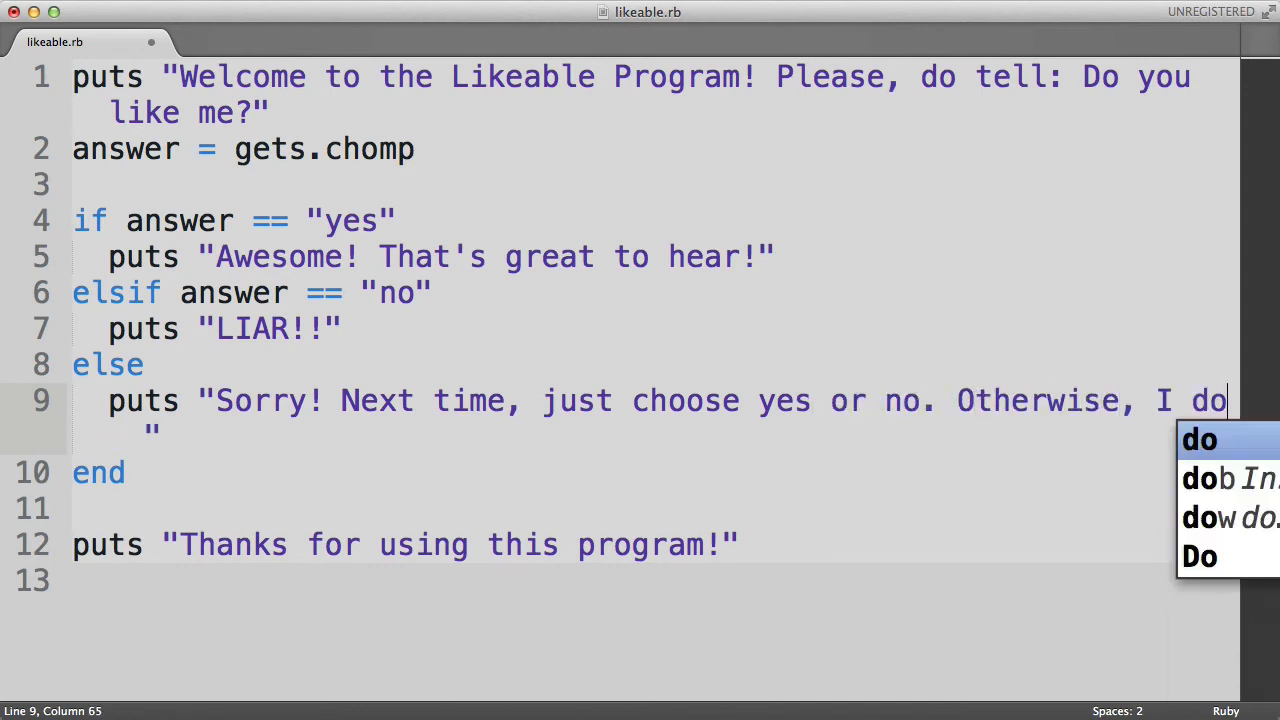
text(n't understan)
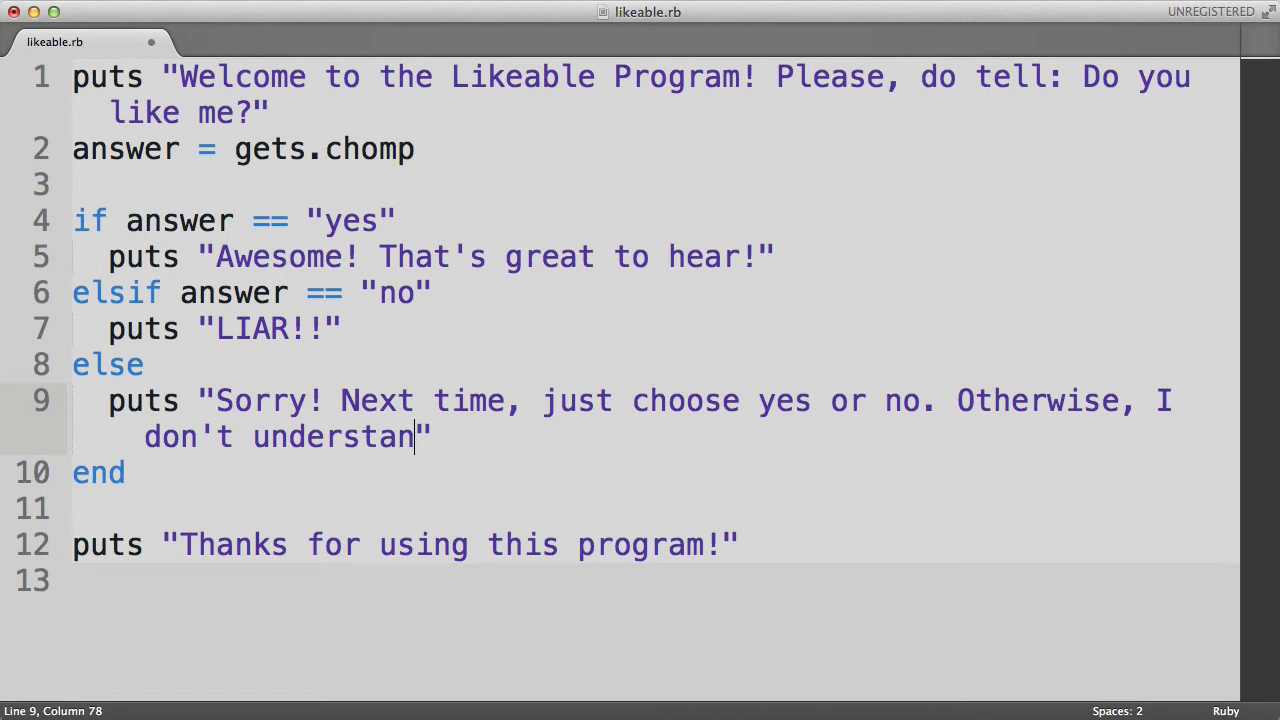
text(d what you're say)
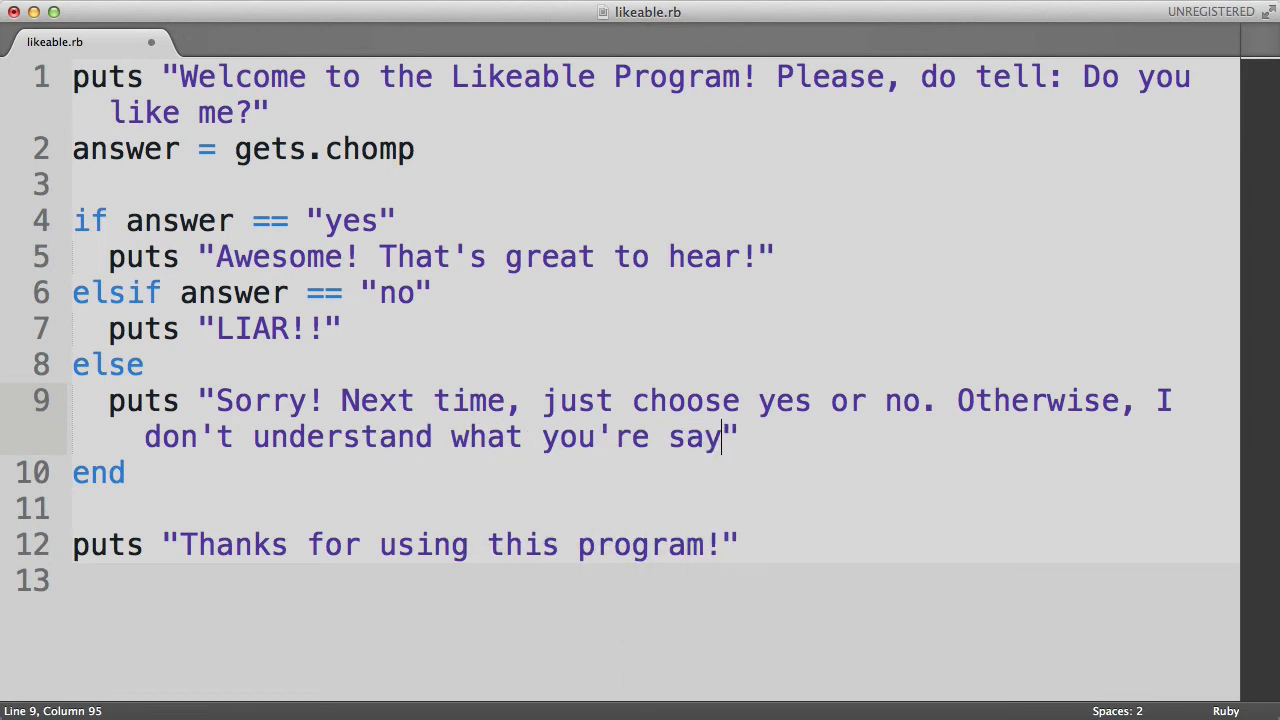
text(ing.)
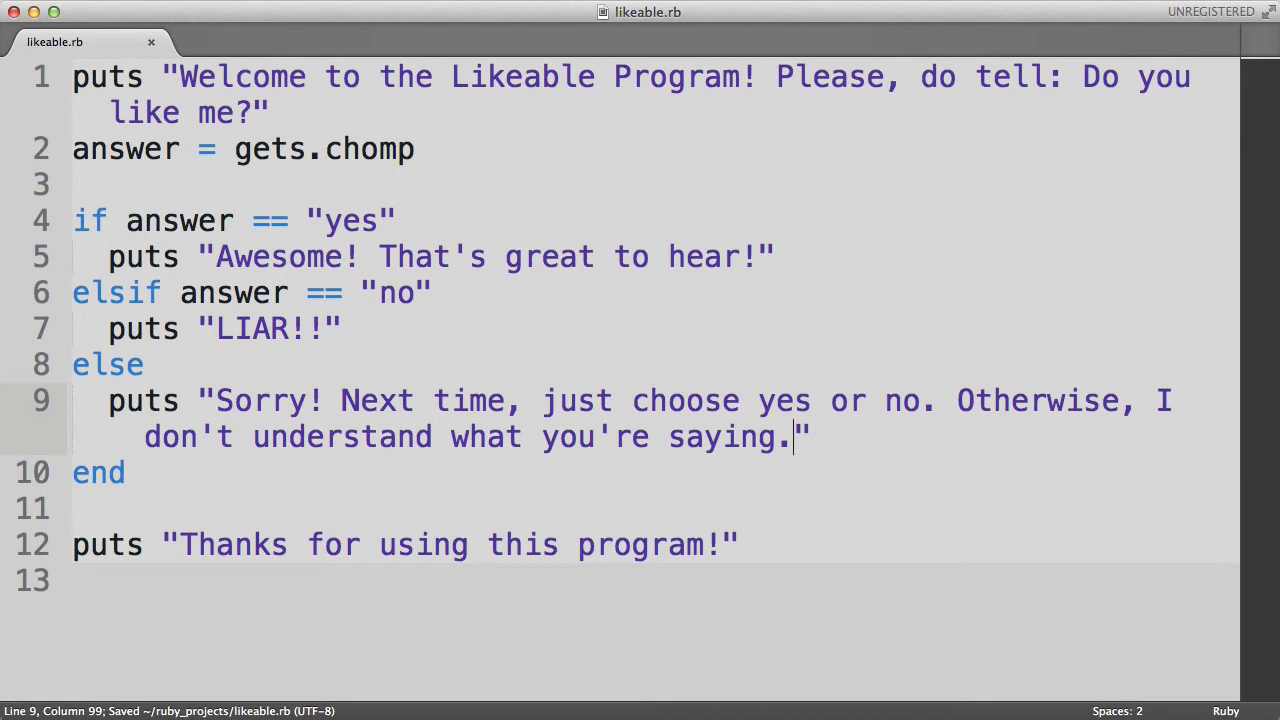
click(88, 364)
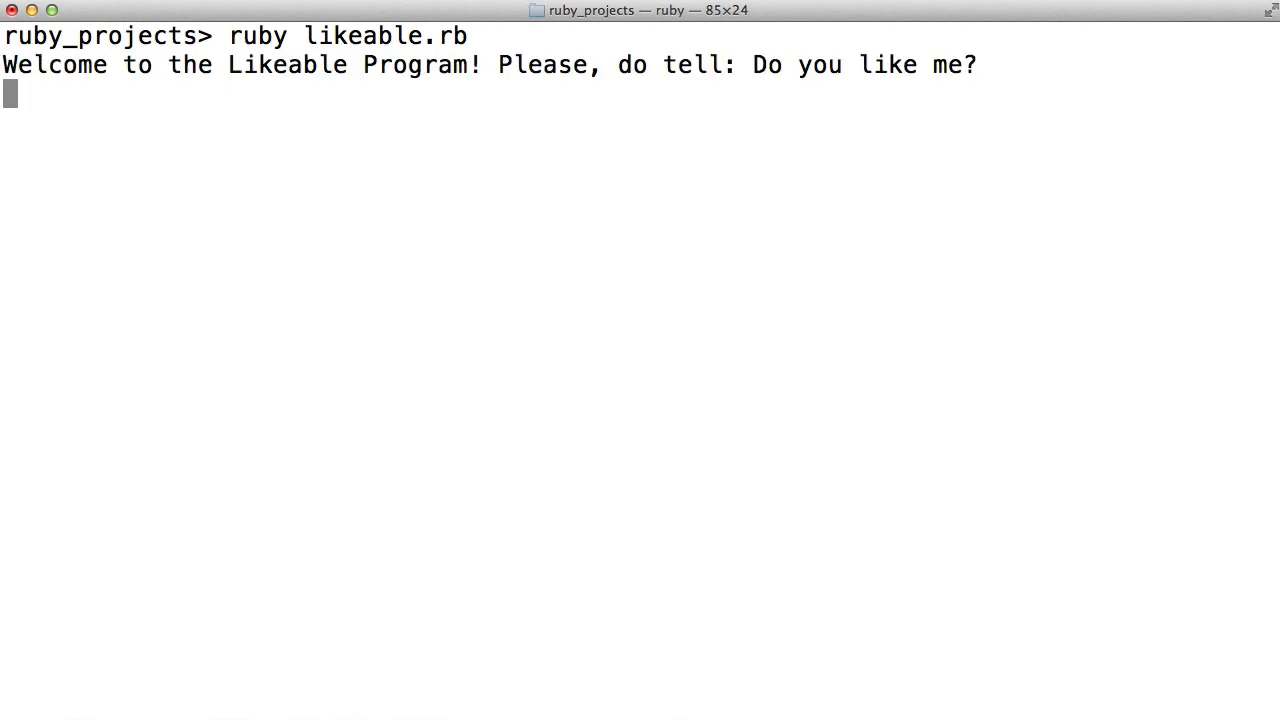
Answer the 'Do you like me?' prompt with the nonsense reply 'oogabo'
text(oogabo)
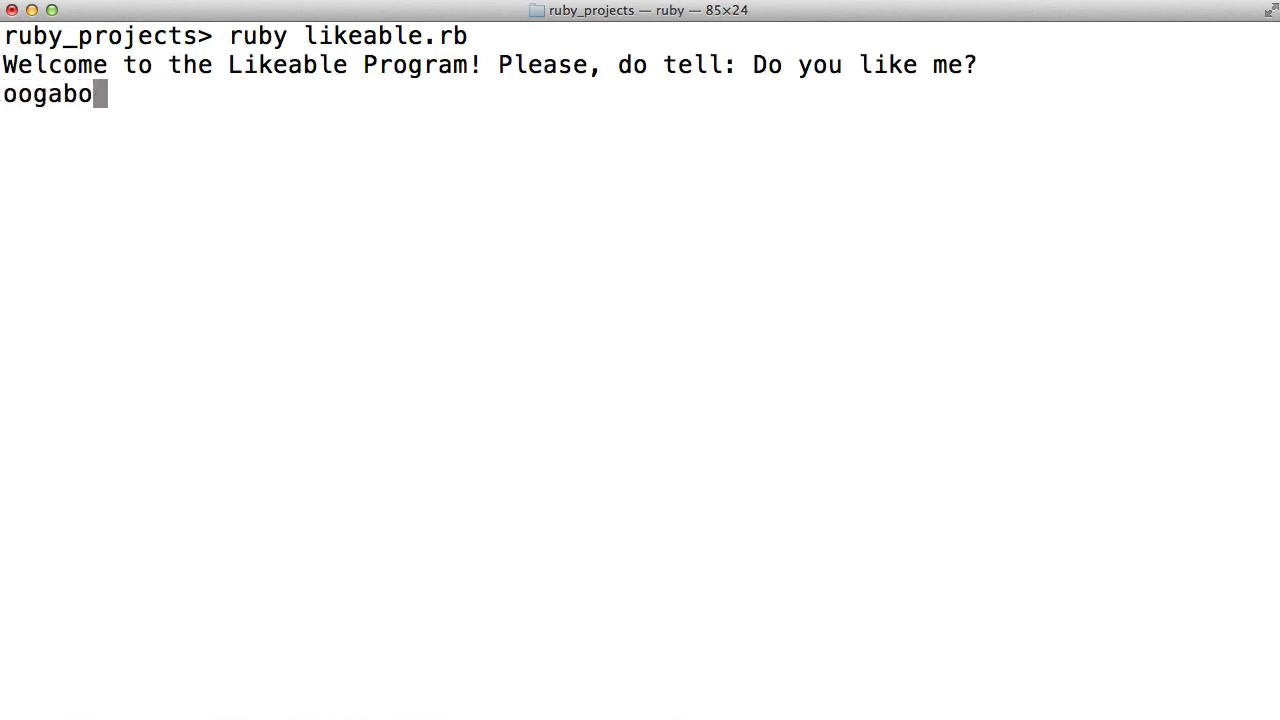